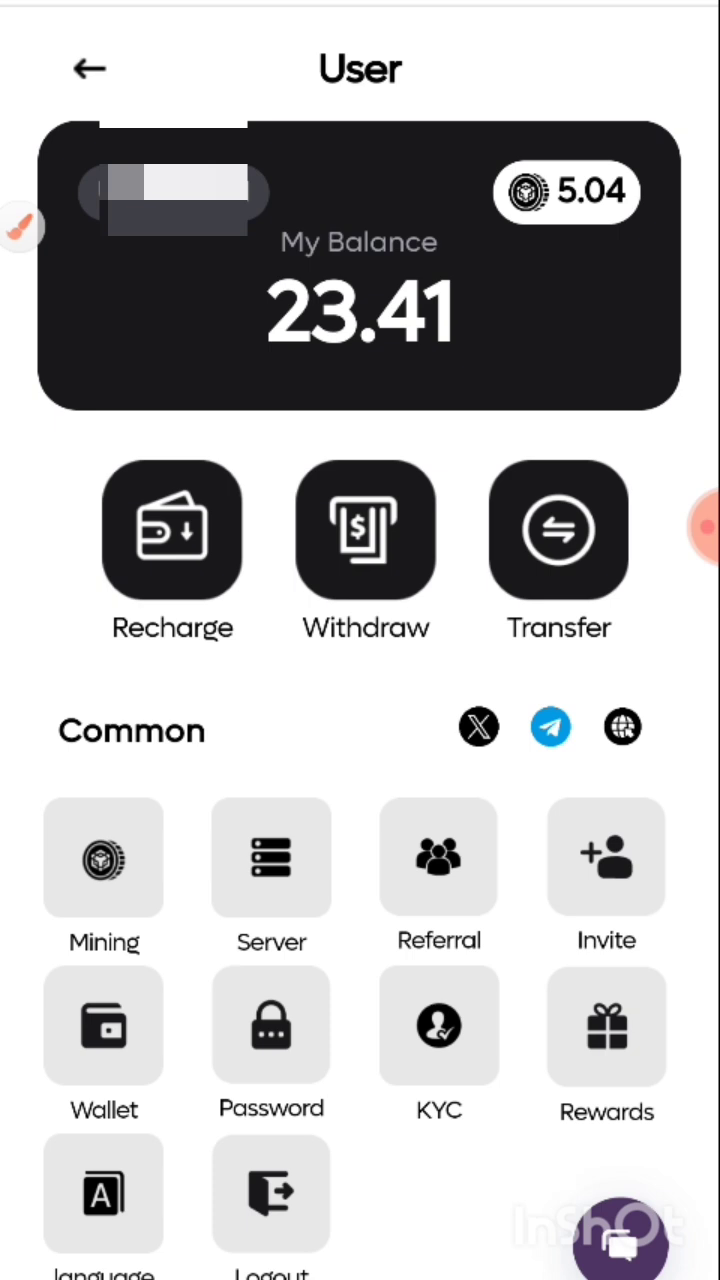
Go back from the 23.41-balance account page to the home dashboard.
left_click(93, 65)
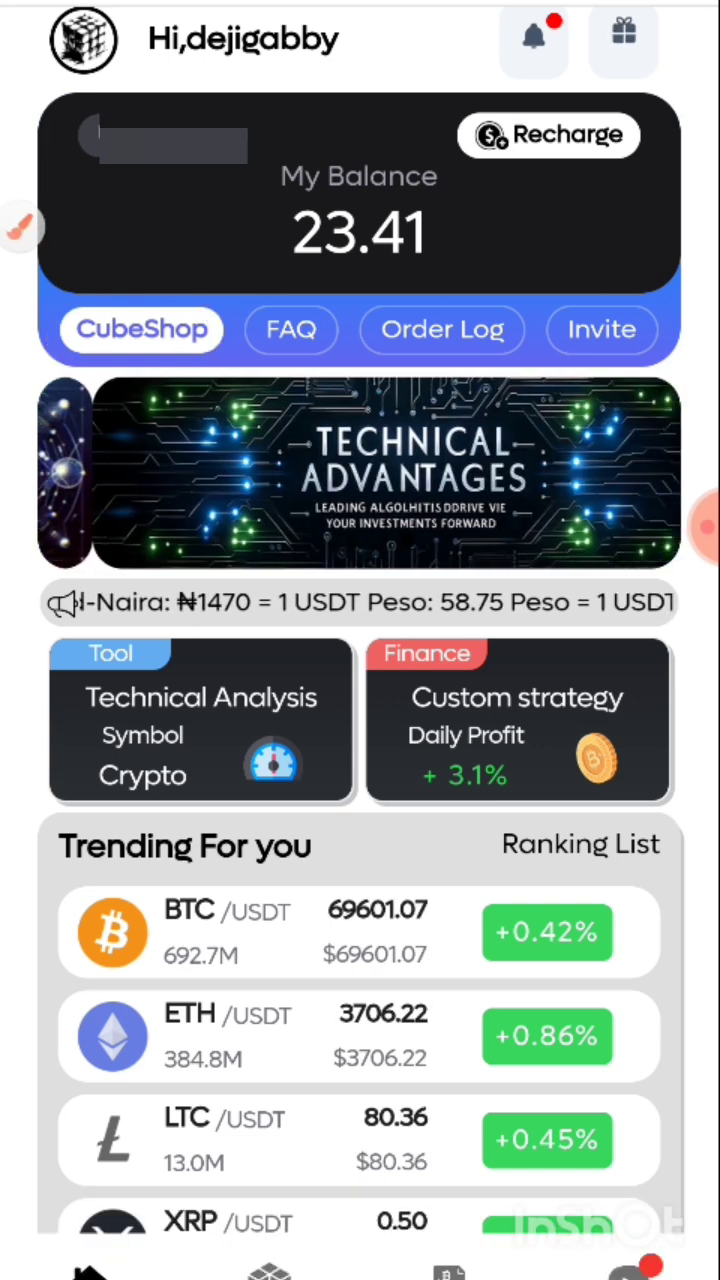
Open CubeShop and scroll the Strategy Shop down to DynoFlexiDynaCube, 20 owned.
left_click(141, 329)
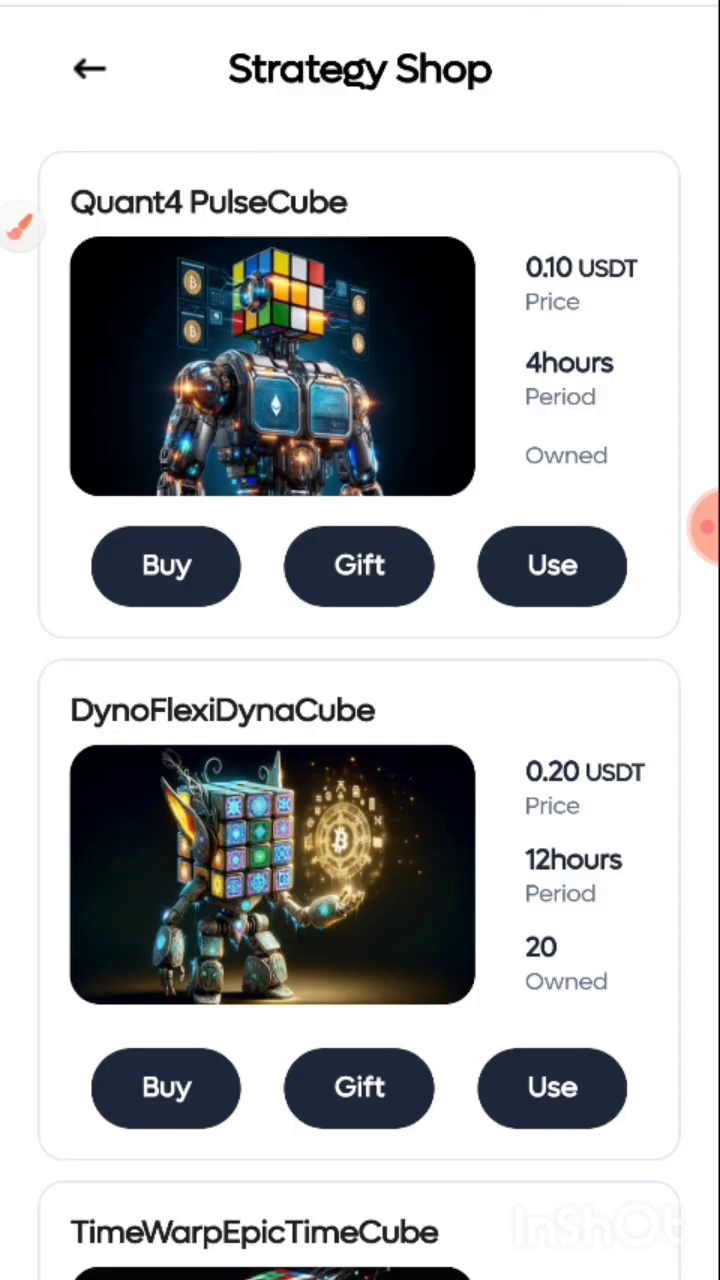
scroll("down", 3)
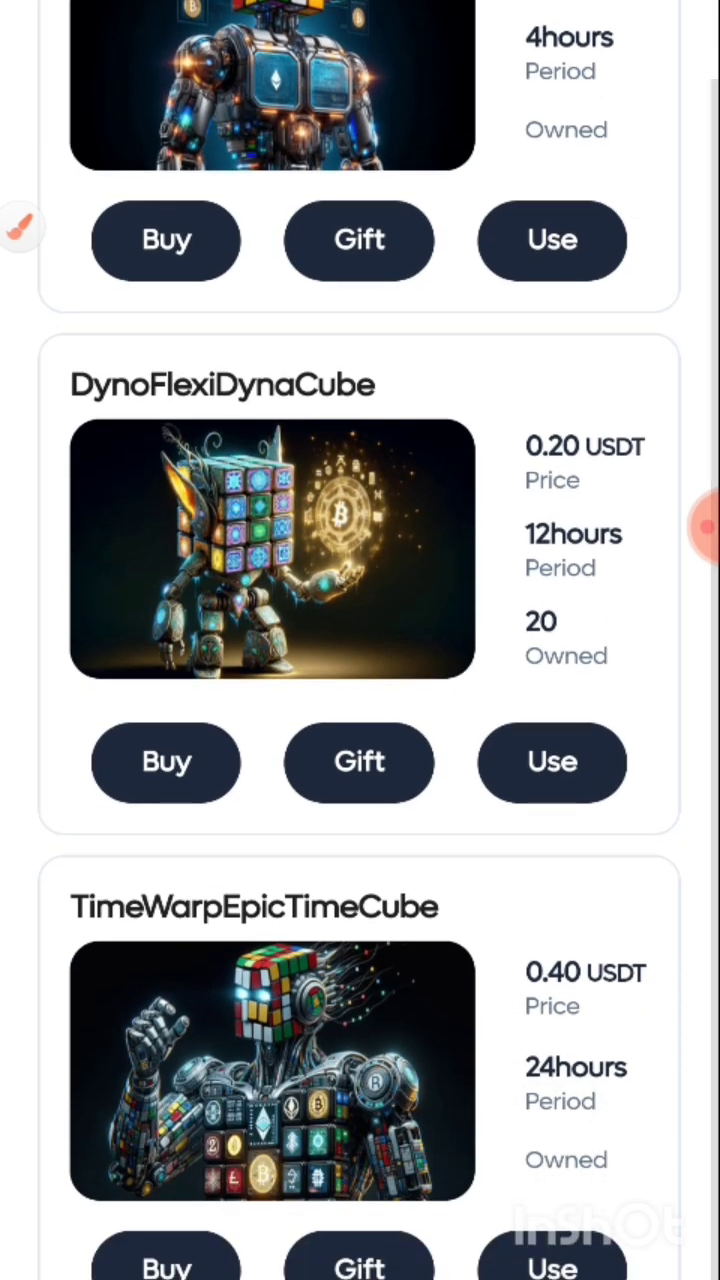
scroll("down", 3)
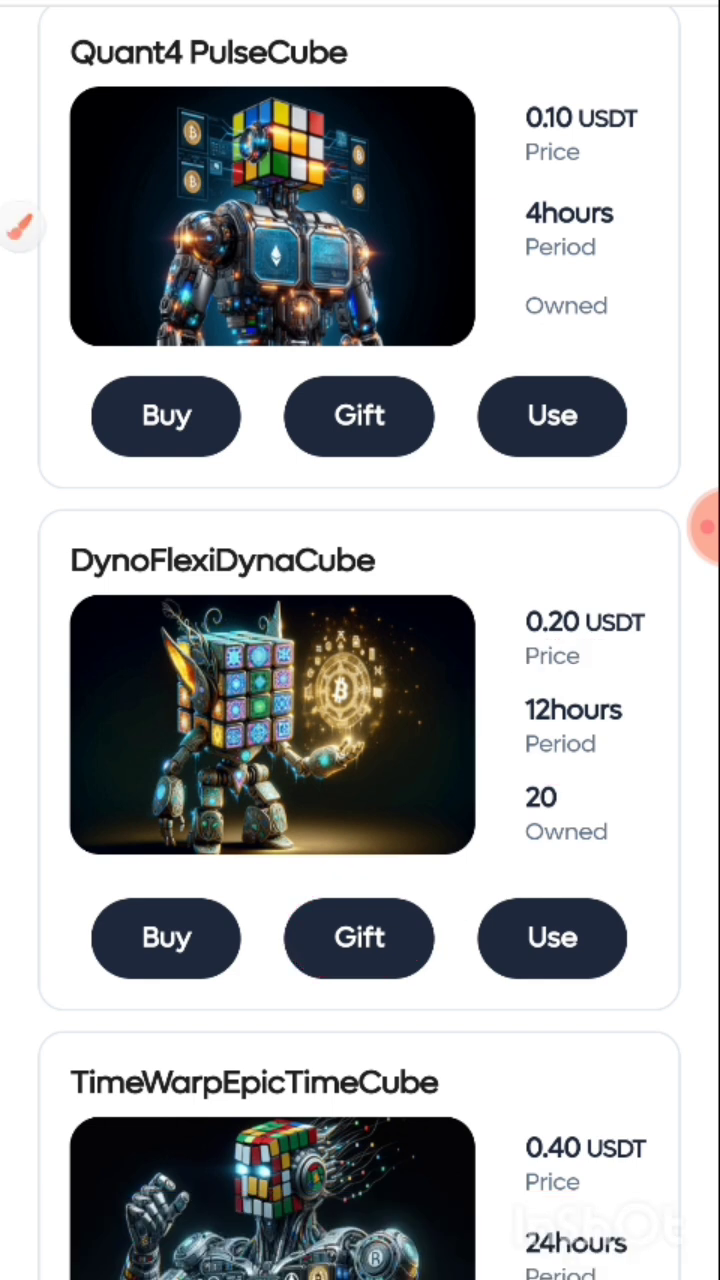
Try the DynoFlexiDynaCube Use button and the CreateCube form, then return home.
left_click(552, 938)
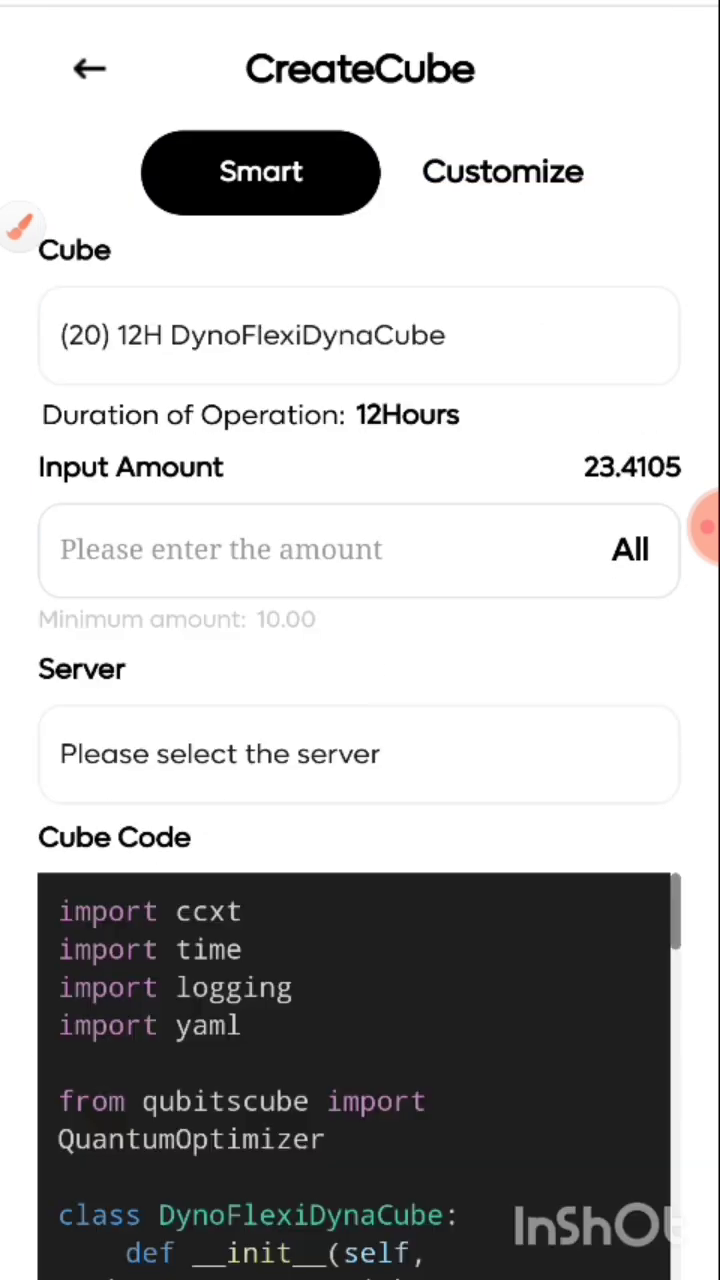
left_click(92, 69)
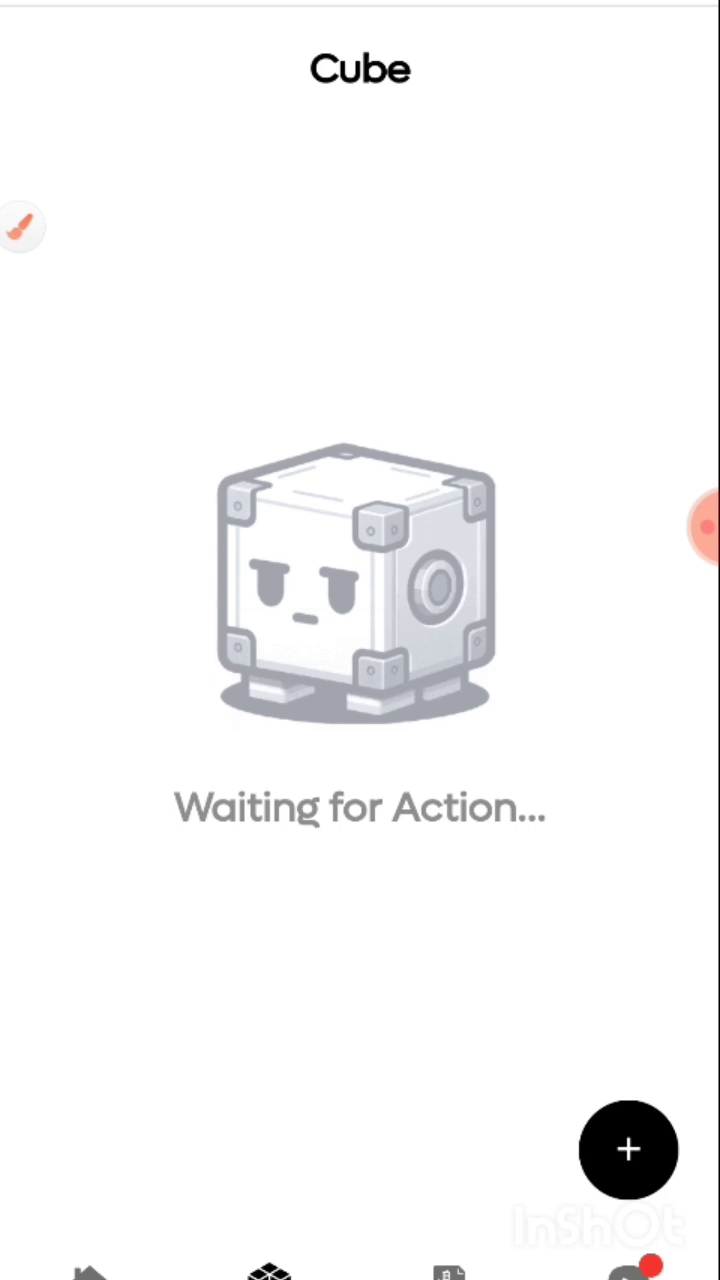
left_click(625, 1148)
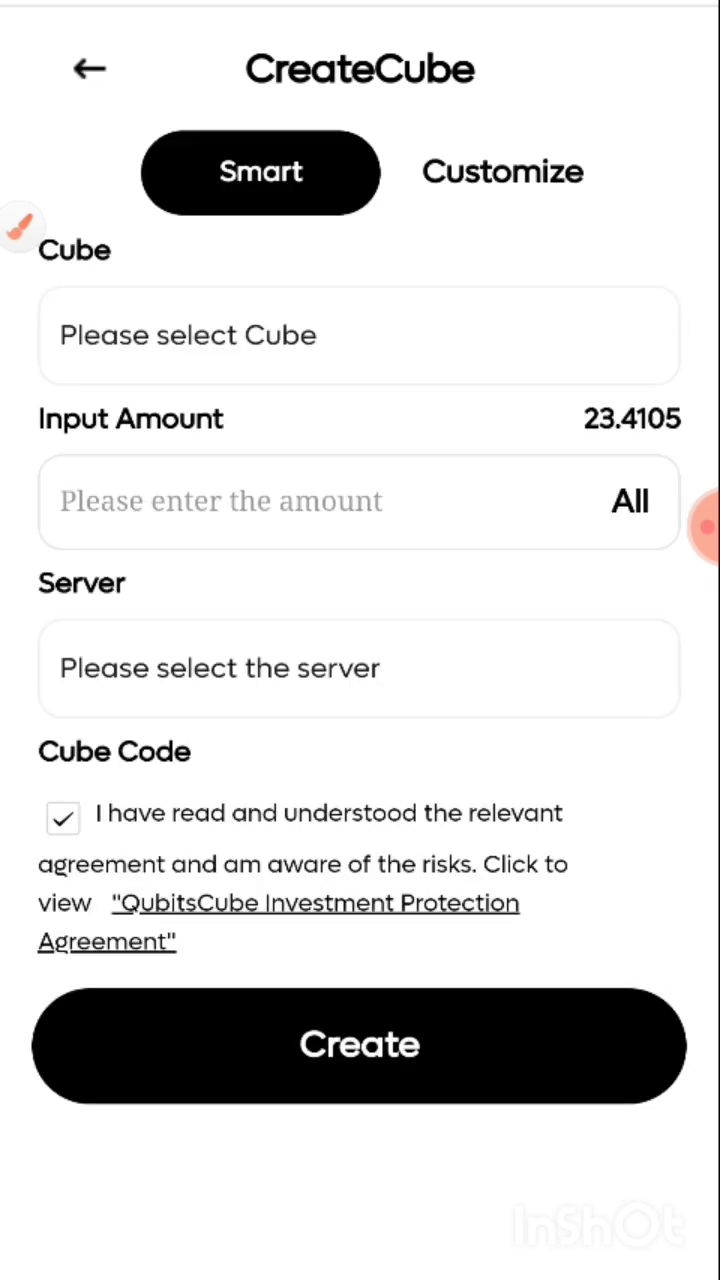
left_click(88, 69)
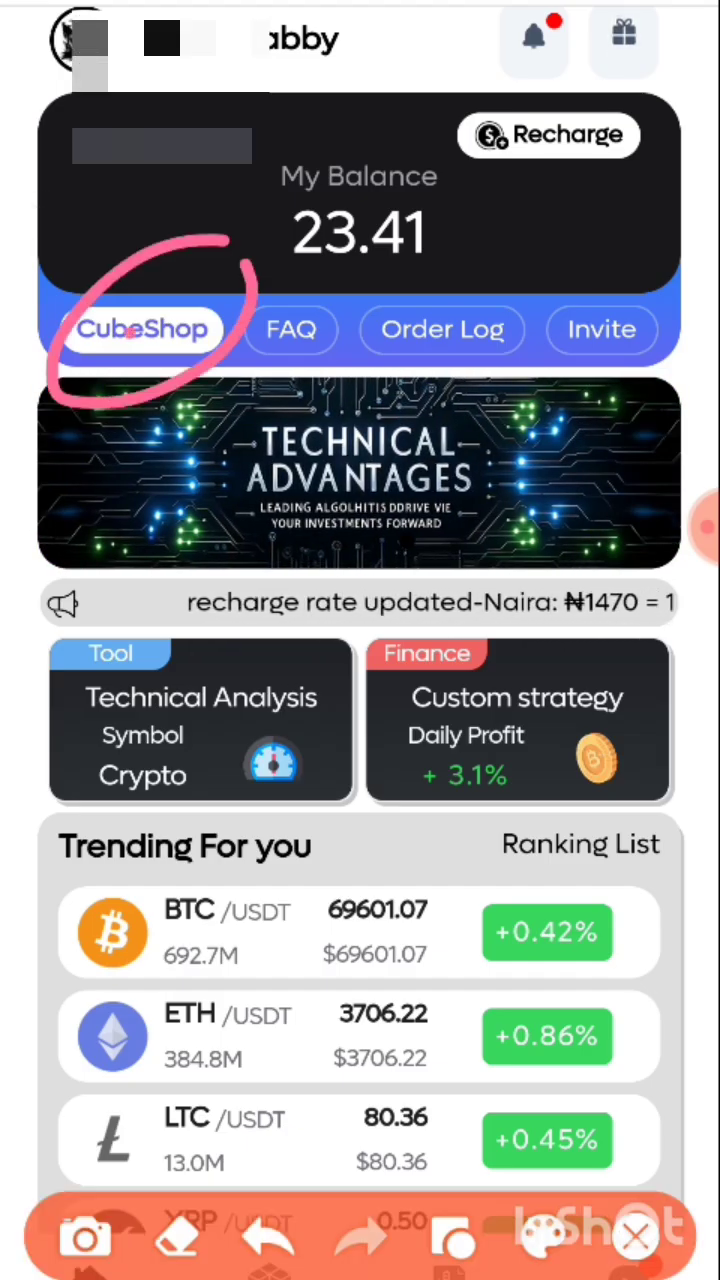
Reopen the shop's trade form, browse the Cube selector list, close it, and go to User.
left_click(140, 329)
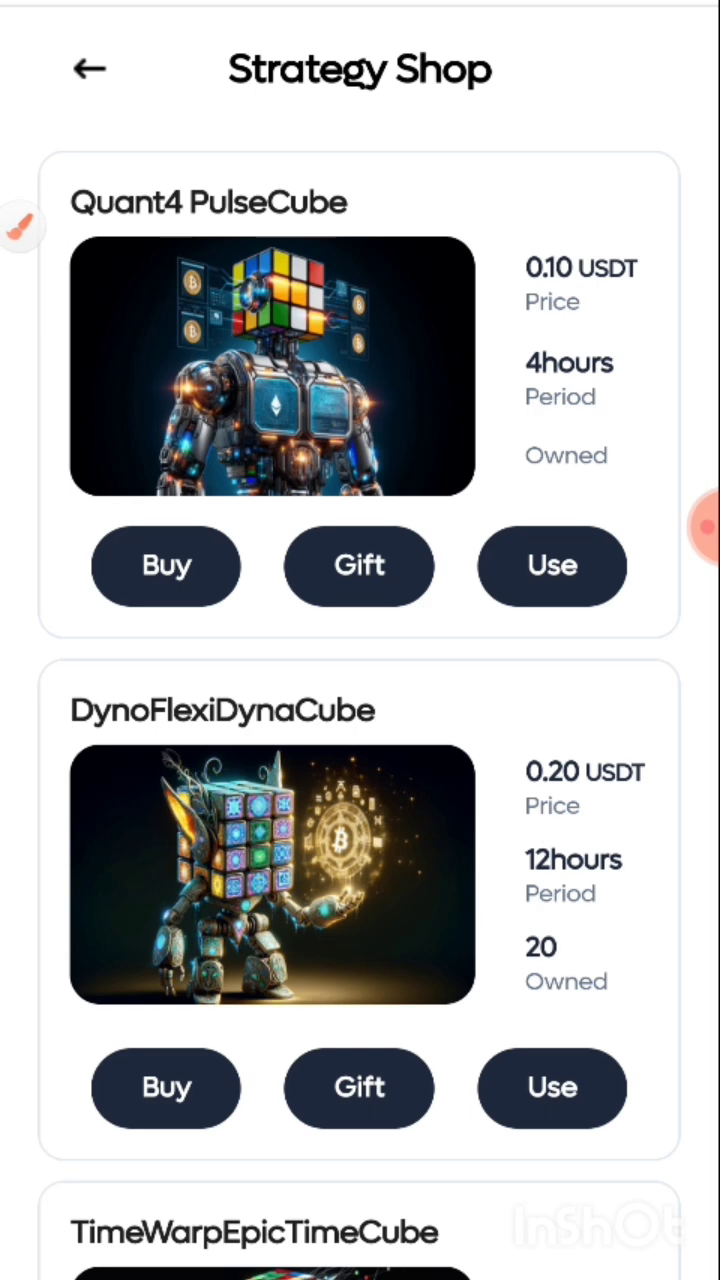
left_click(552, 1088)
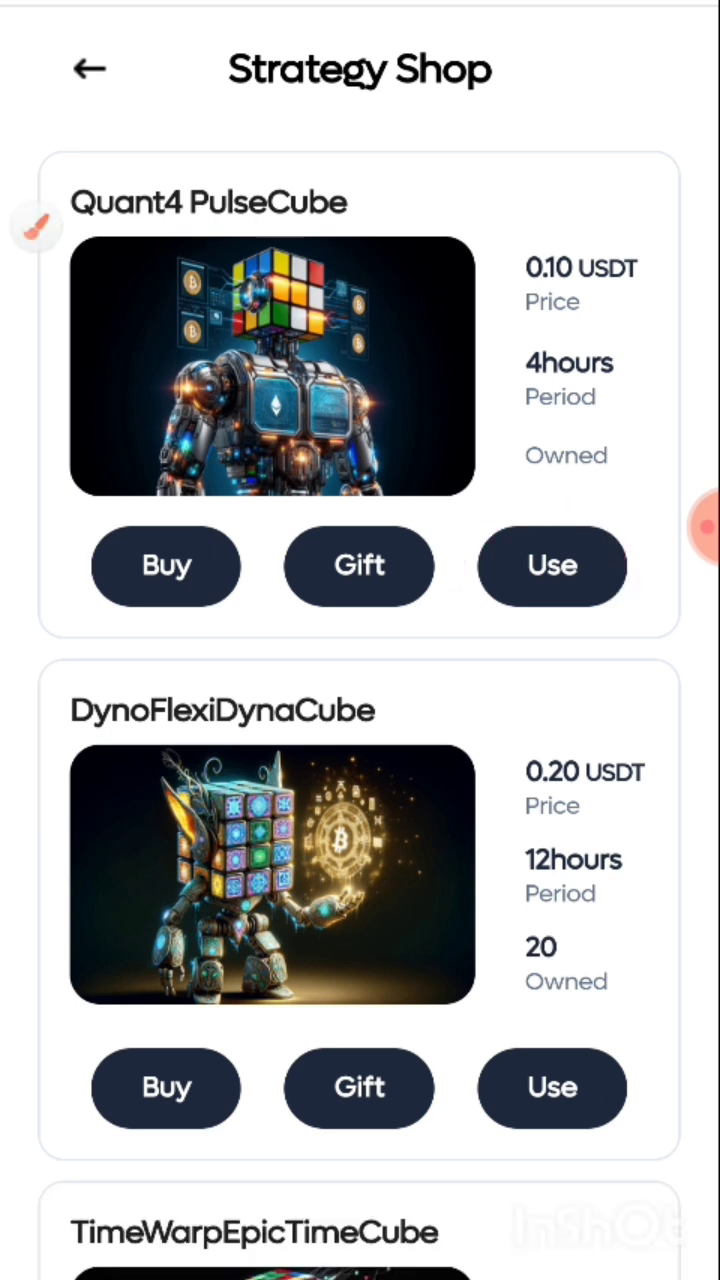
left_click(551, 566)
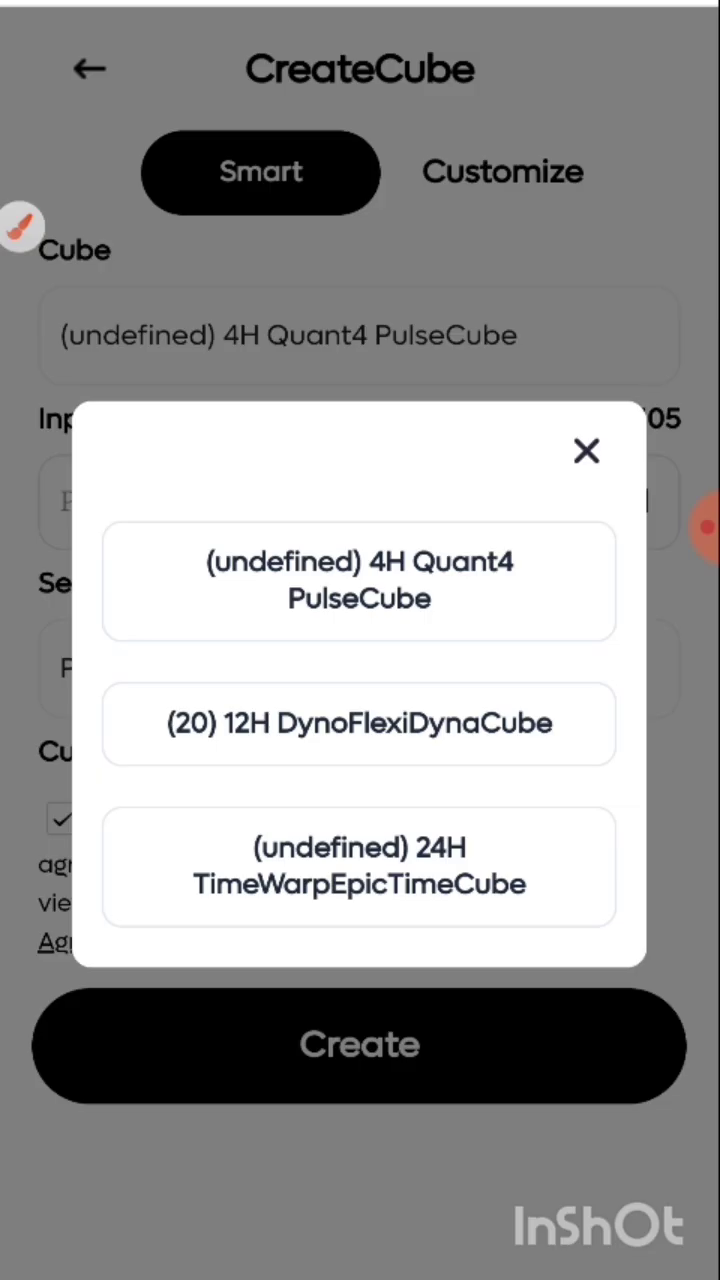
left_click(358, 580)
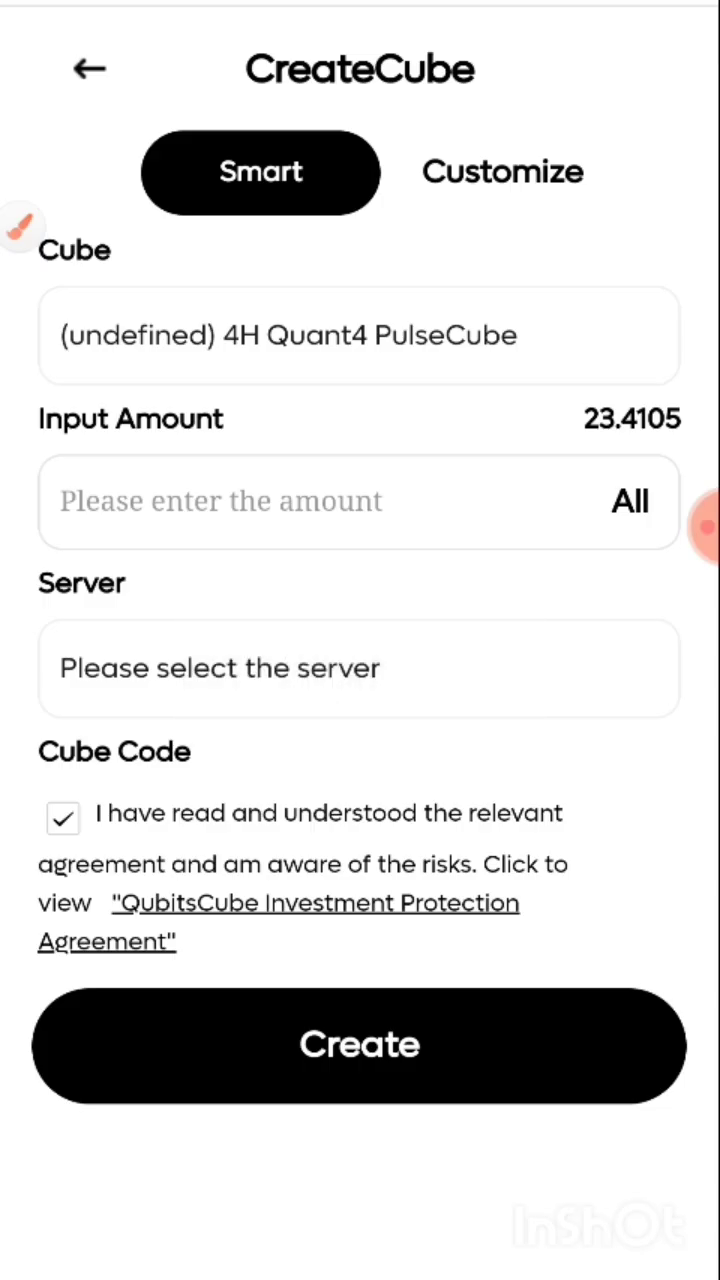
left_click(89, 69)
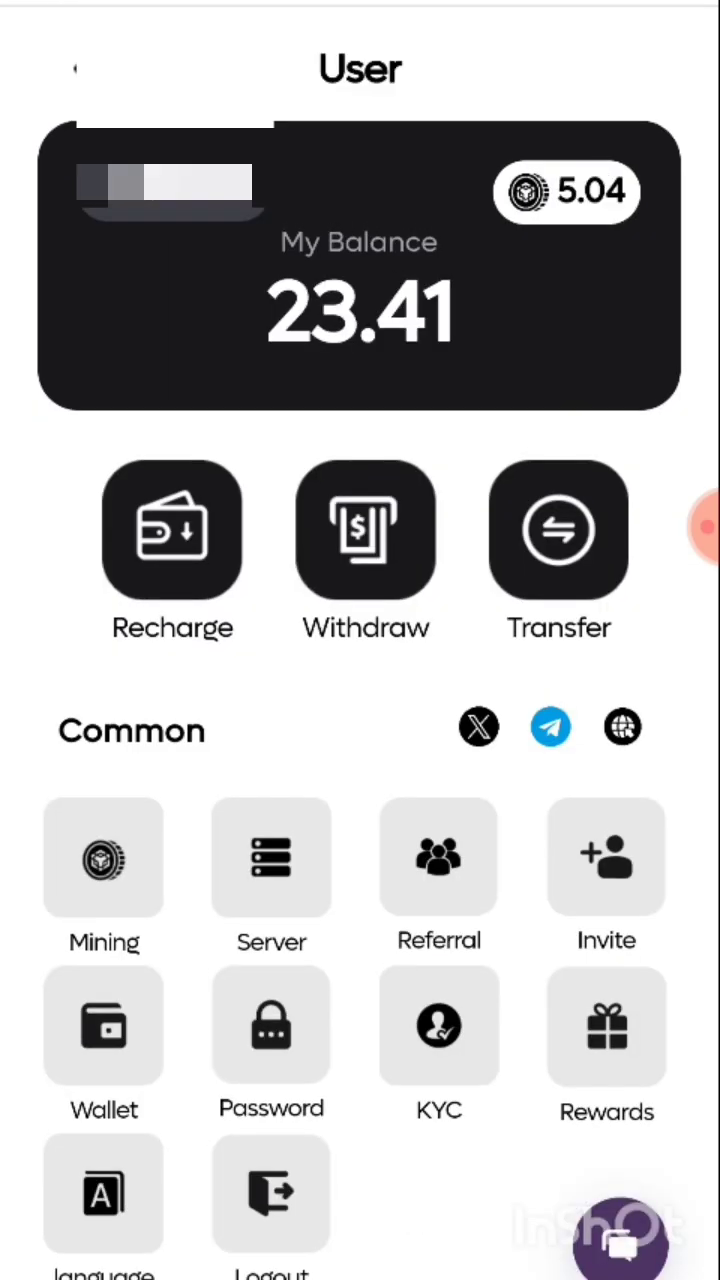
Open Rewards and scroll down to the 14-cube first-recharge reward.
left_click(620, 1252)
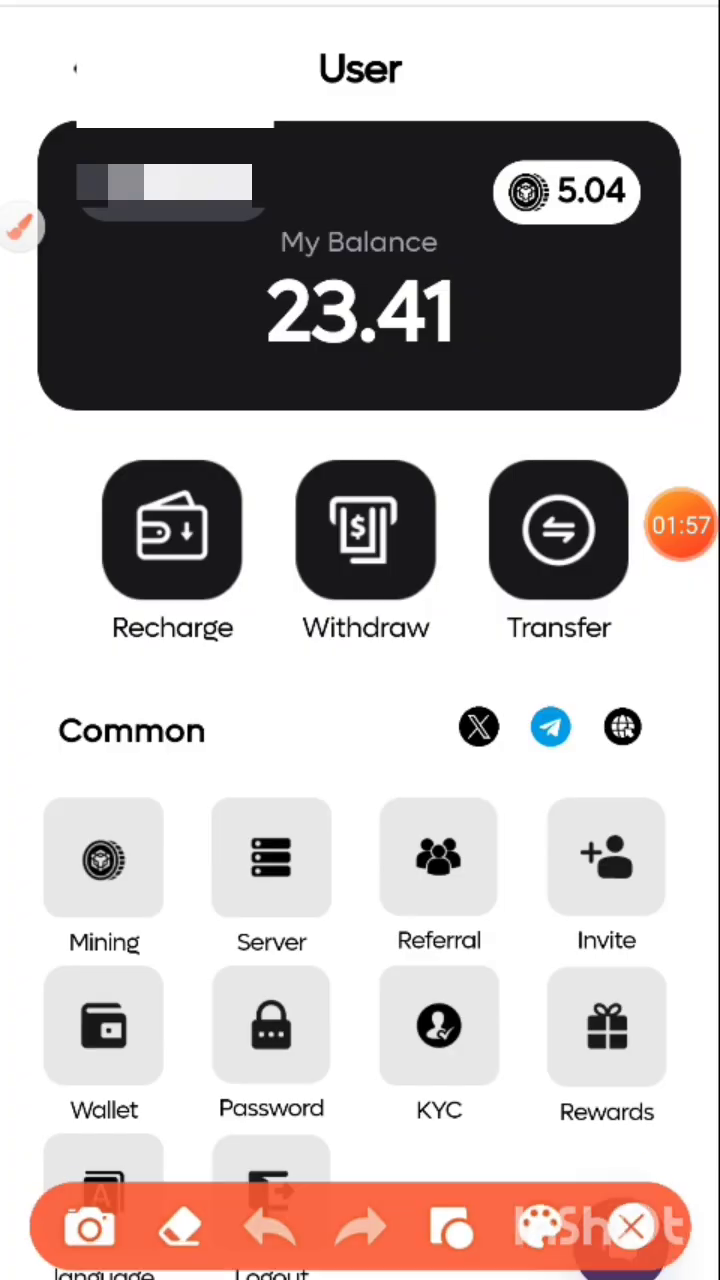
left_click(606, 1025)
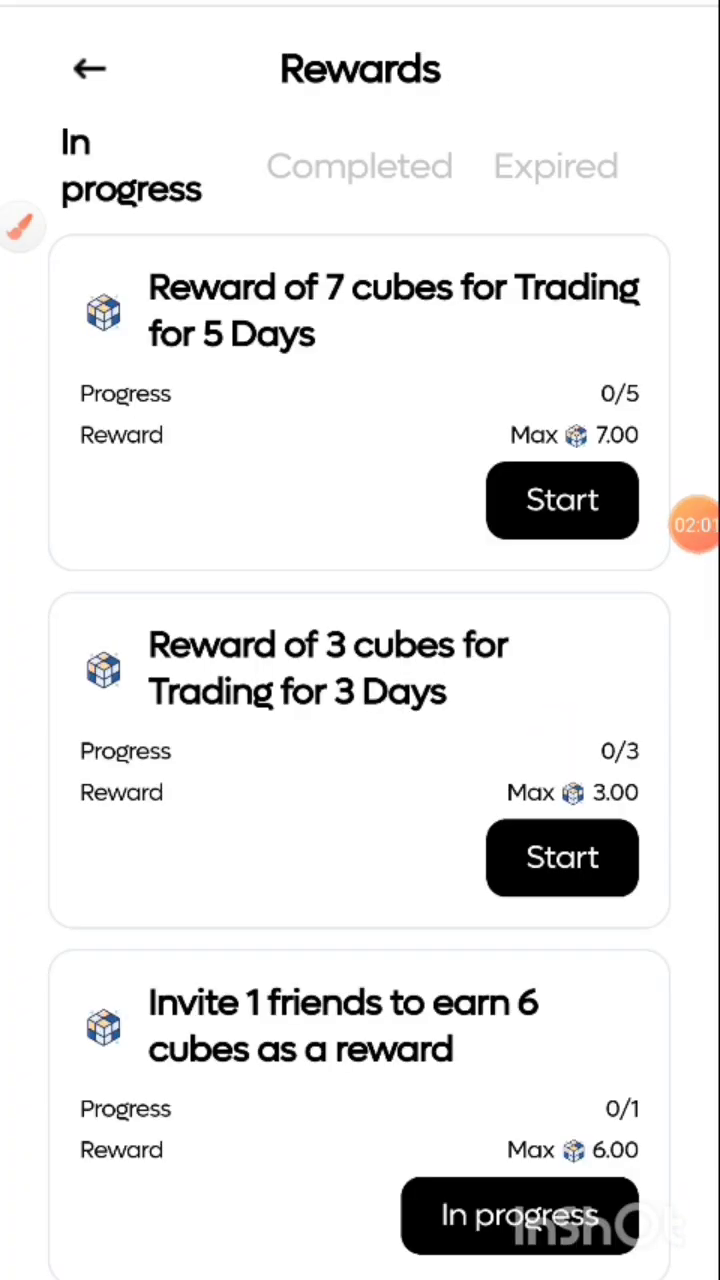
scroll("down", 3)
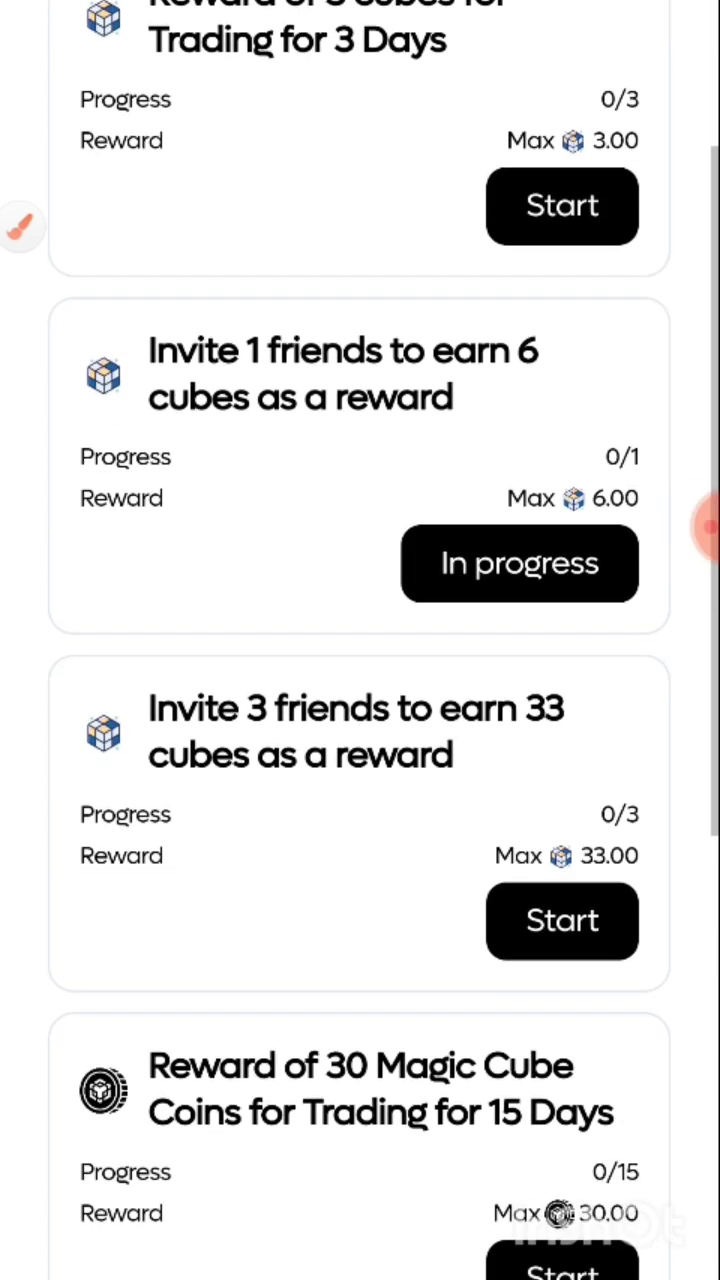
scroll("down", 3)
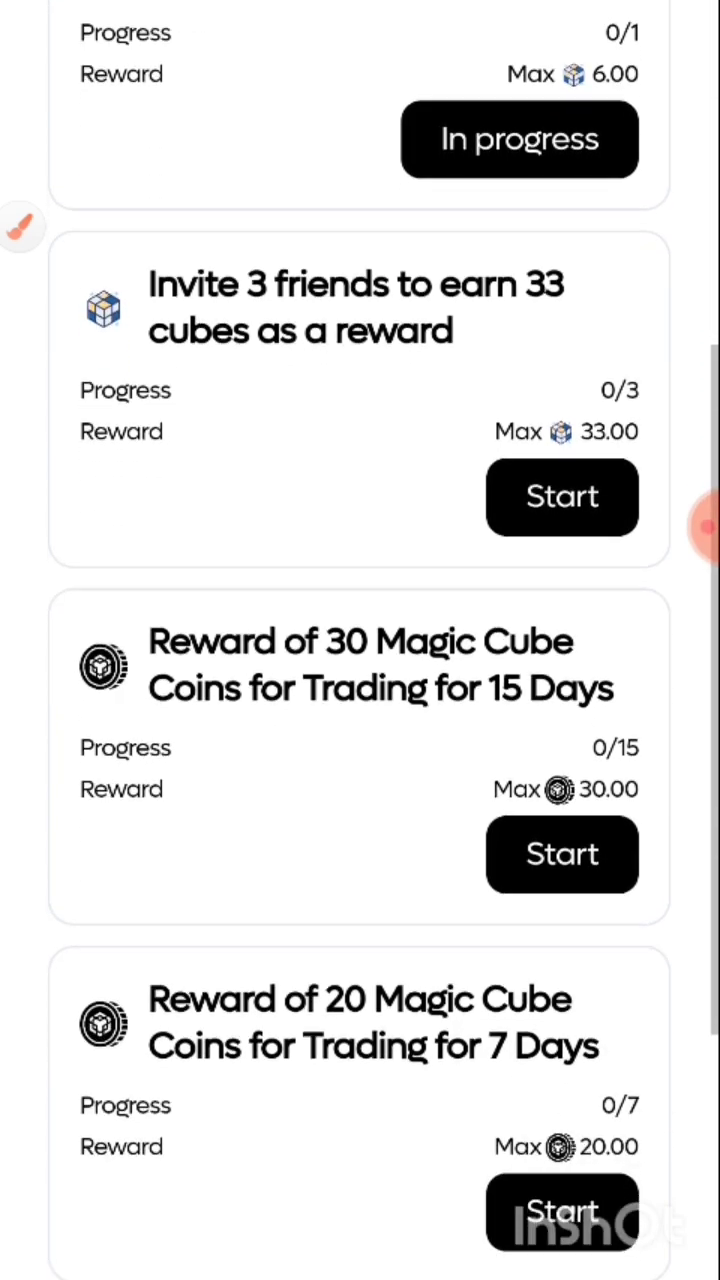
scroll("down", 3)
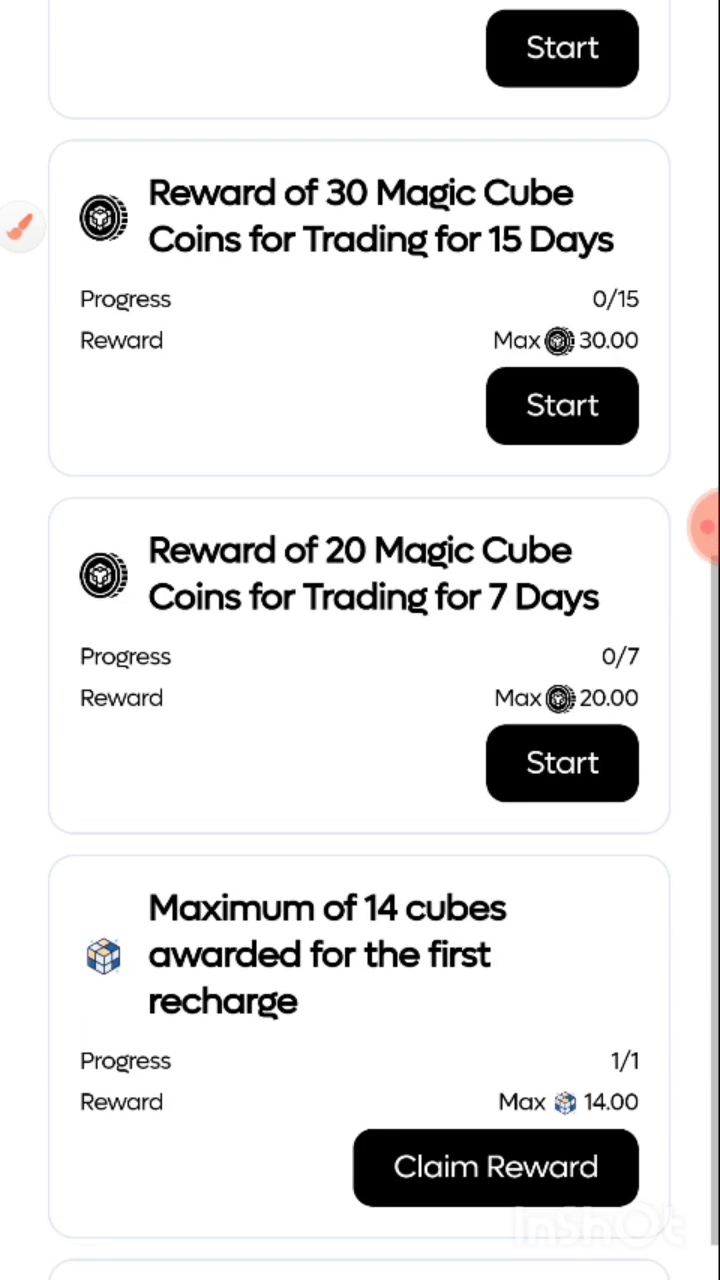
scroll("down", 3)
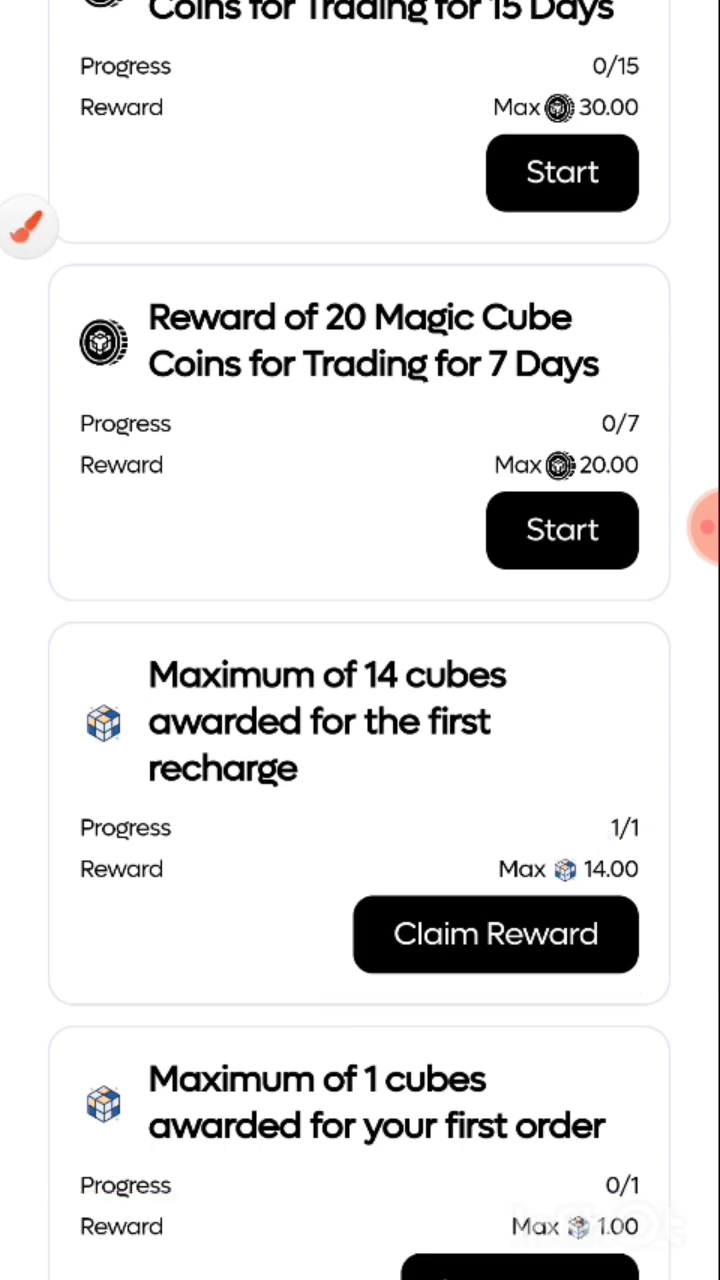
Claim the 14-cube first-recharge reward and dismiss the Success dialog.
left_click(495, 934)
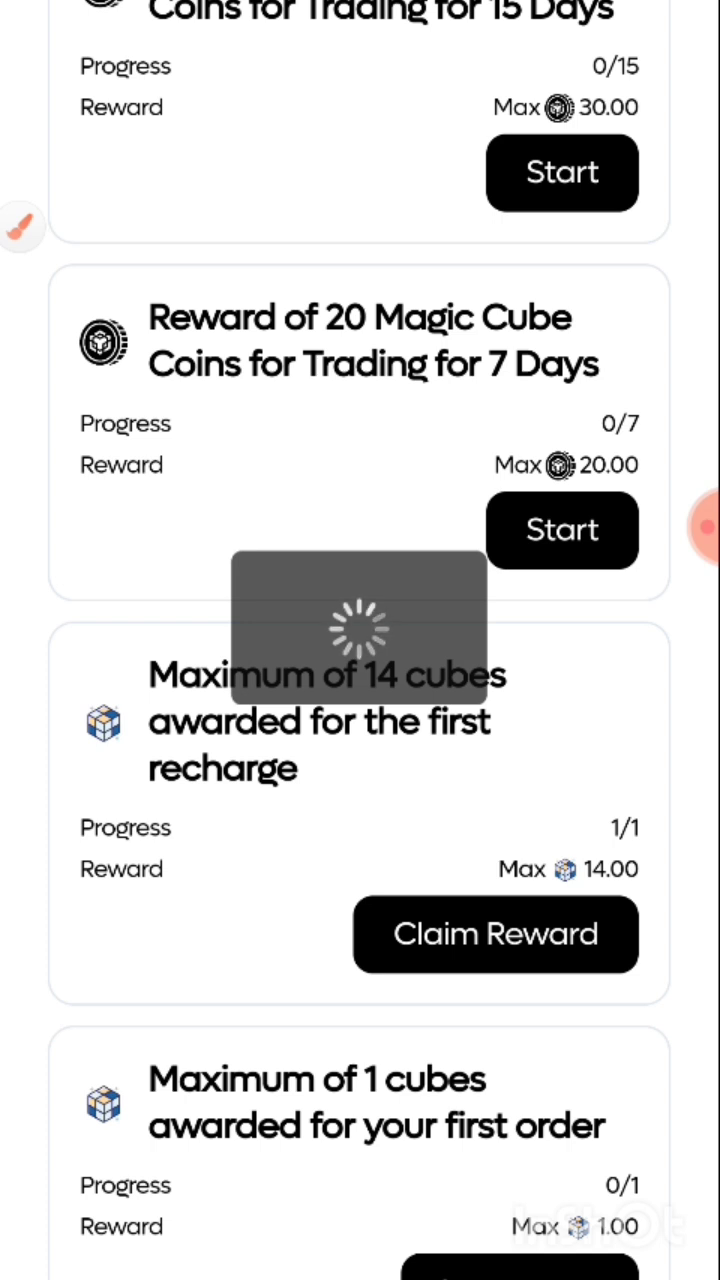
left_click(496, 933)
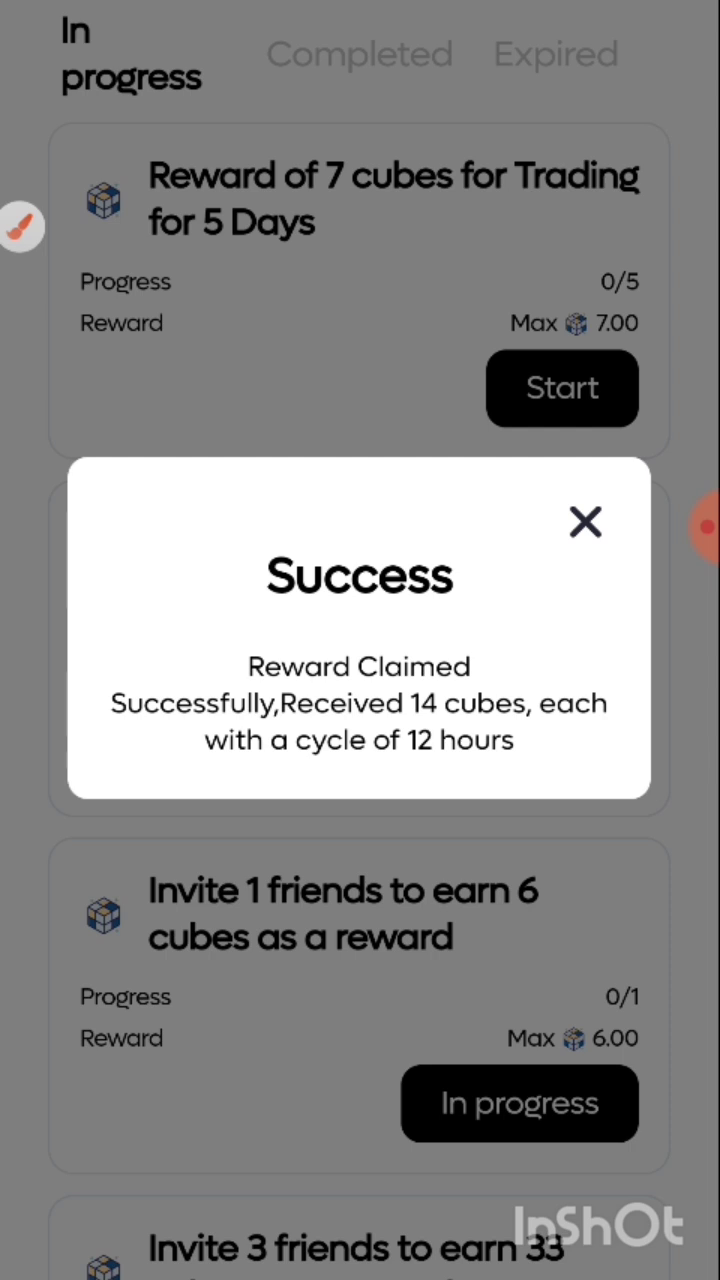
left_click(583, 522)
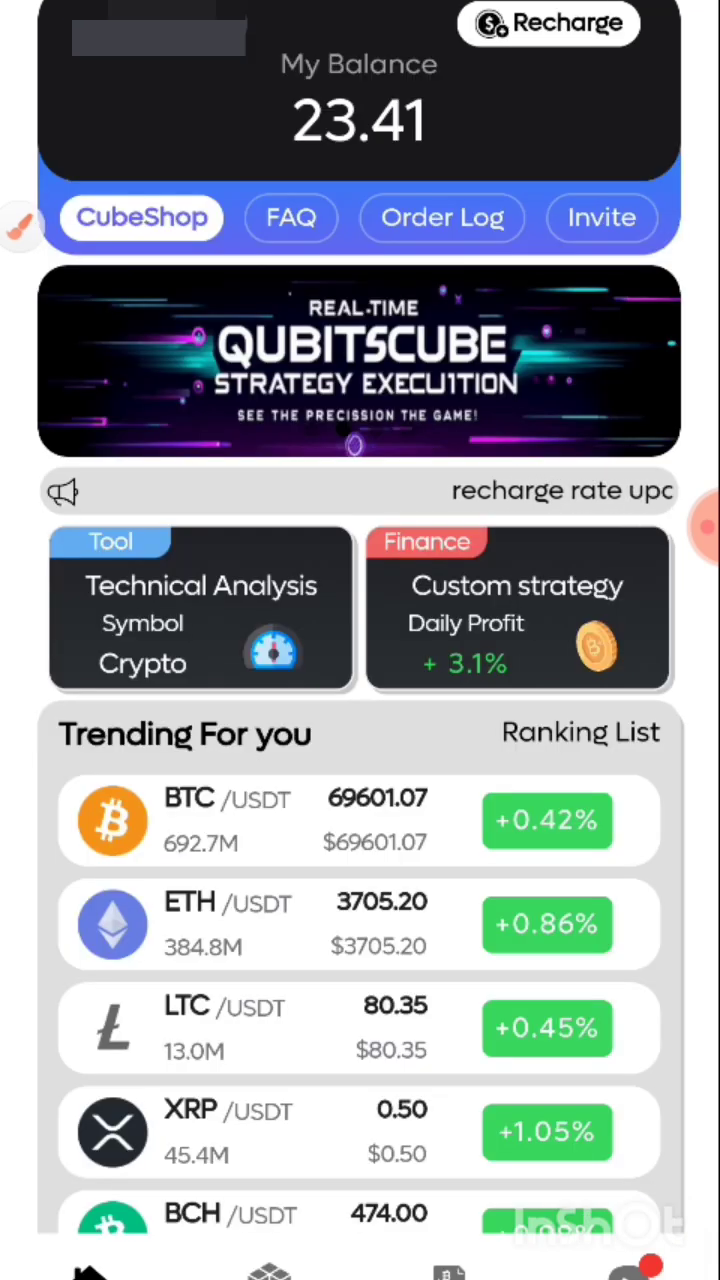
Open CubeShop and confirm DynoFlexiDynaCube now shows 34 owned.
left_click(141, 217)
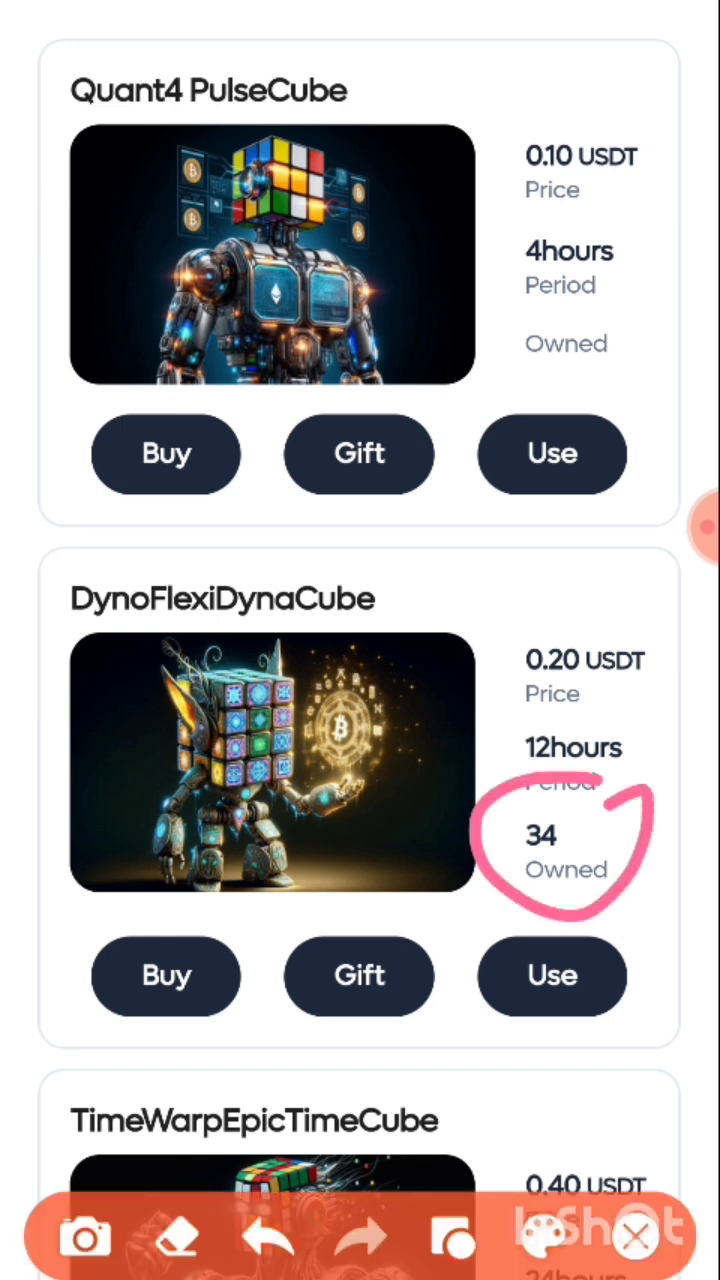
scroll("down", 3)
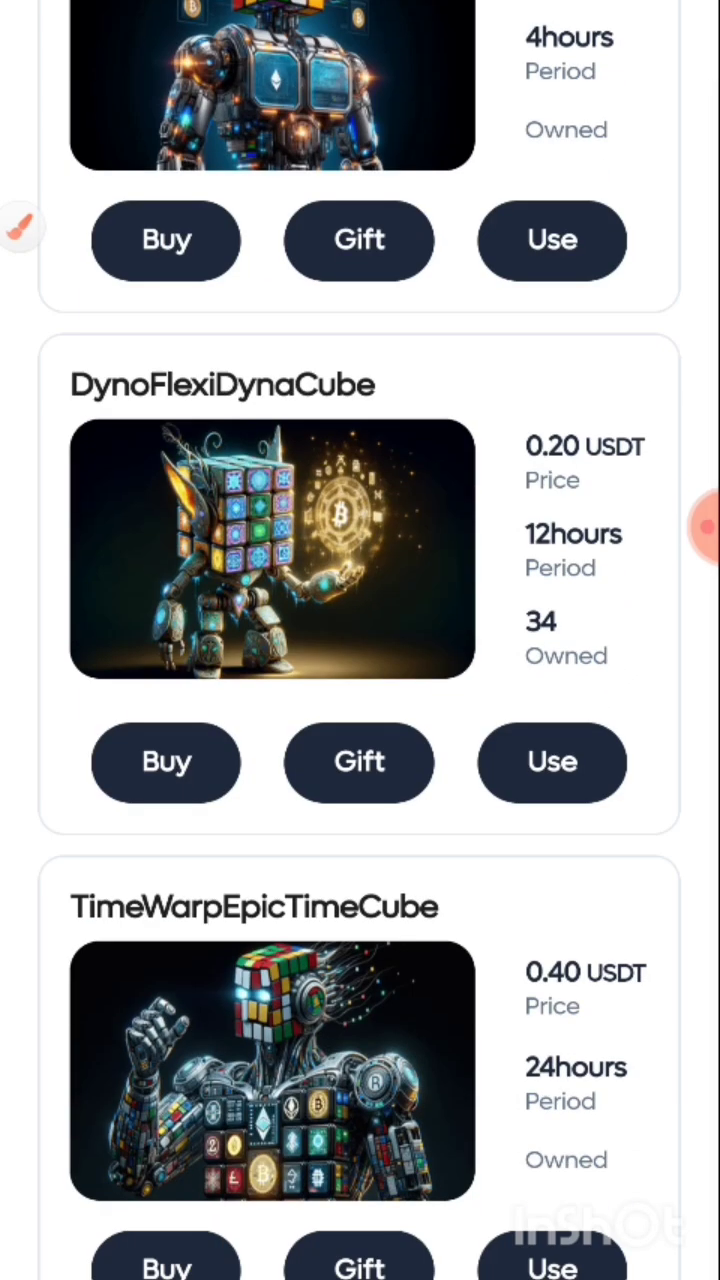
scroll("up", 3)
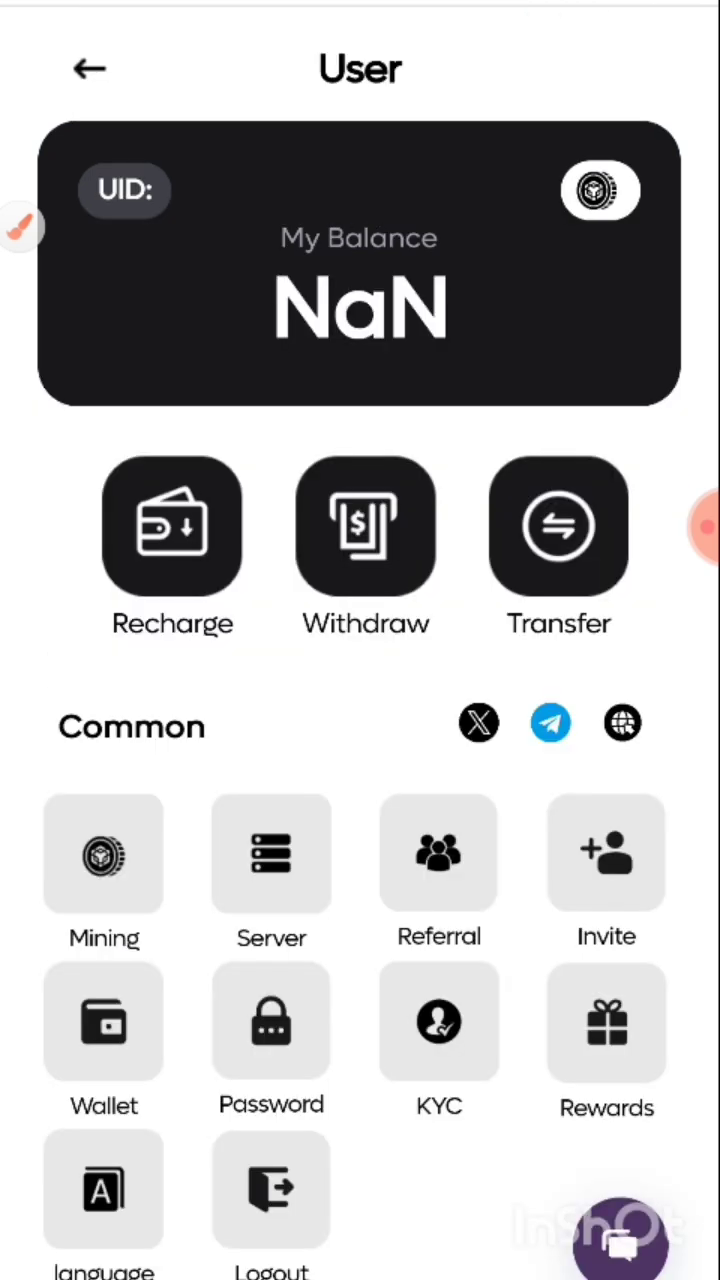
In Rewards, start the 7-cube 5-day and 3-cube 3-day trading reward tasks.
left_click(607, 1022)
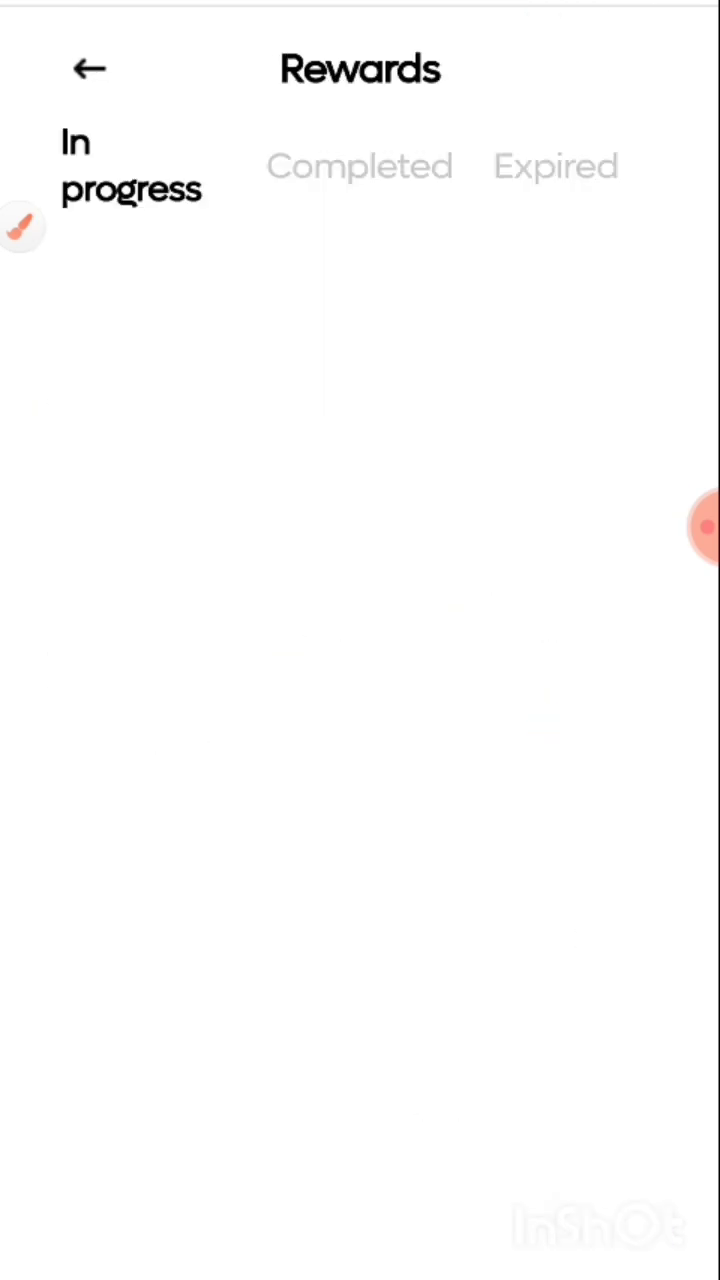
scroll("down", 3)
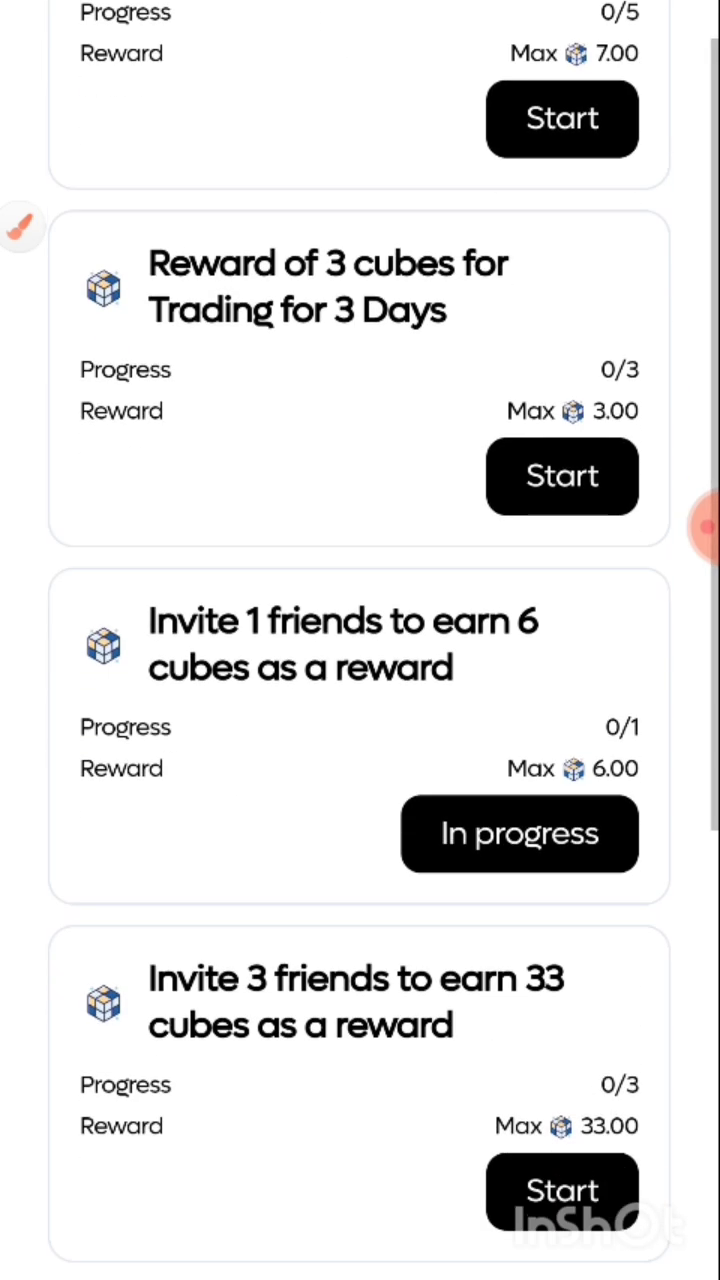
scroll("down", 3)
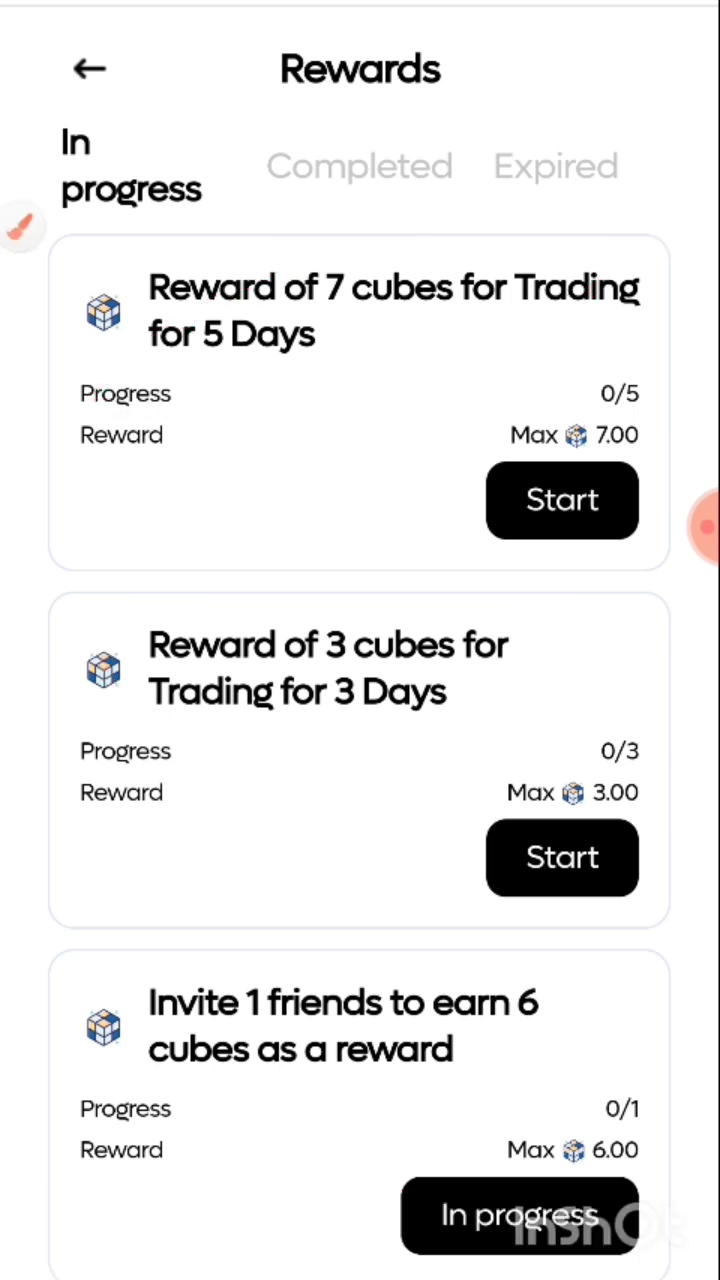
left_click(561, 500)
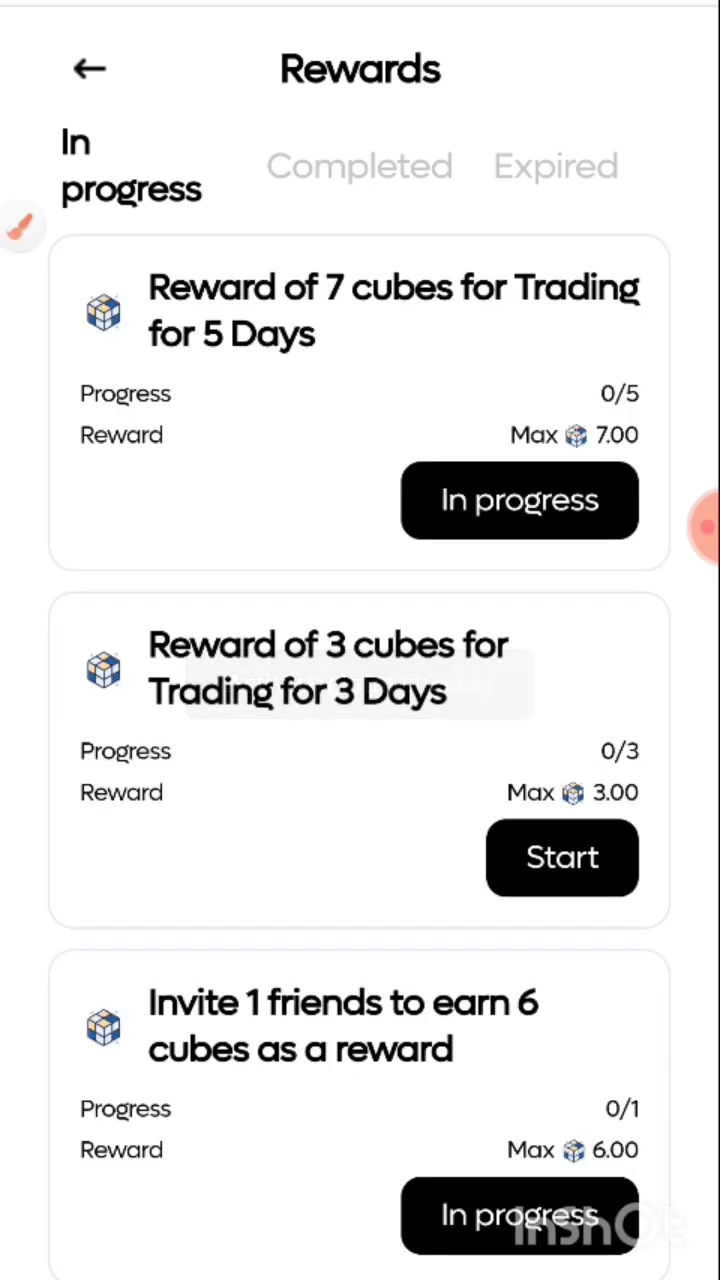
left_click(561, 857)
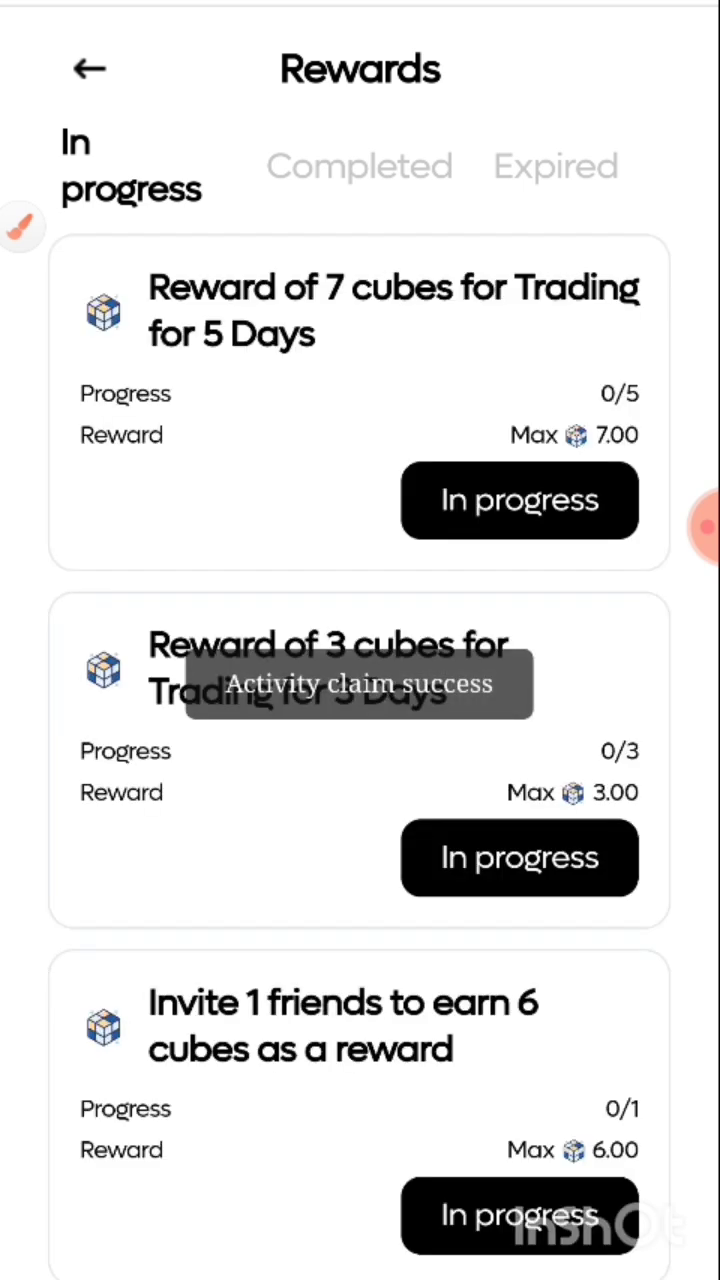
scroll("down", 3)
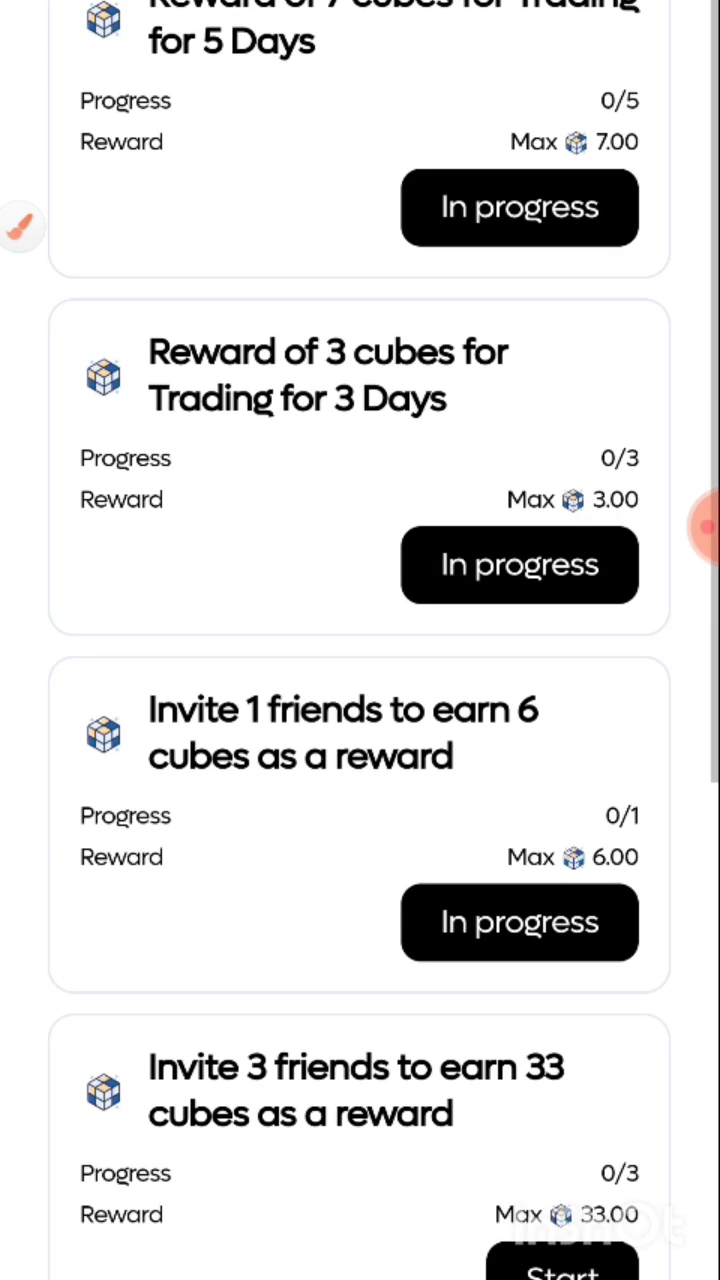
scroll("down", 3)
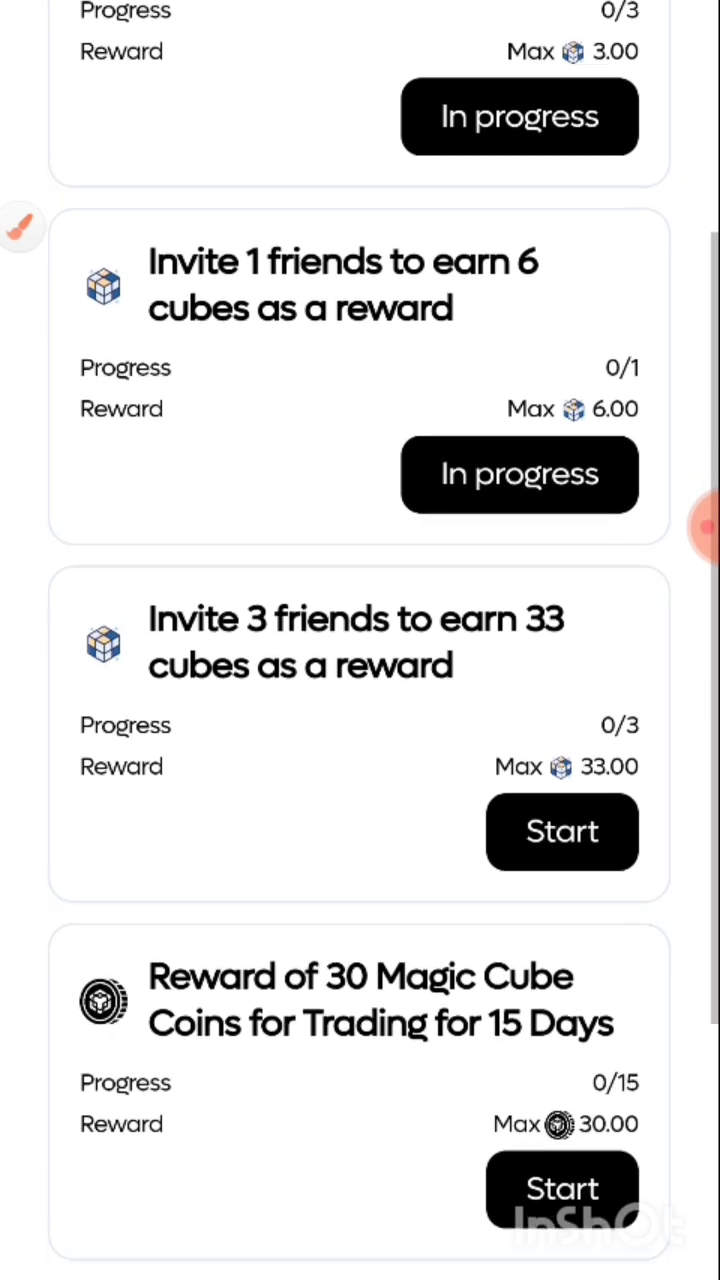
scroll("down", 3)
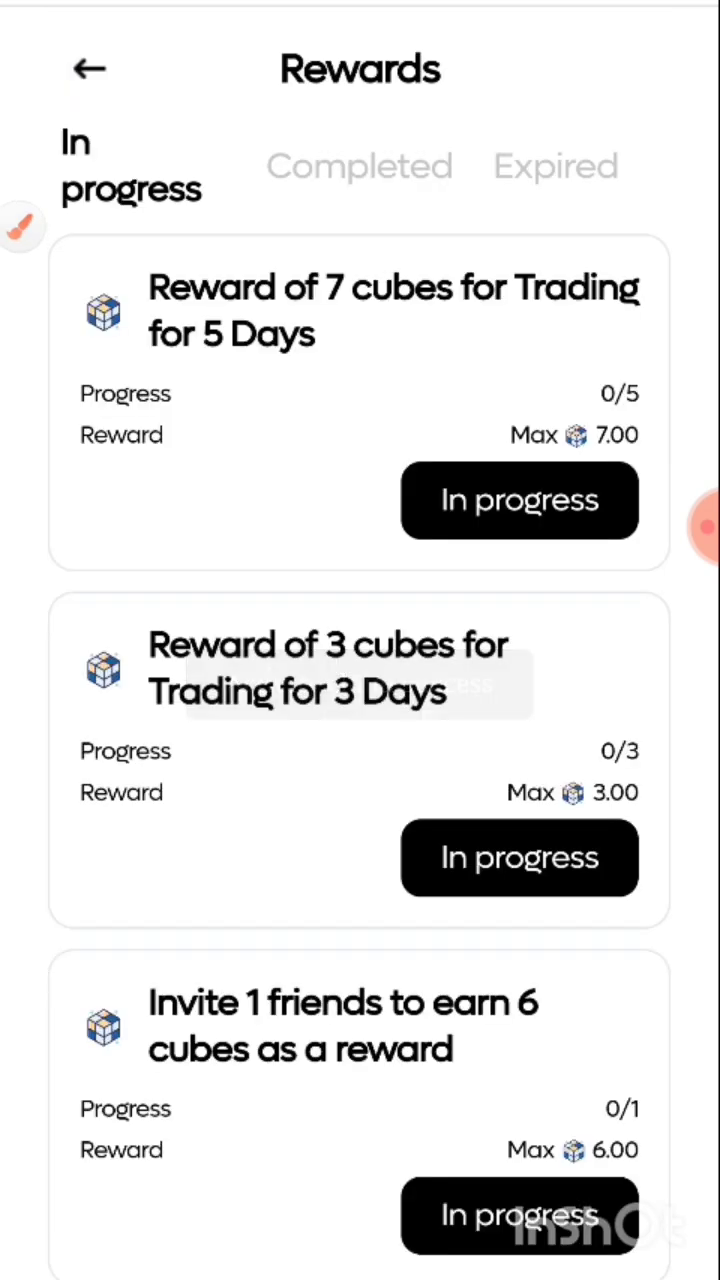
Scroll the Rewards list to the 30 Magic Cube Coins 15-day trading reward.
scroll("down", 3)
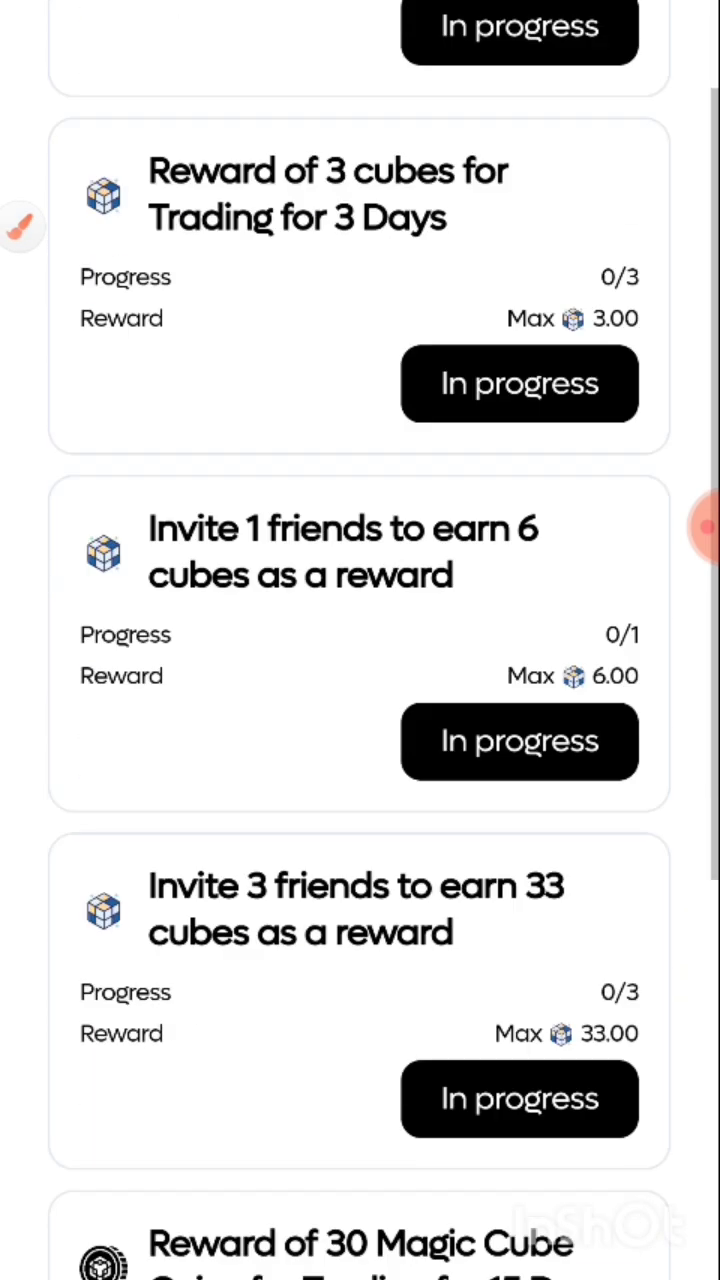
scroll("down", 3)
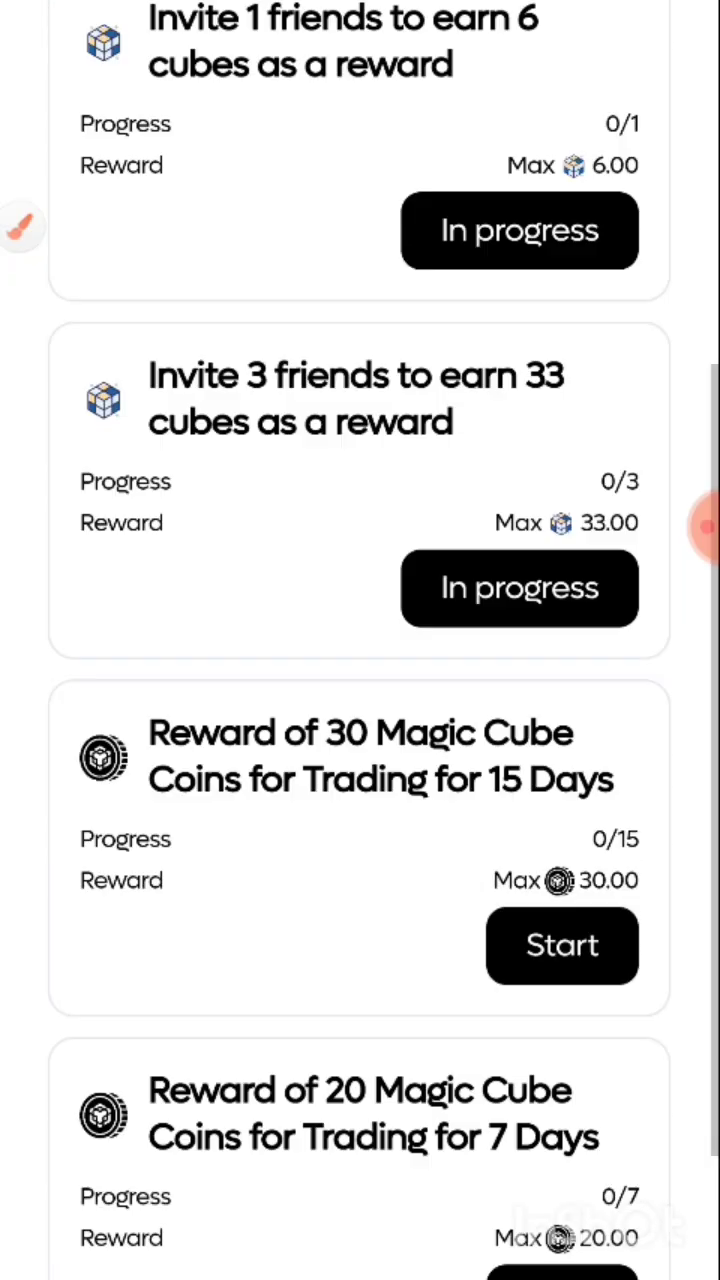
scroll("down", 3)
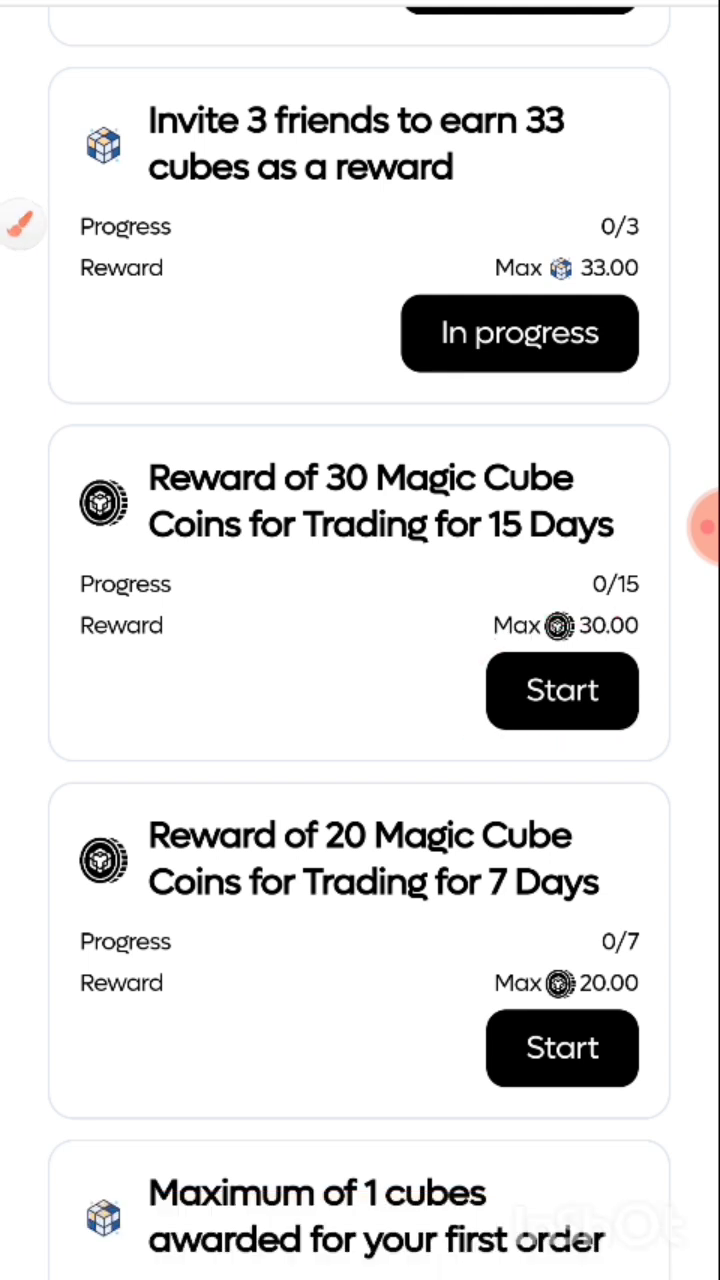
scroll("up", 3)
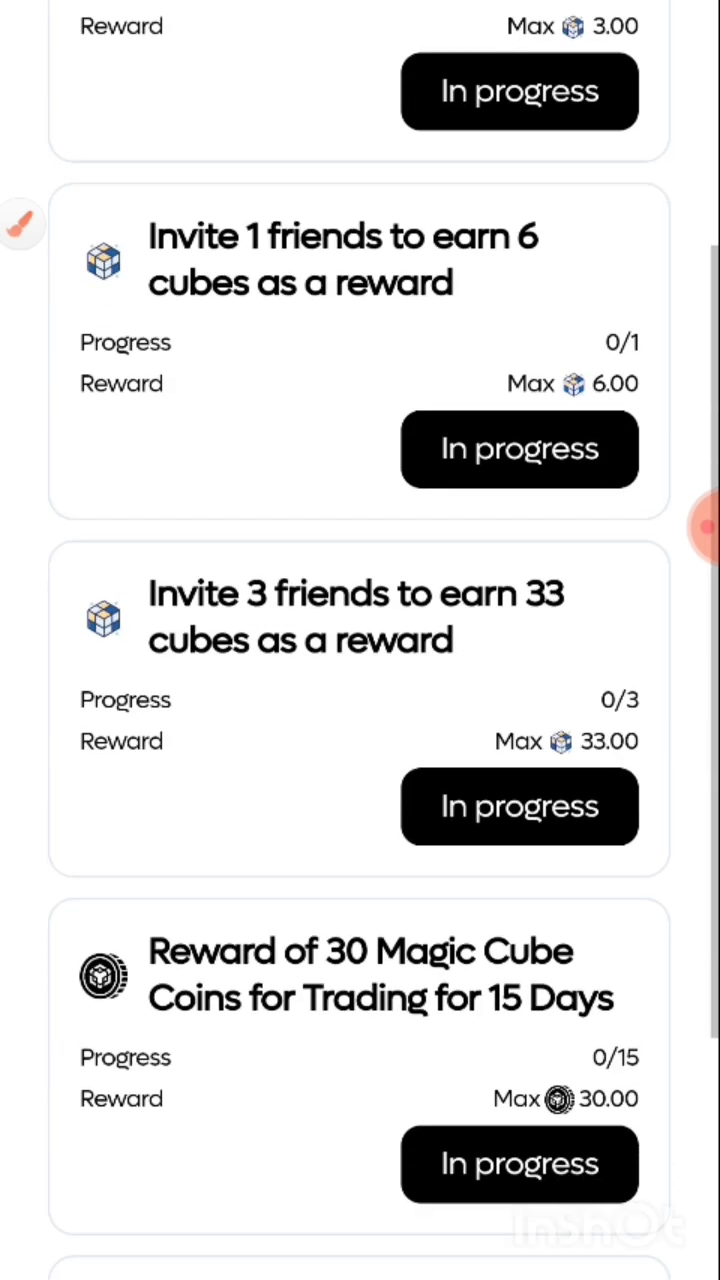
scroll("down", 3)
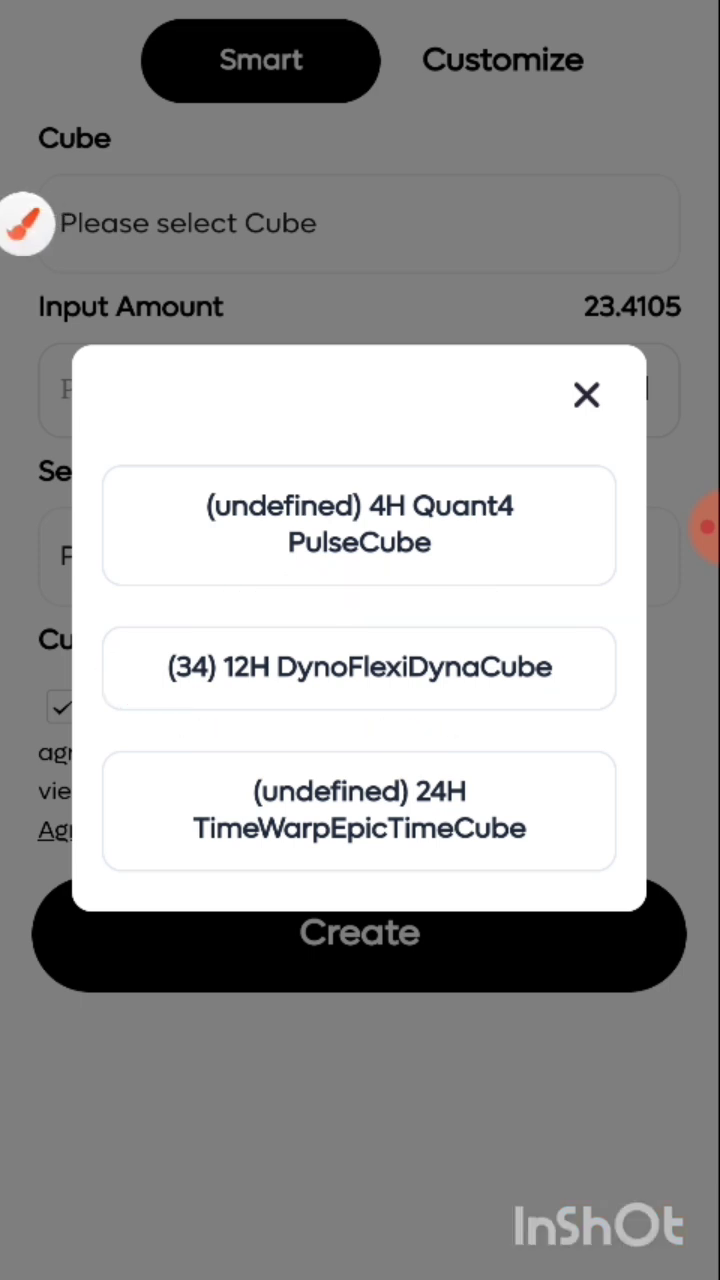
Select the (34) 12H DynoFlexiDynaCube and choose server GS-0 Server4 for the trade.
left_click(359, 667)
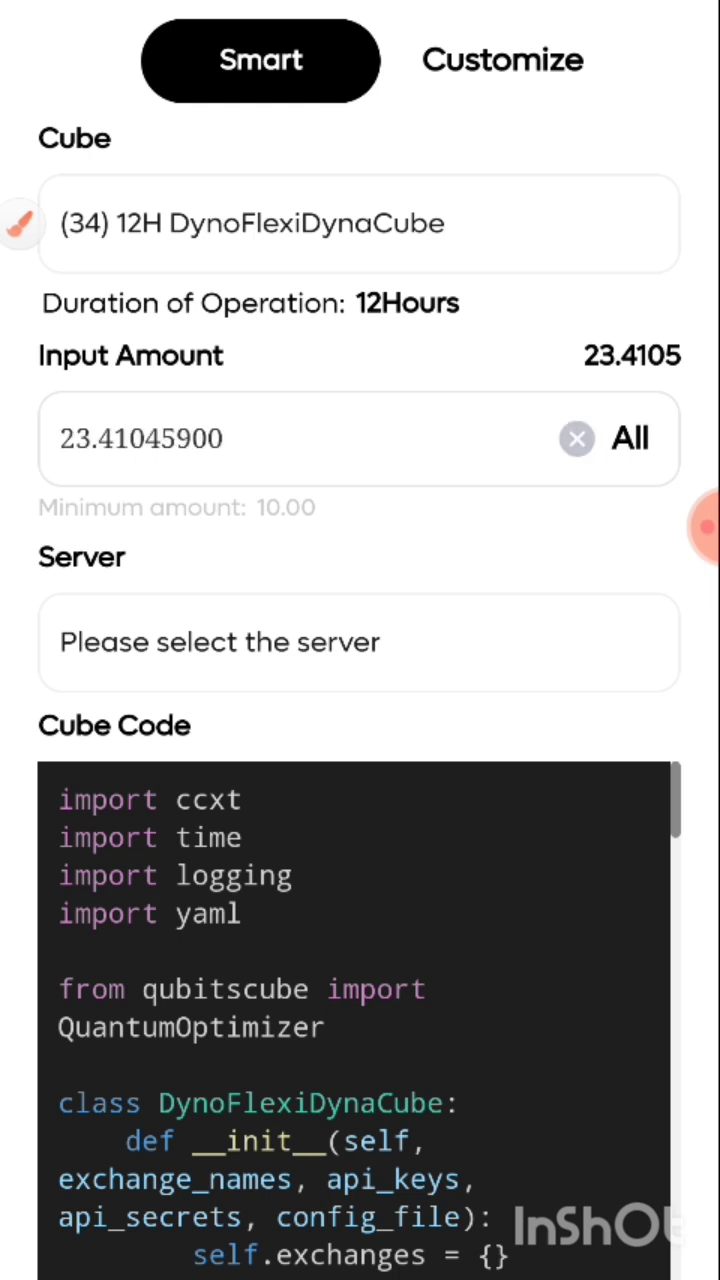
scroll("down", 3)
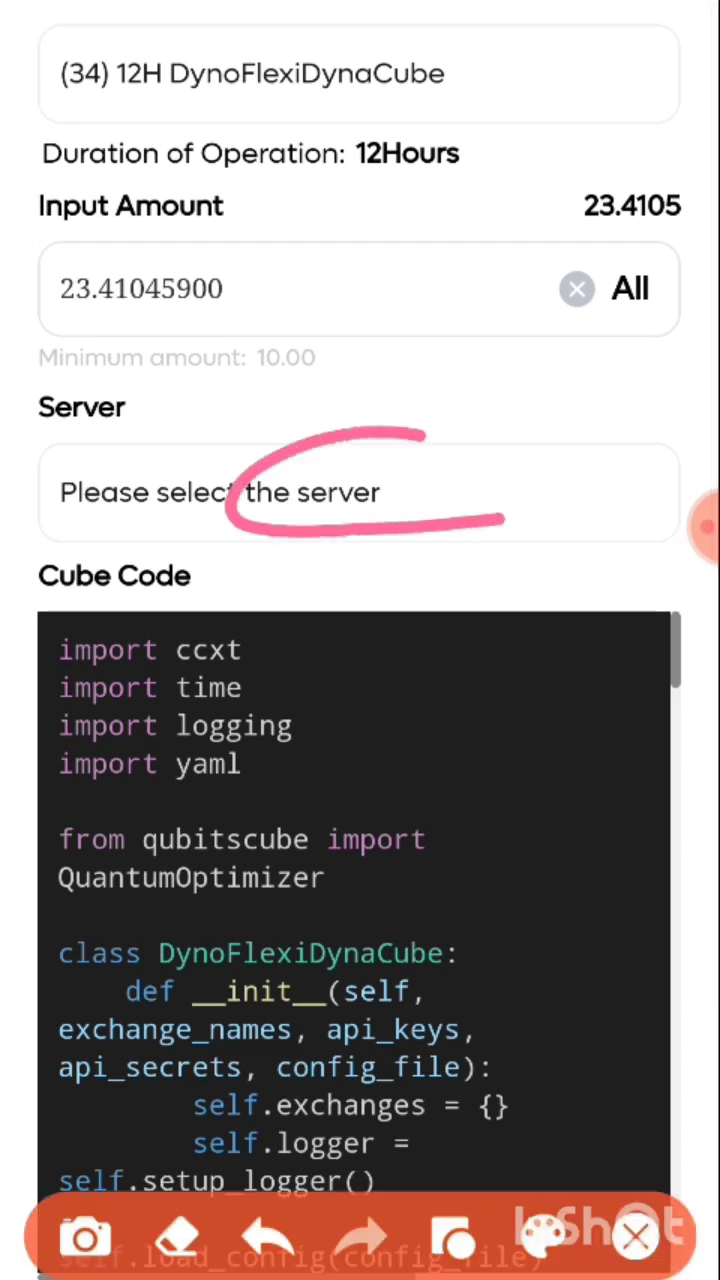
left_click(360, 492)
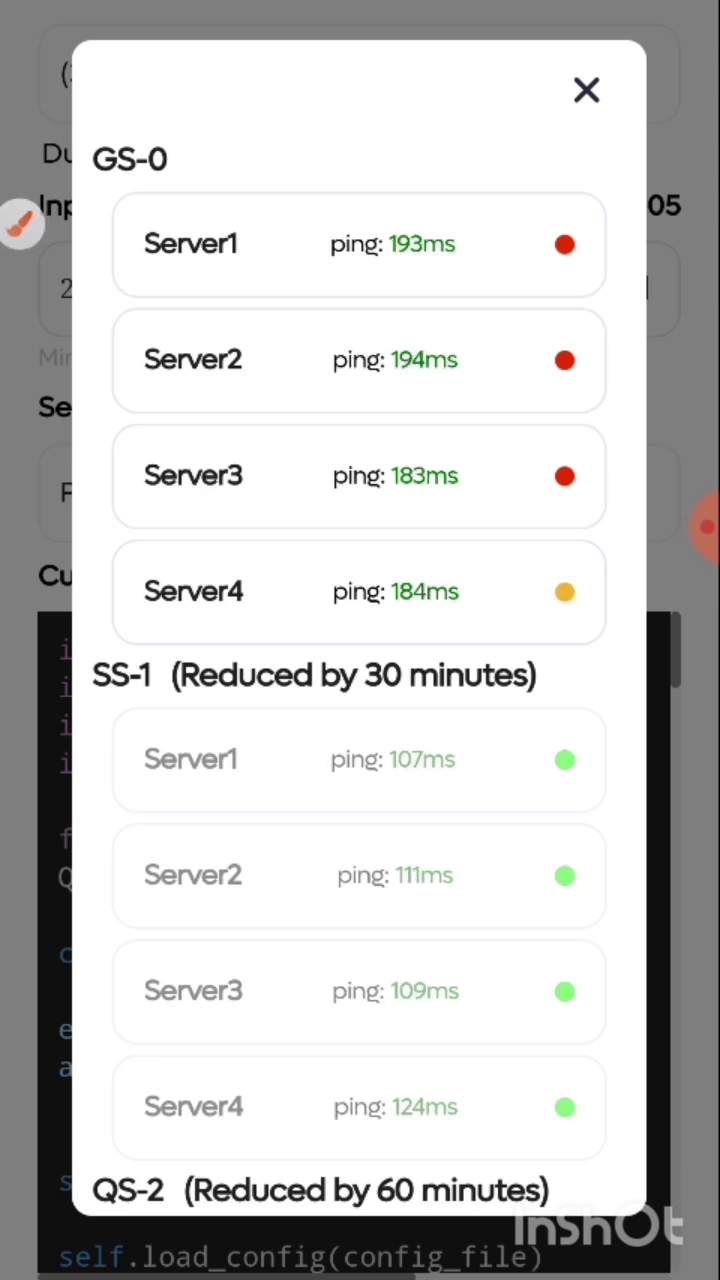
scroll("down", 3)
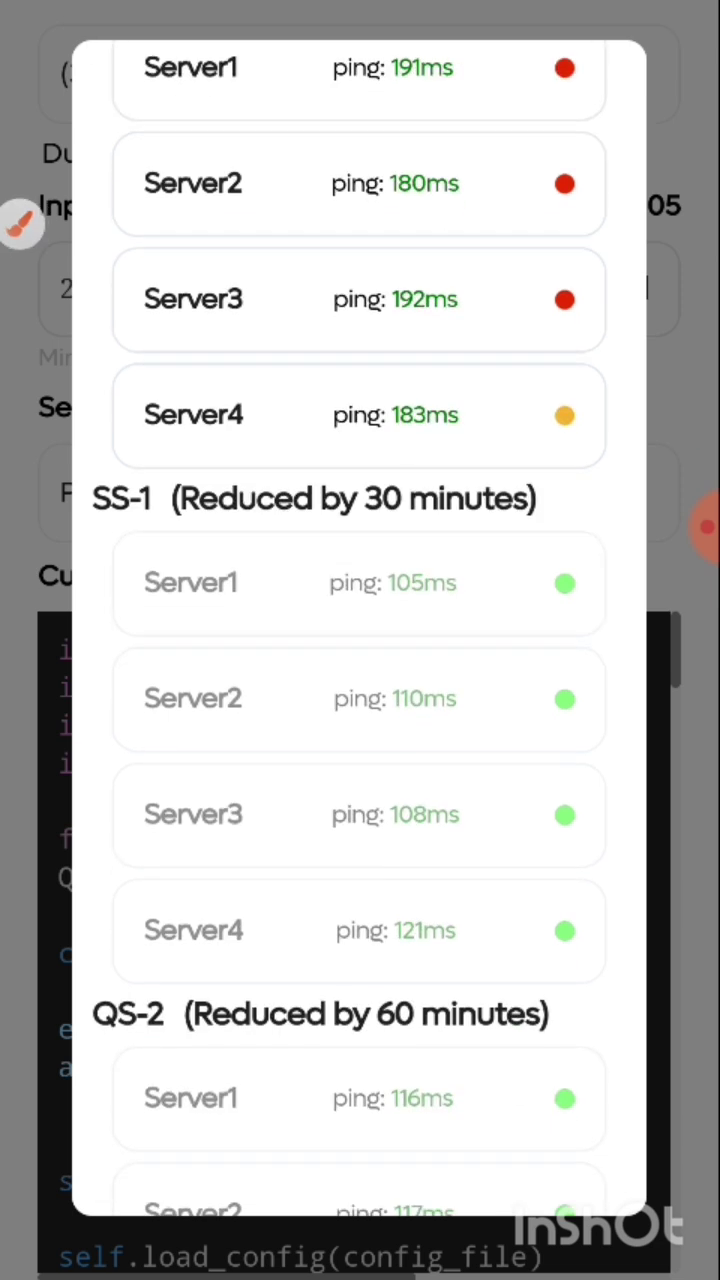
scroll("down", 3)
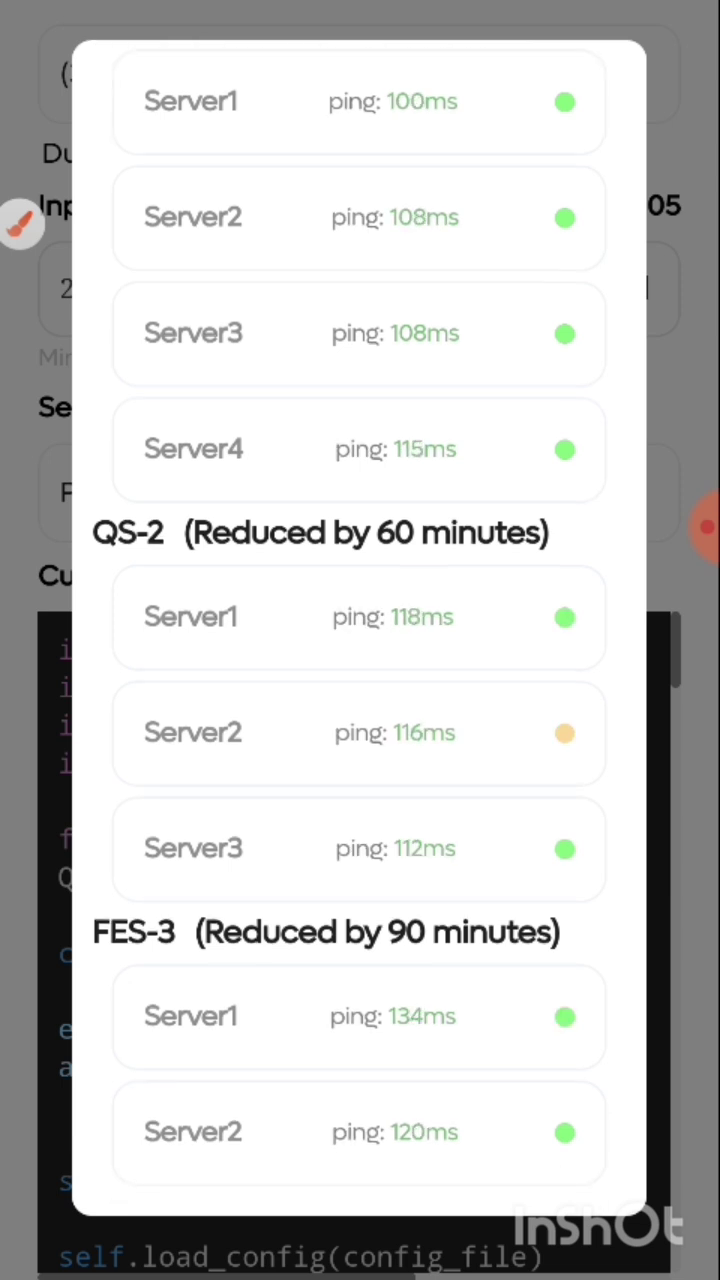
scroll("down", 3)
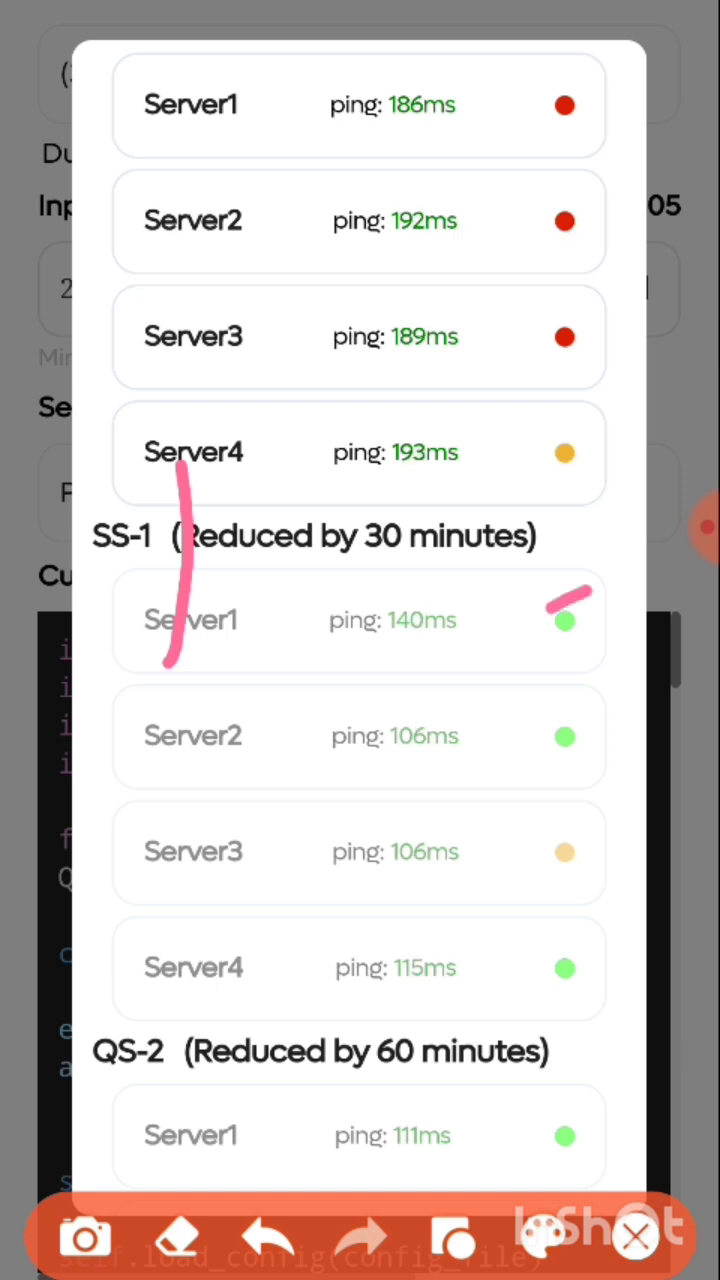
left_click_drag(585, 590, 560, 1180)
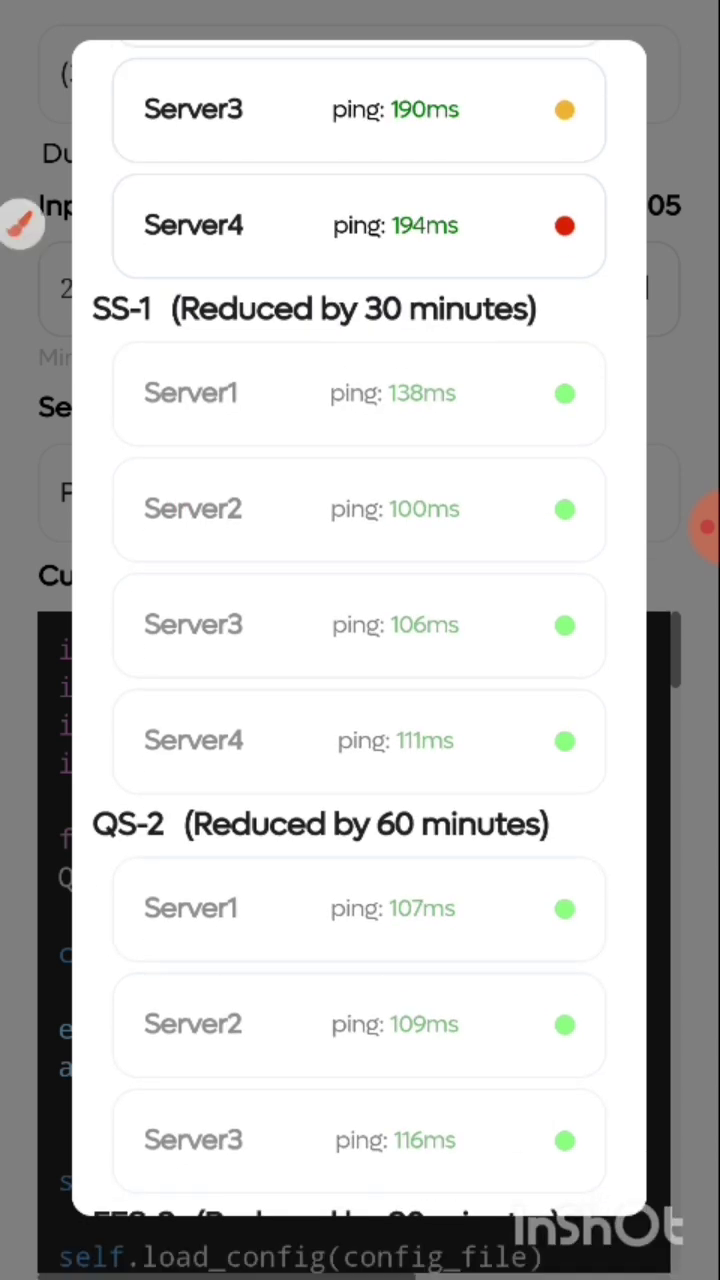
scroll("down", 3)
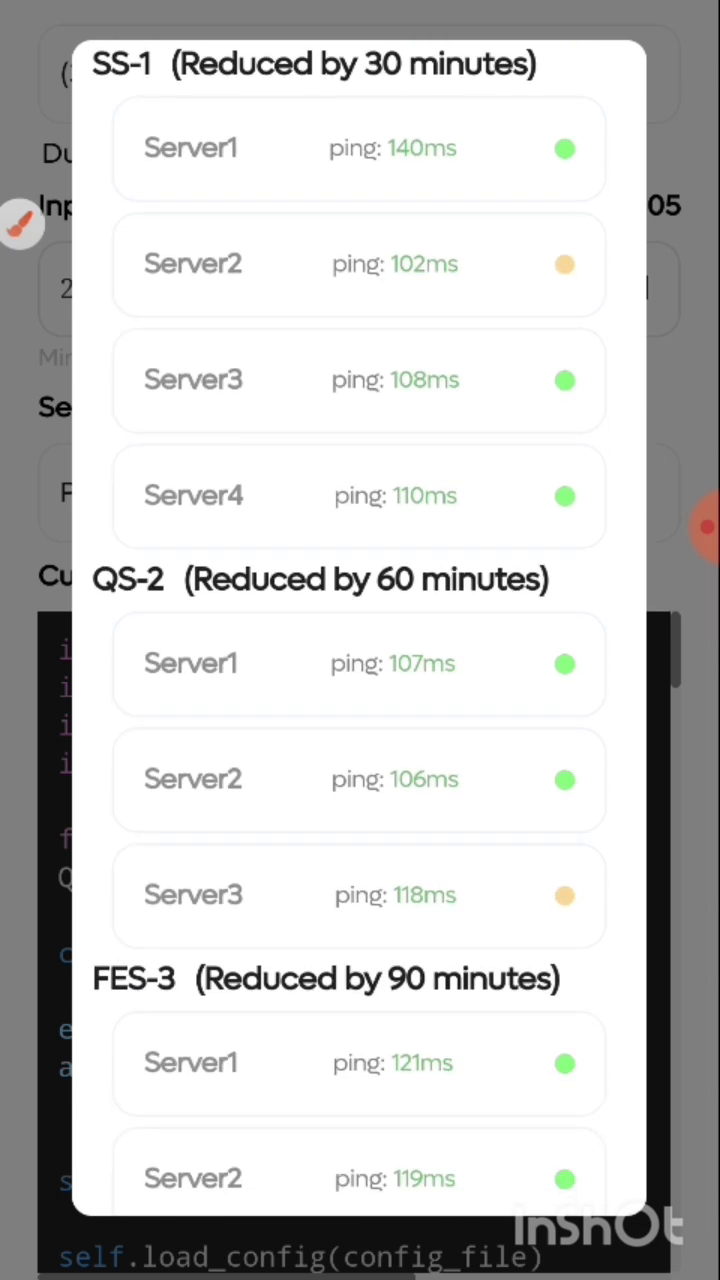
scroll("down", 3)
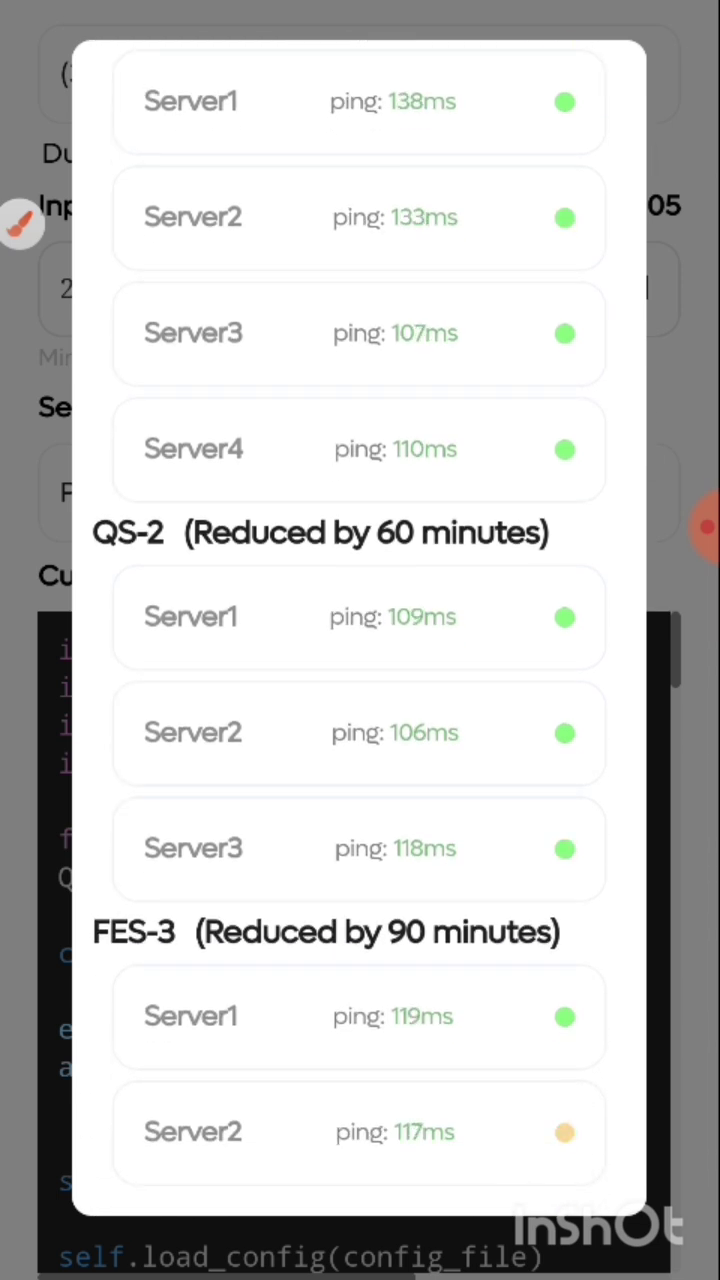
scroll("down", 3)
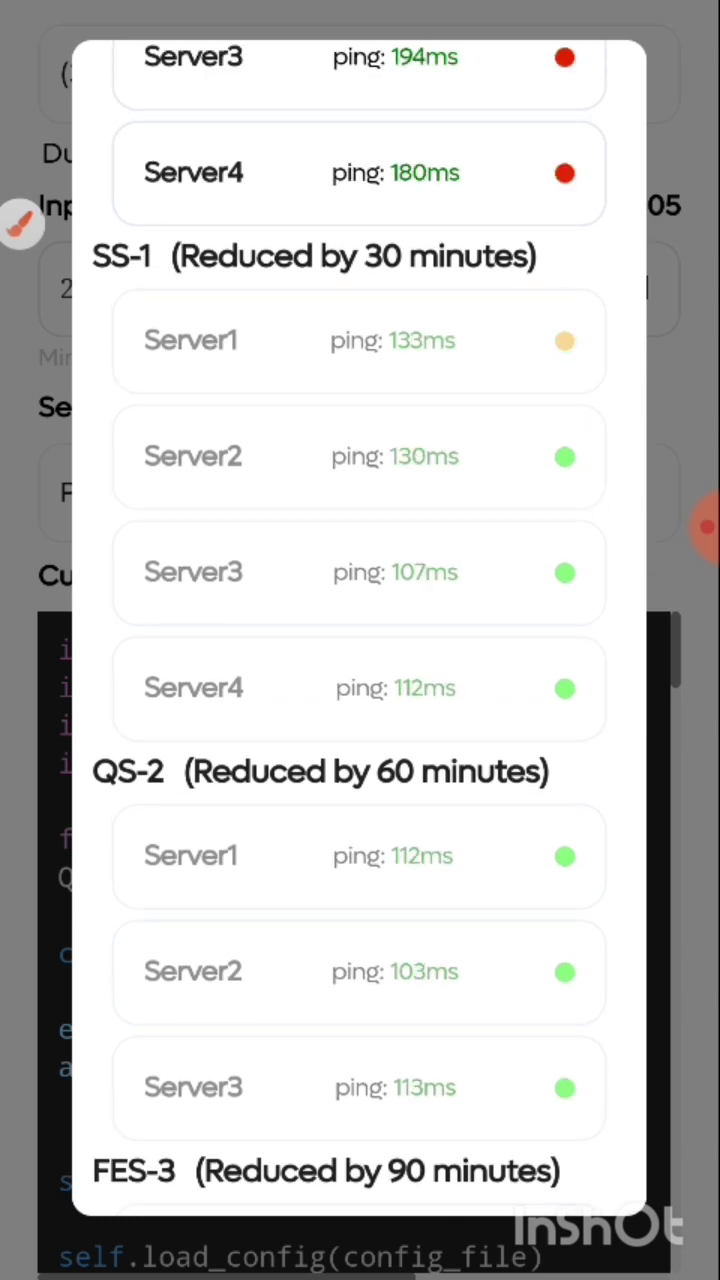
scroll("down", 3)
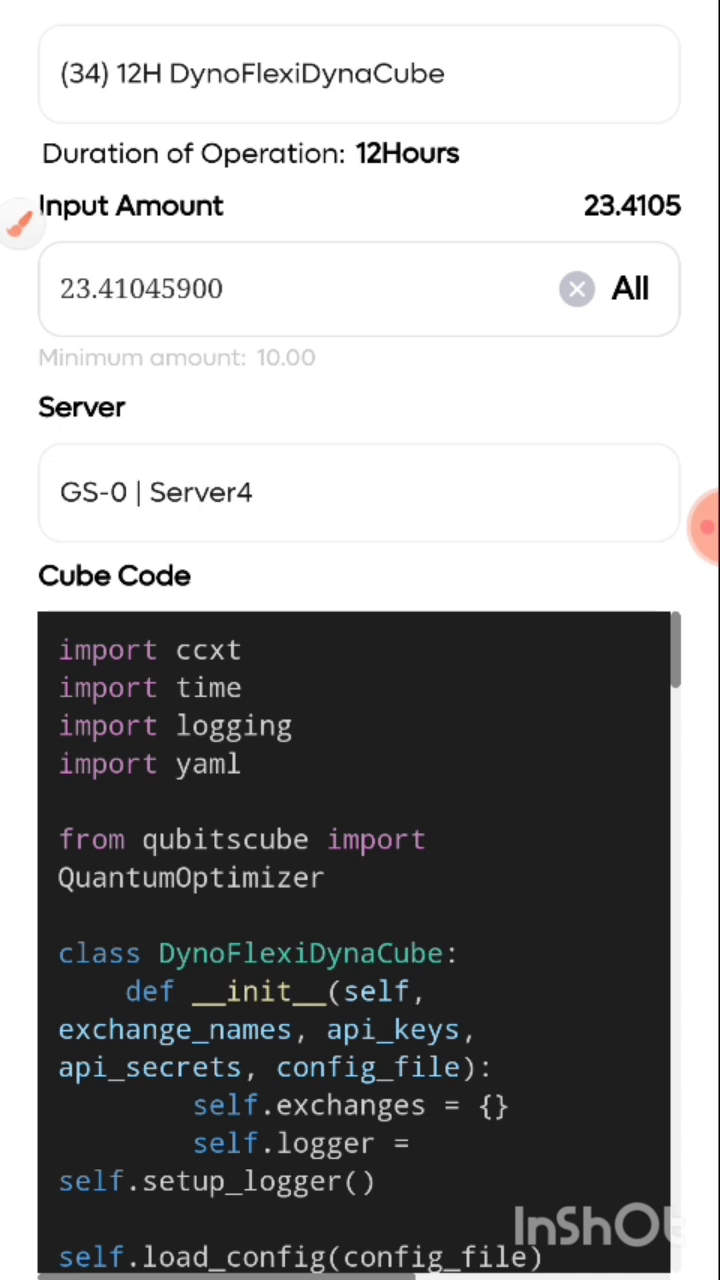
left_click(358, 492)
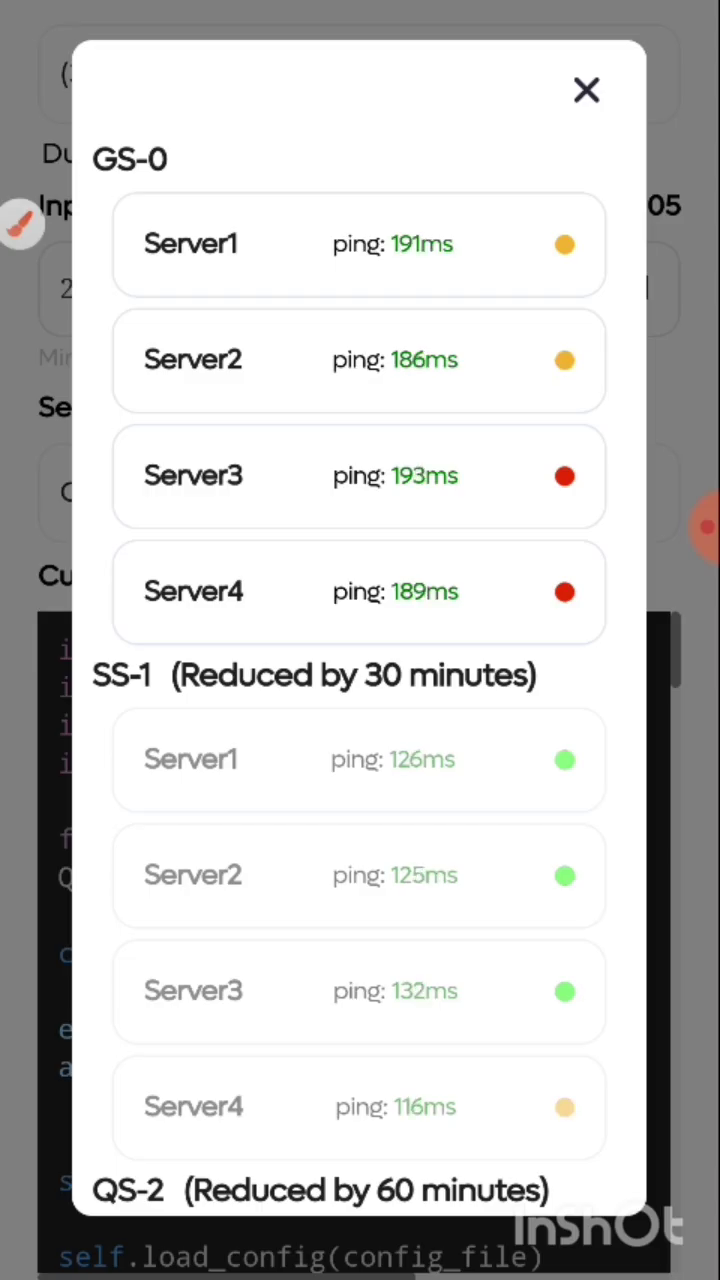
scroll("down", 3)
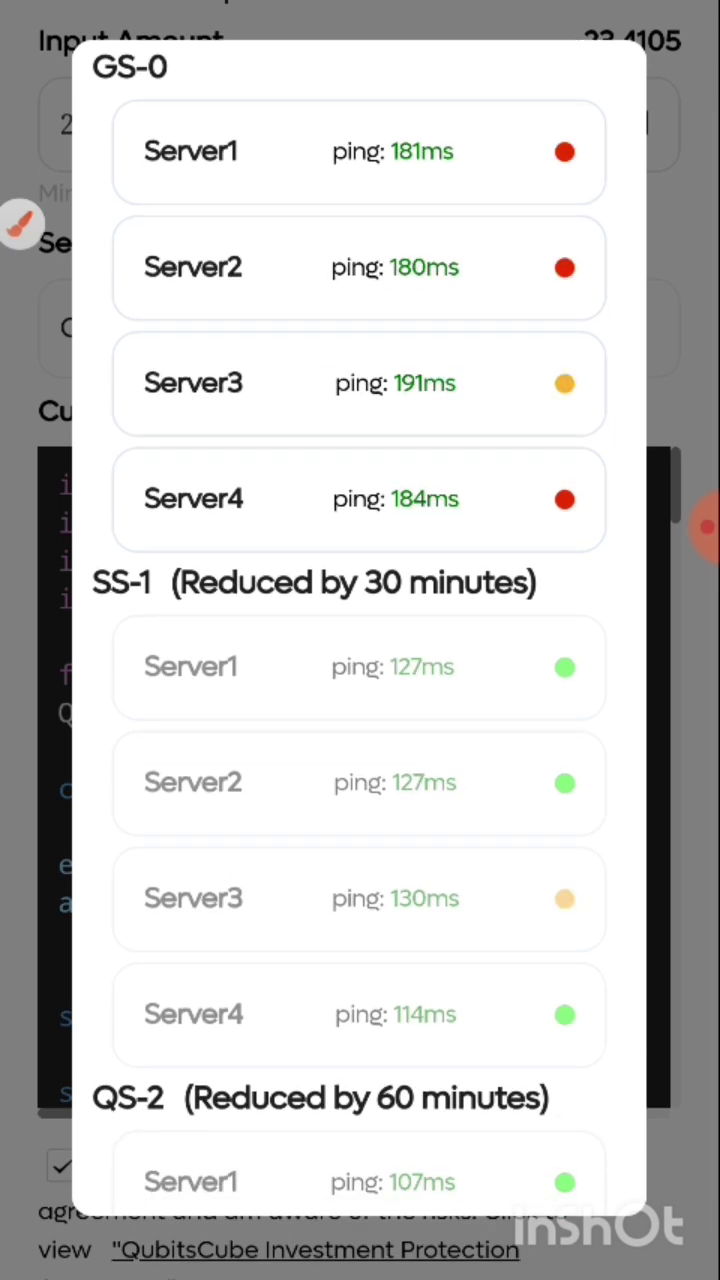
scroll("down", 3)
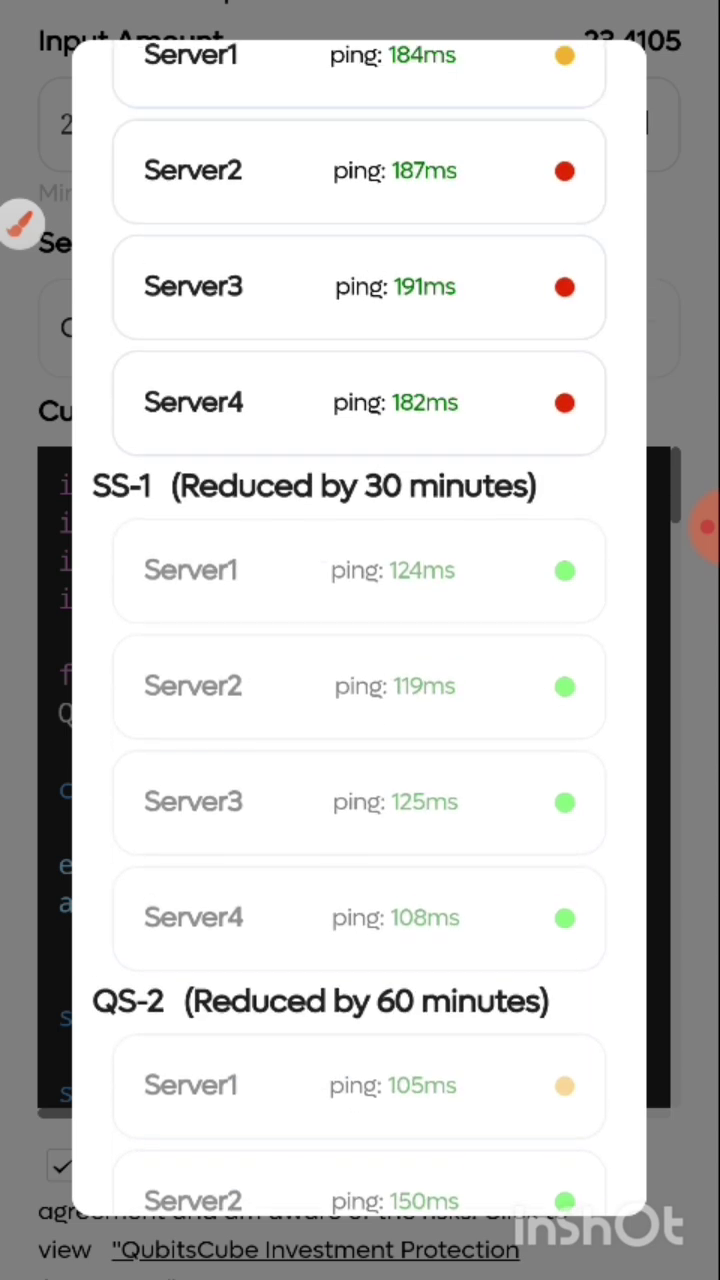
left_click(193, 403)
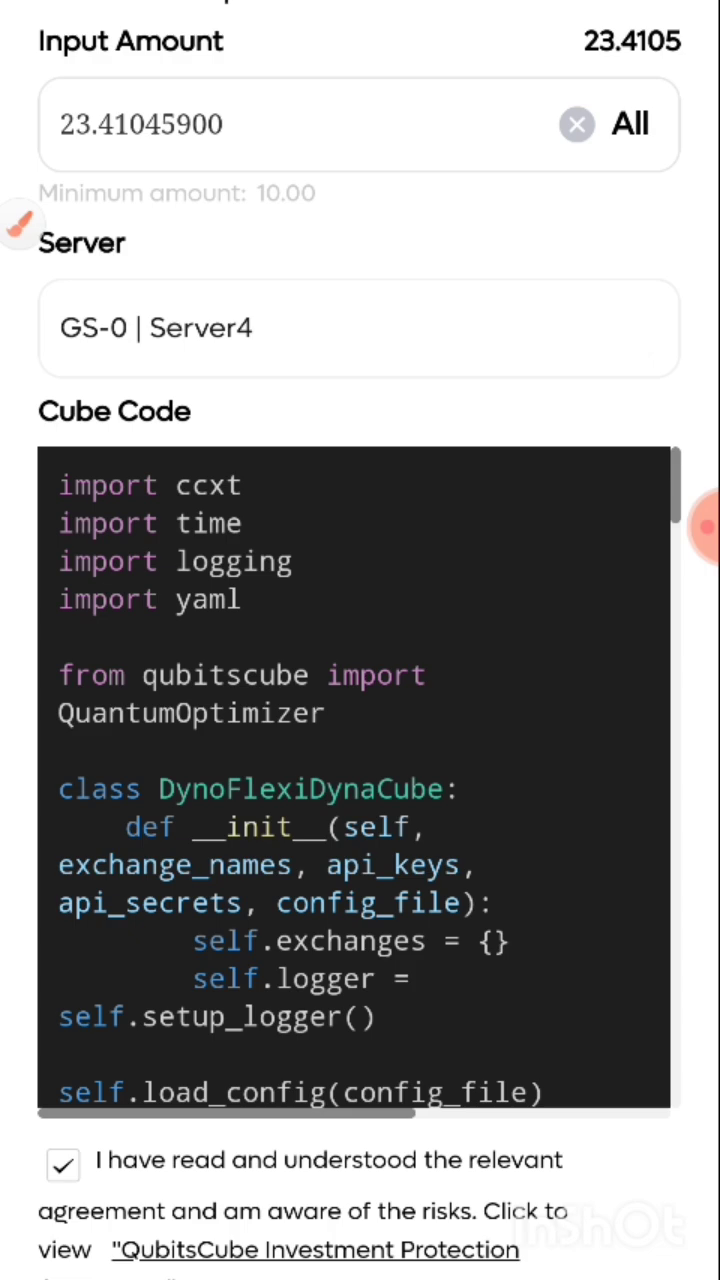
left_click(360, 328)
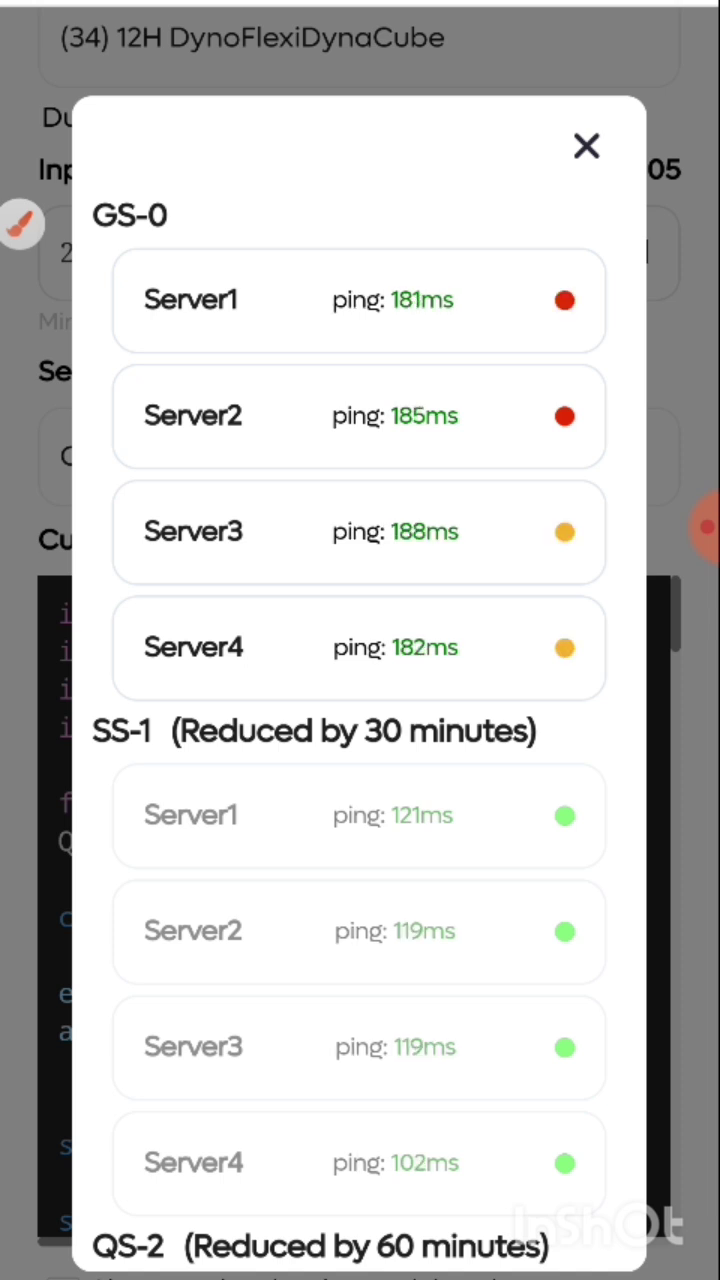
left_click(359, 531)
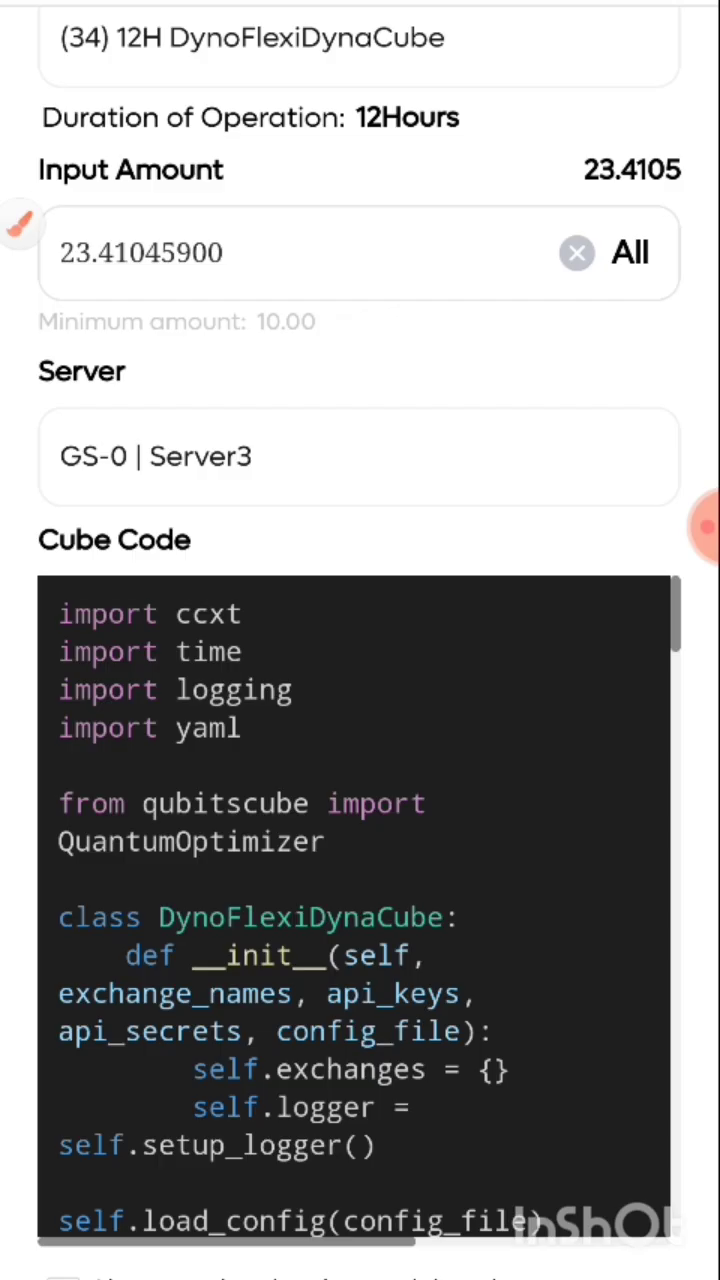
left_click(358, 456)
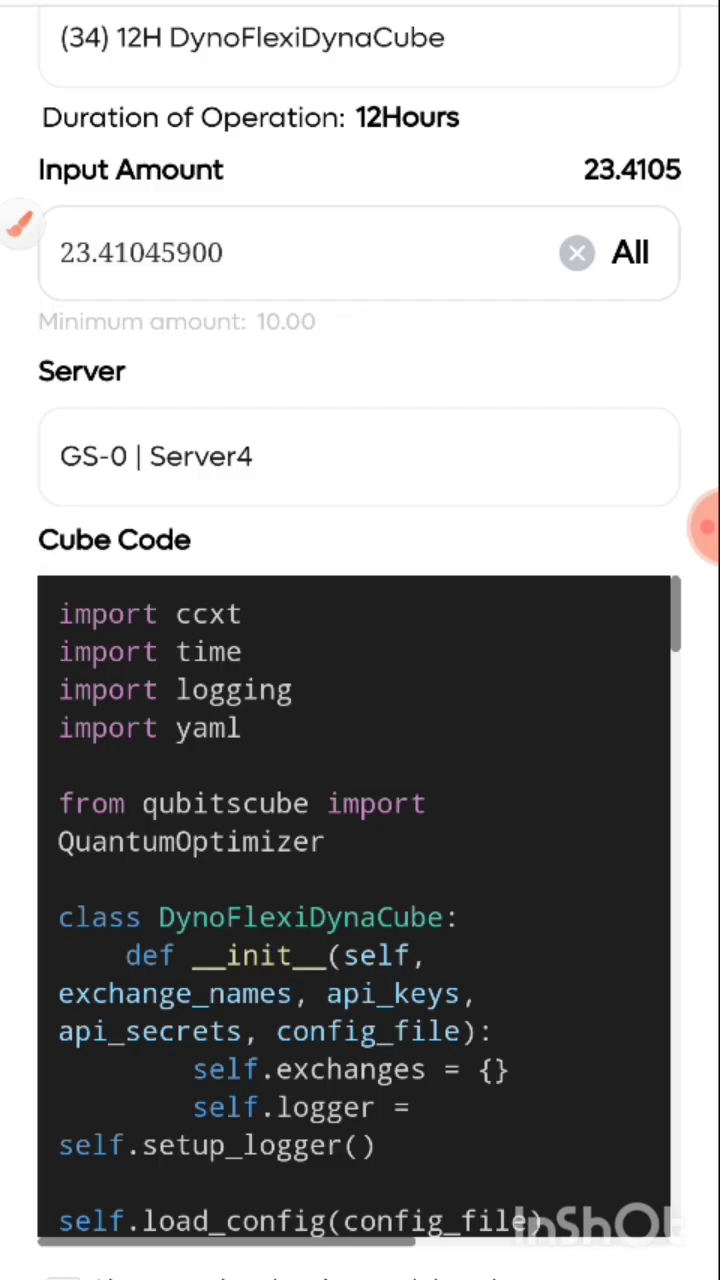
left_click(360, 456)
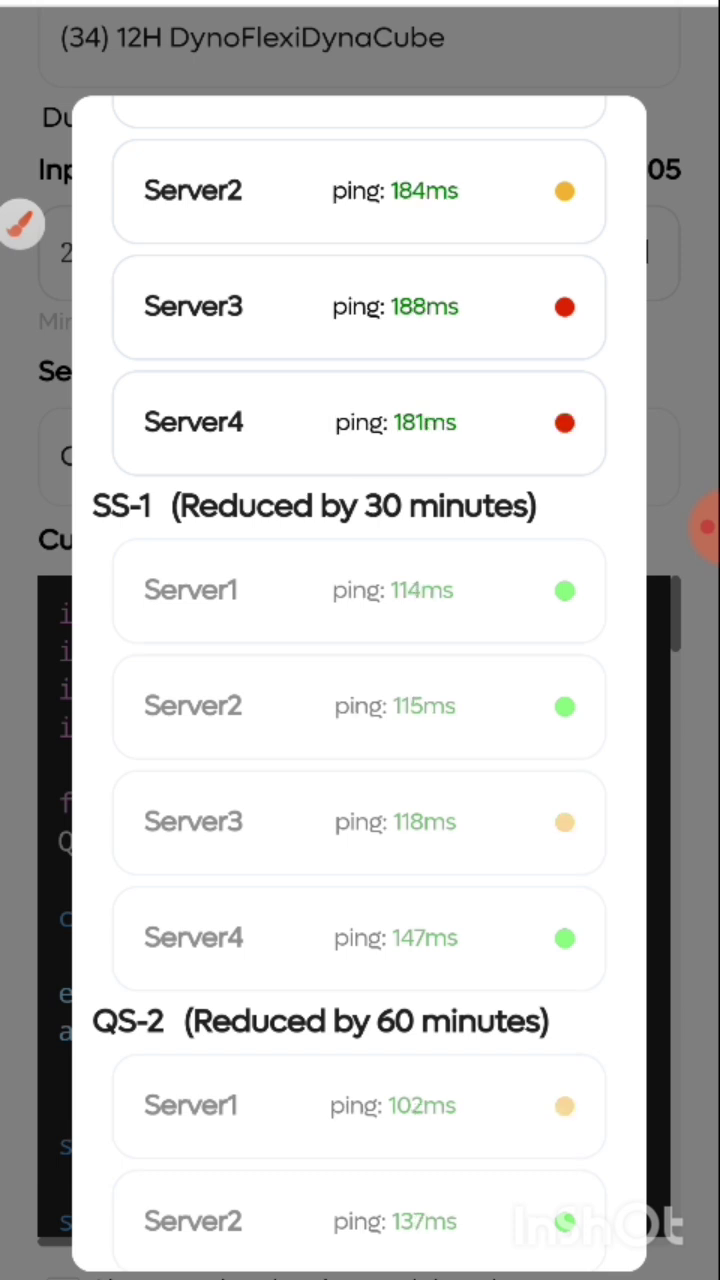
scroll("down", 3)
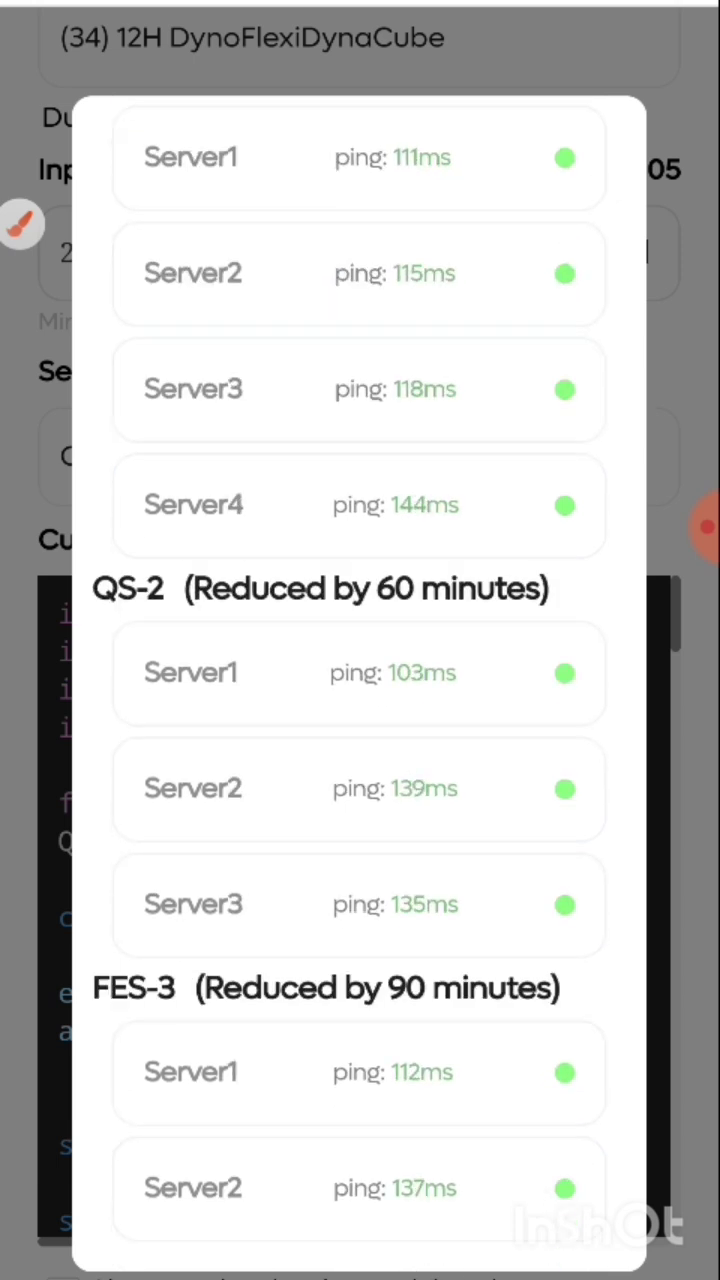
scroll("down", 3)
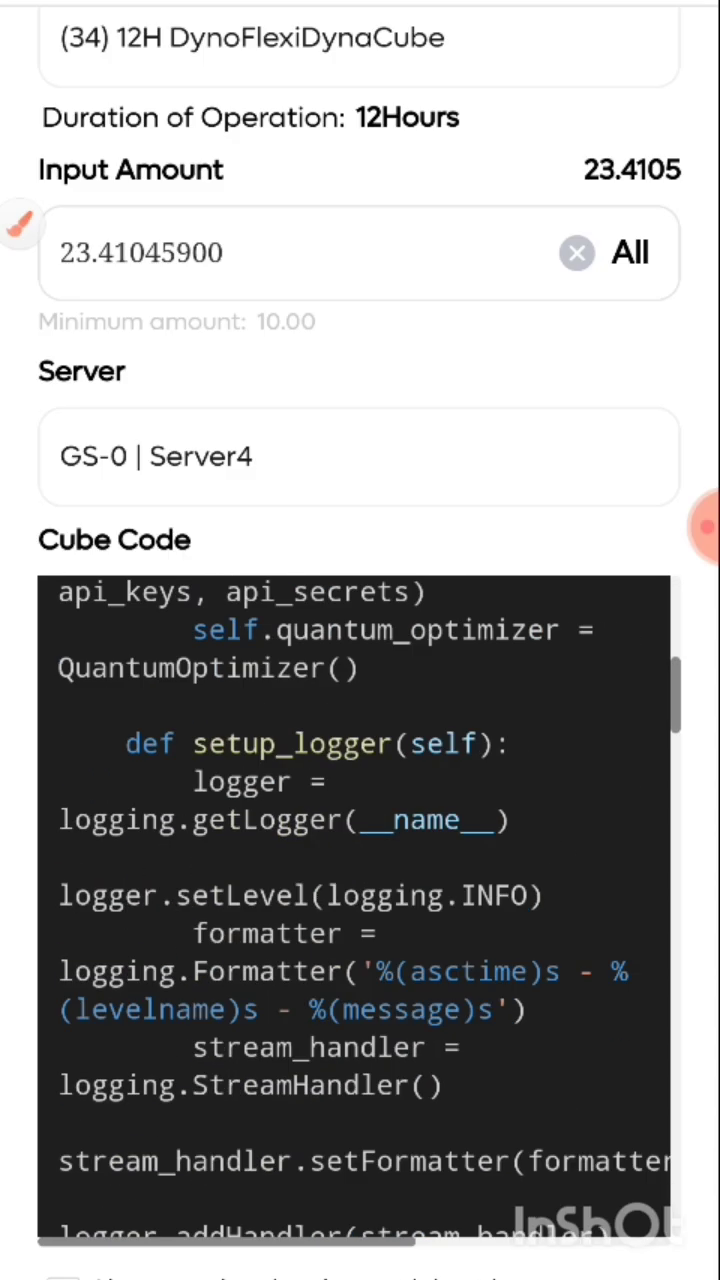
Re-tick the risk agreement checkbox and submit the 12H DynoFlexiDynaCube creation.
scroll("down", 3)
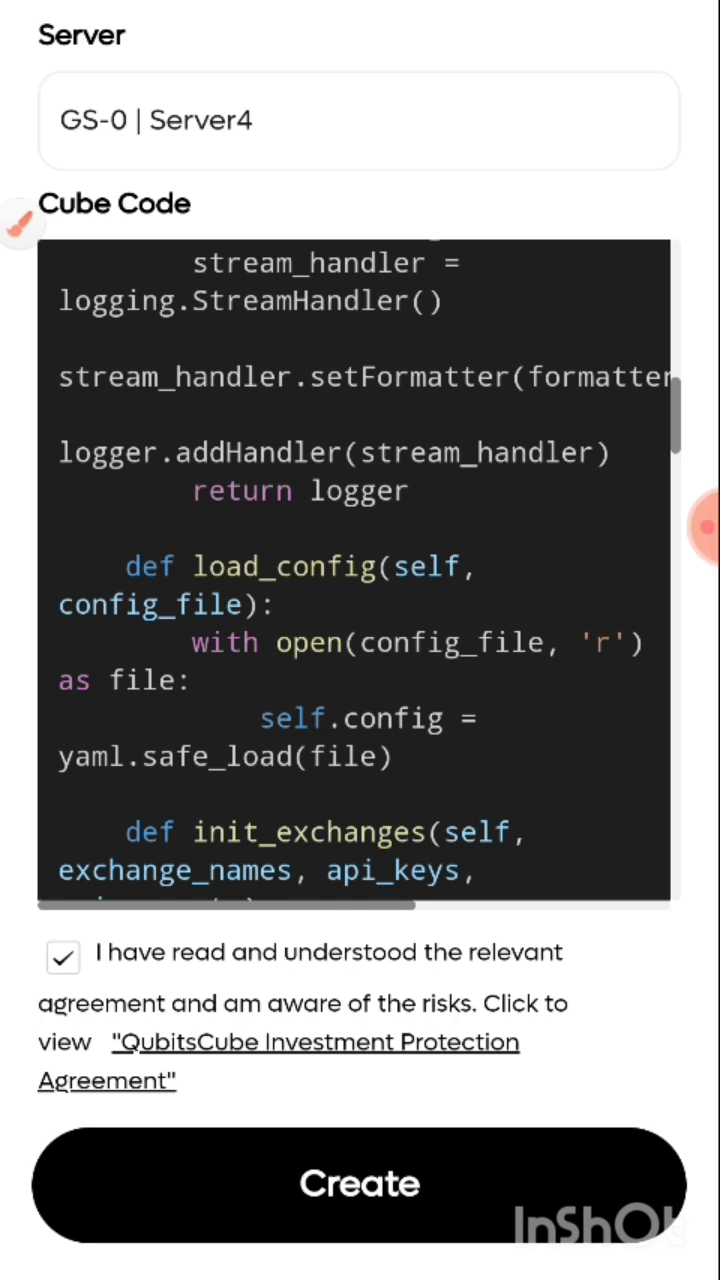
left_click(66, 960)
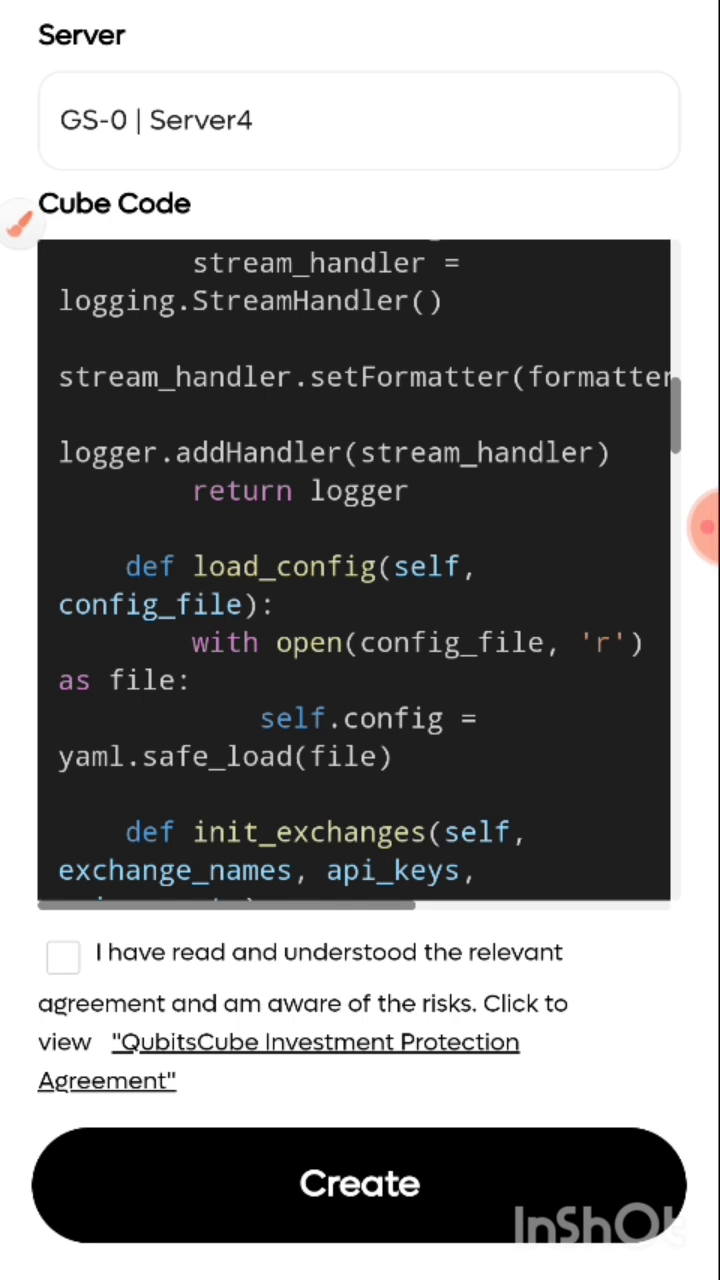
left_click(65, 970)
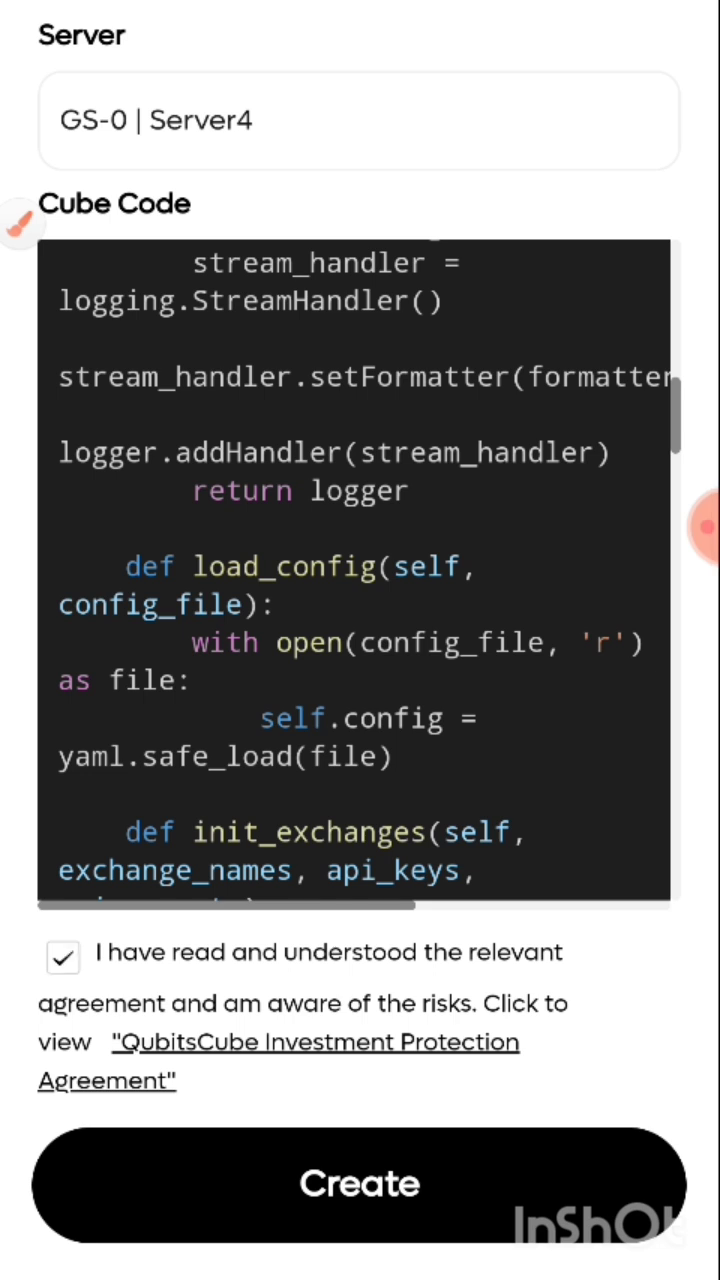
left_click(359, 1183)
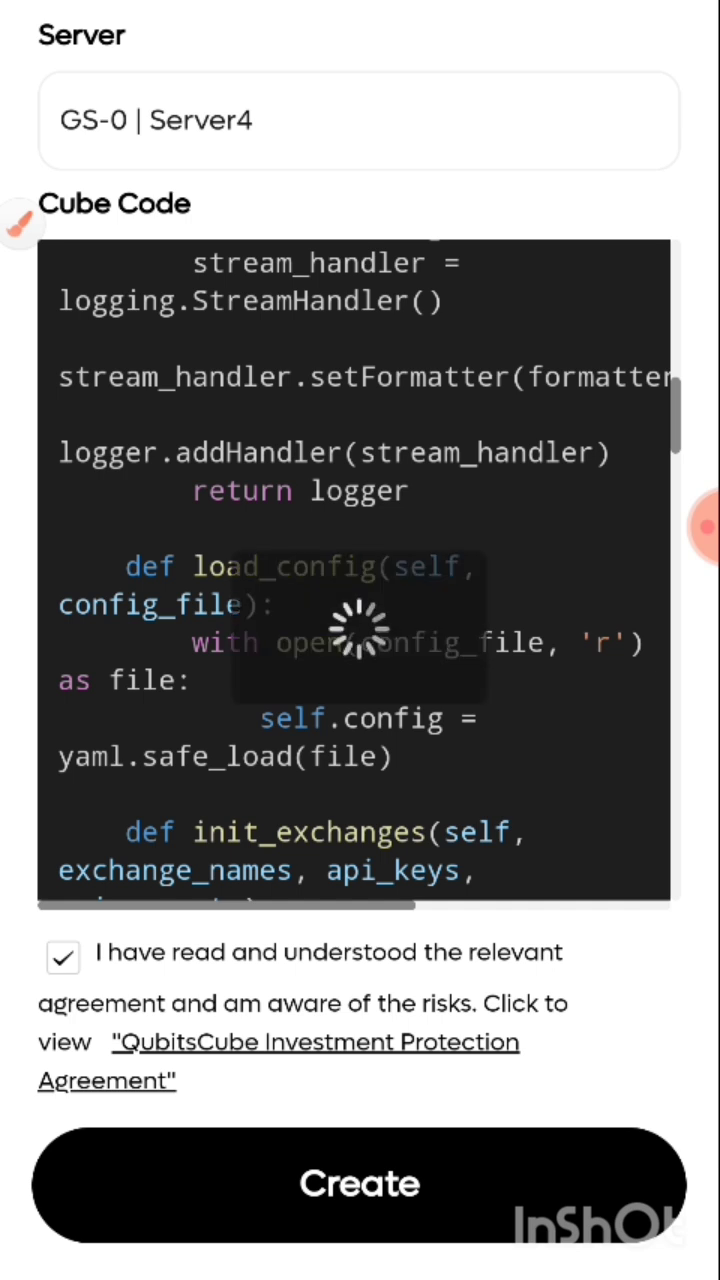
left_click(359, 1183)
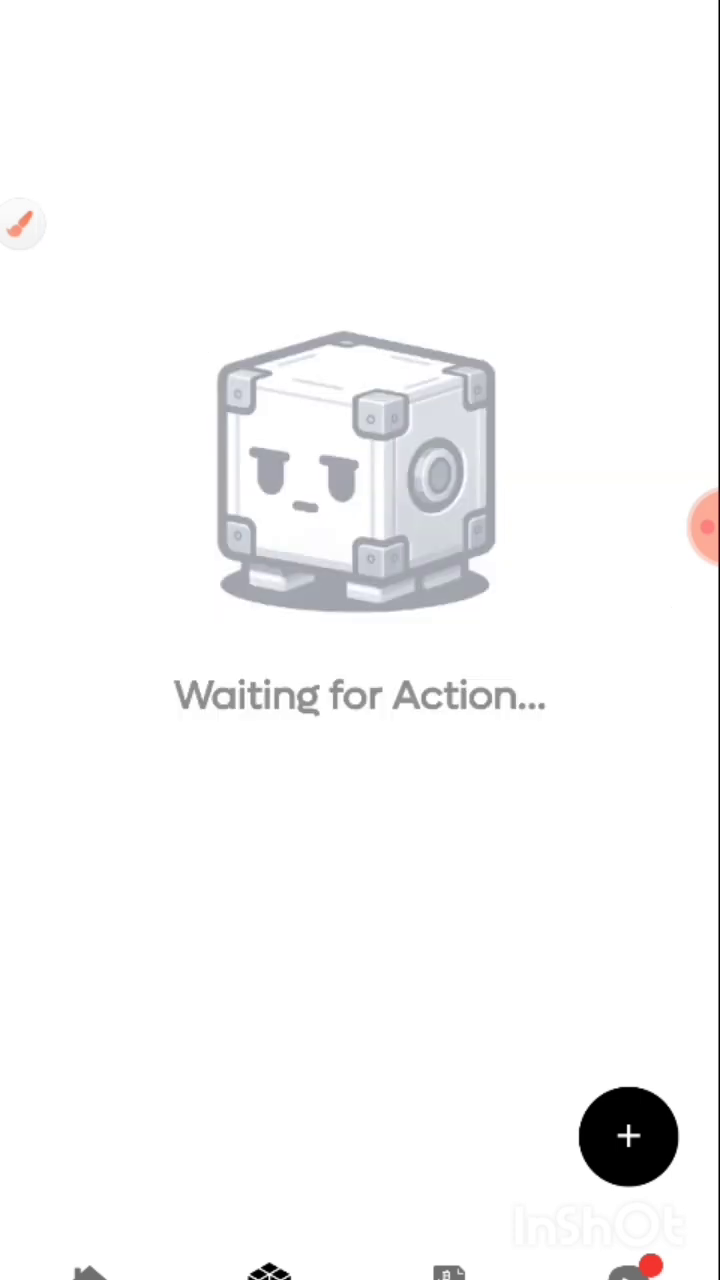
View the running cube's details: 23.36 amount, 3.6 leverage, 12H, GS-0-Server4, Lisk chart.
left_click(627, 1138)
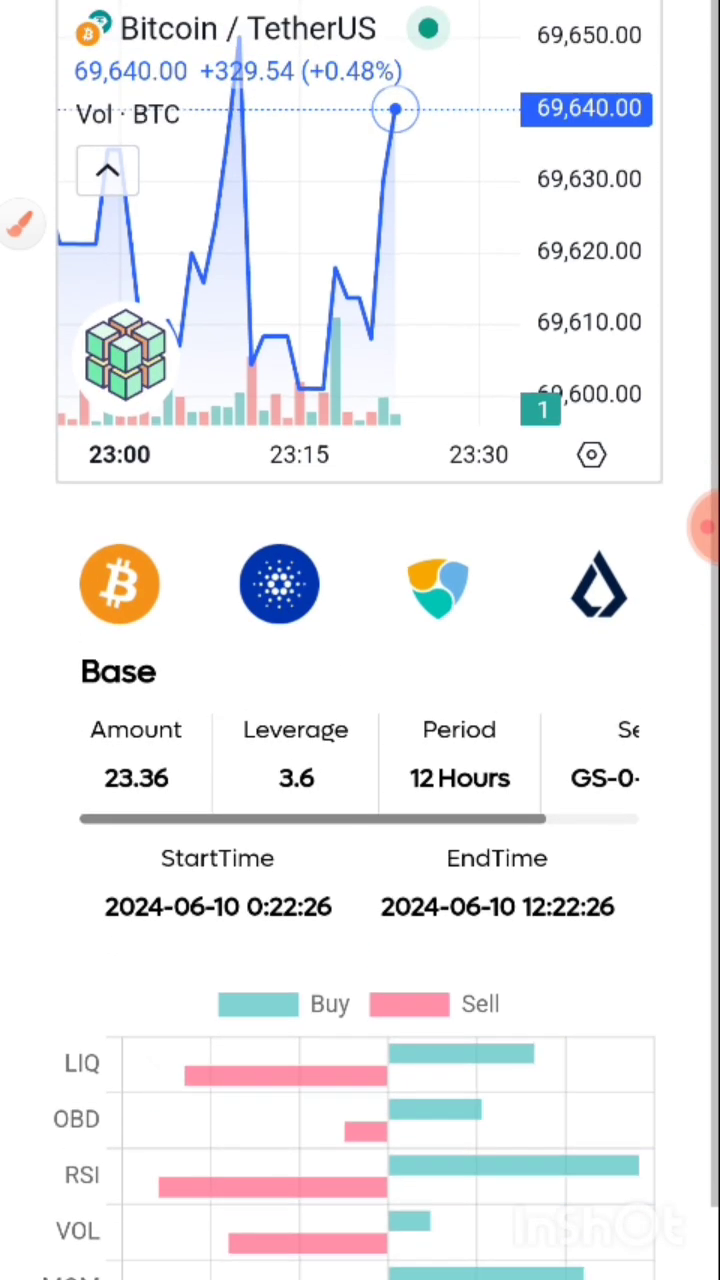
scroll("down", 3)
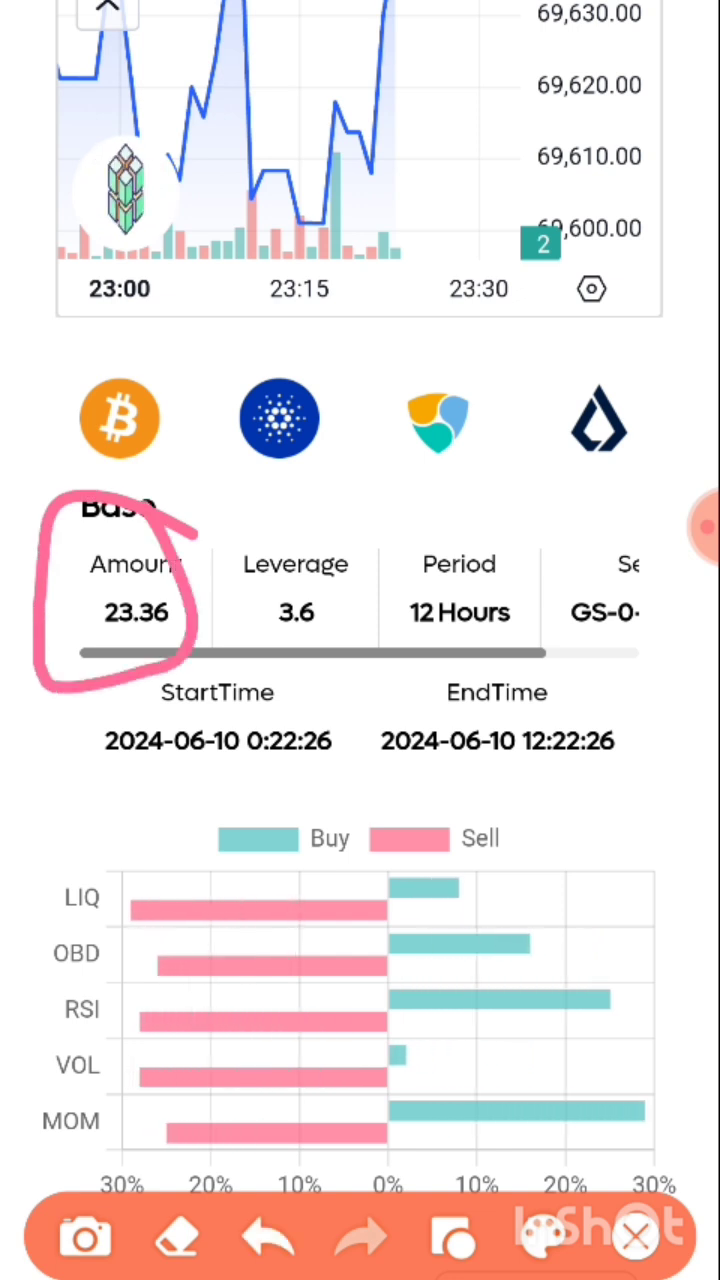
left_click_drag(340, 690, 650, 790)
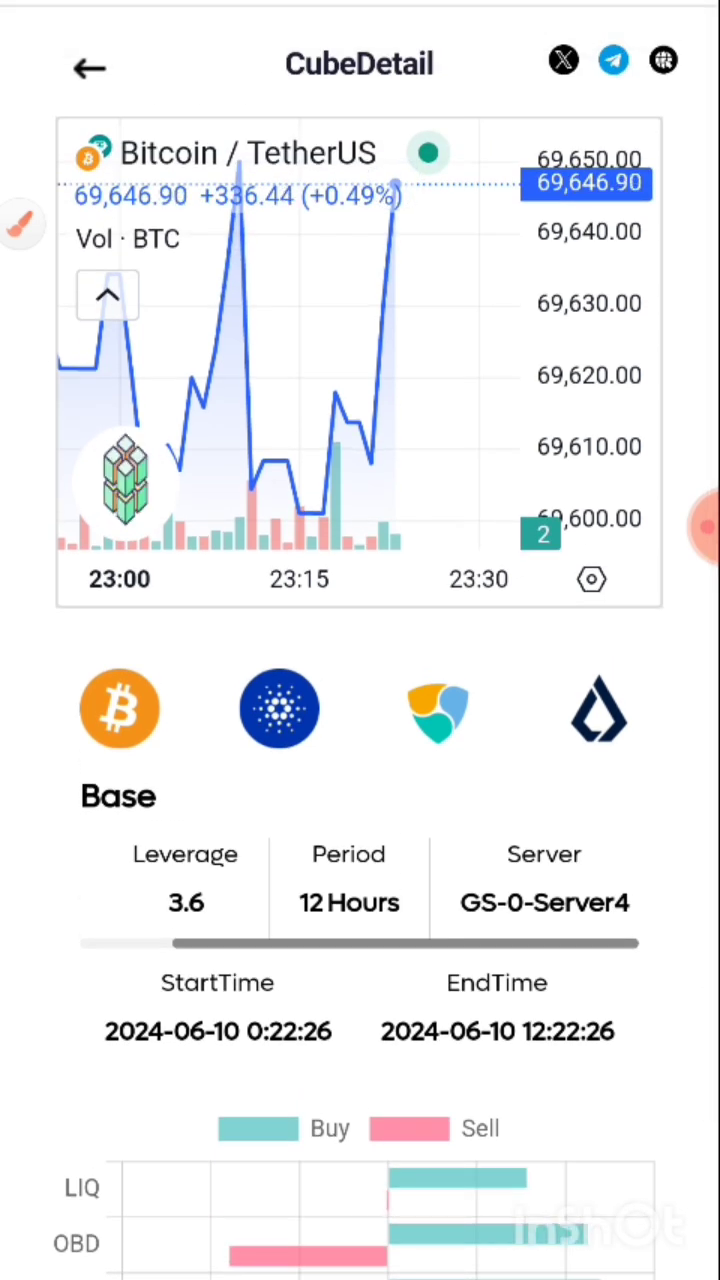
scroll("down", 3)
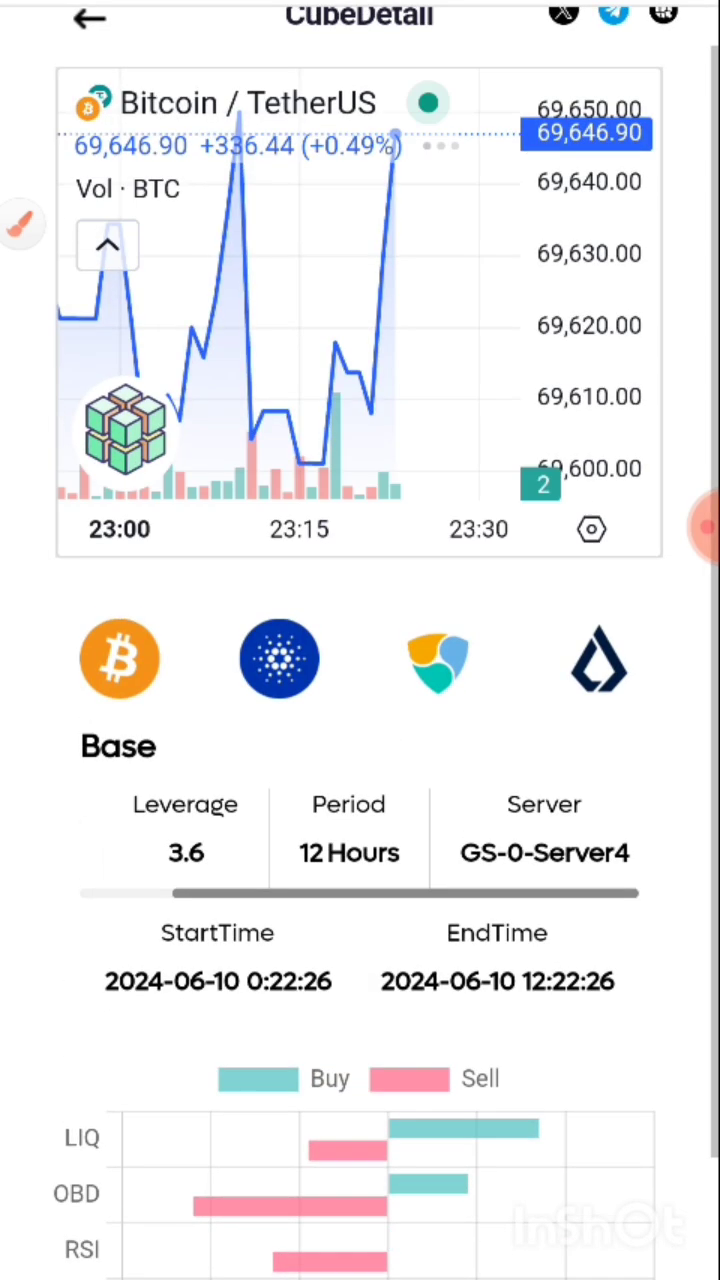
scroll("down", 3)
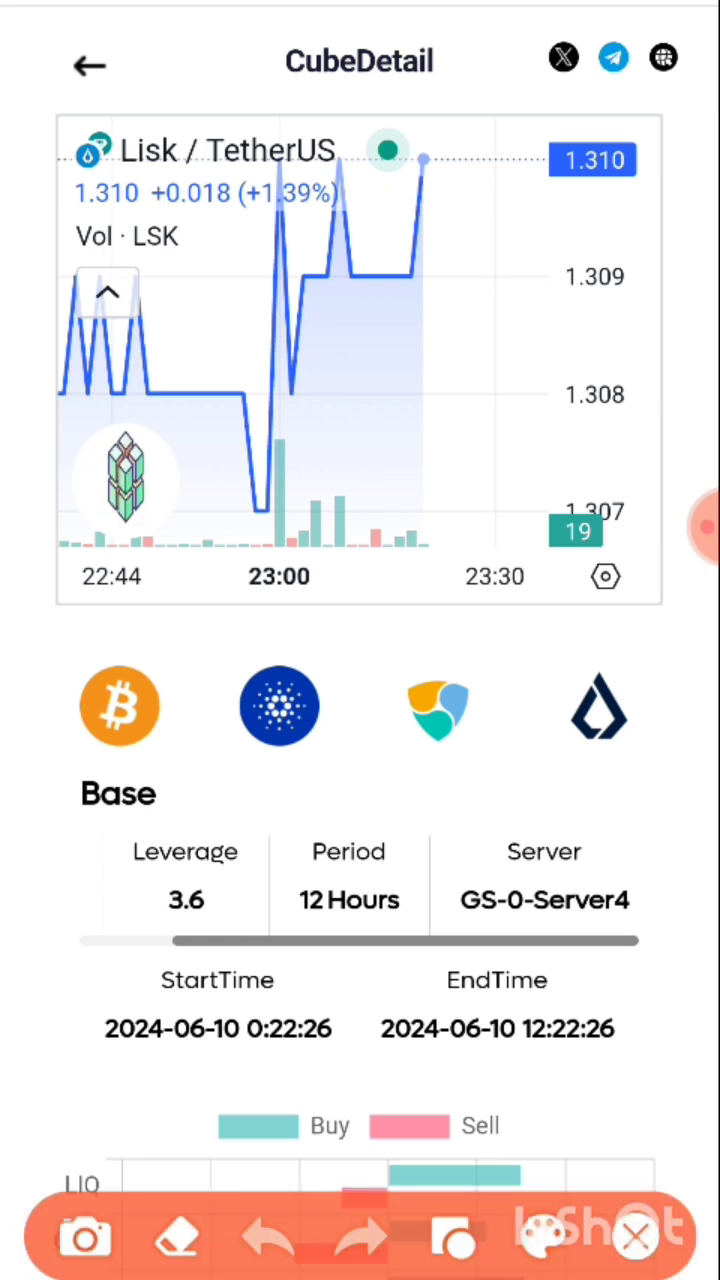
left_click_drag(20, 200, 490, 85)
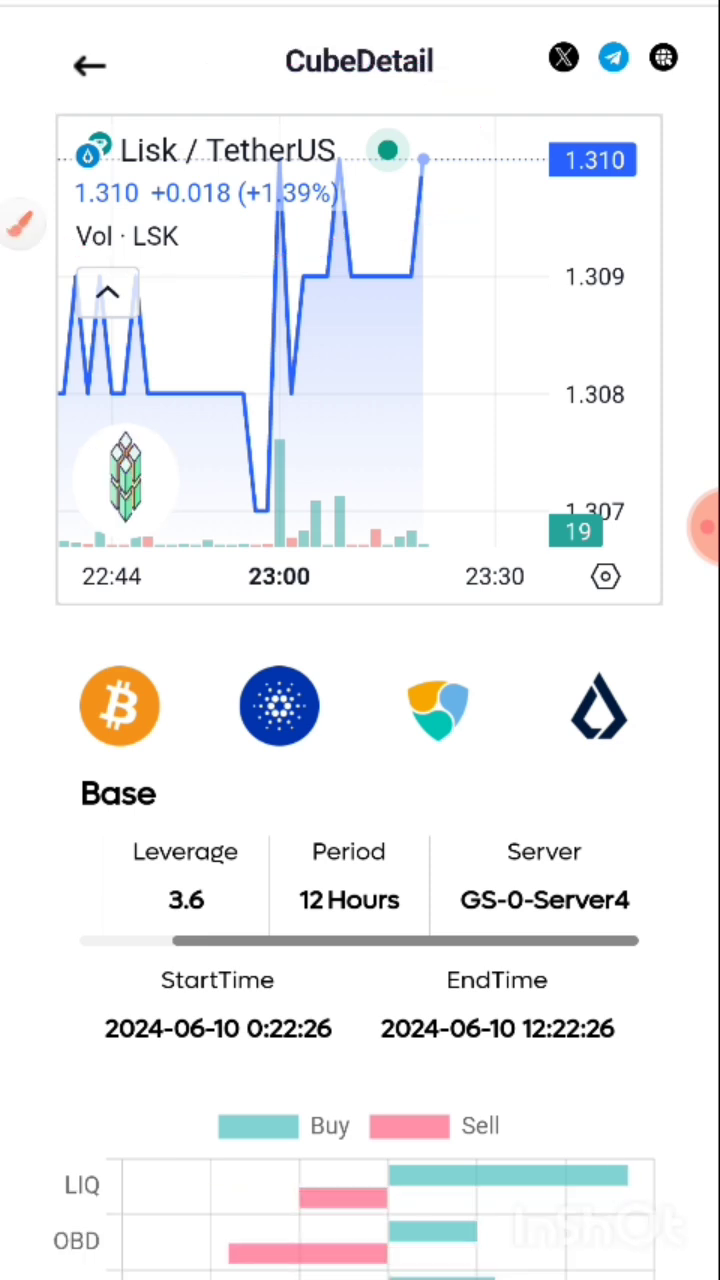
scroll("down", 3)
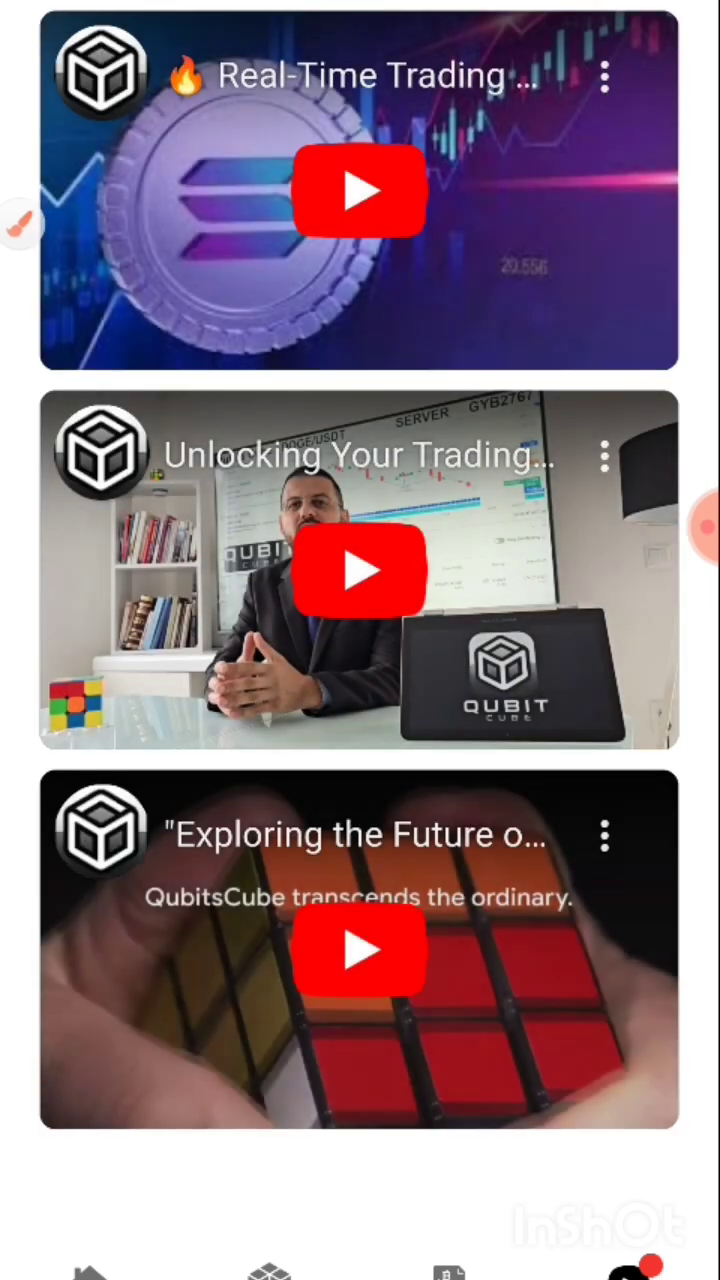
Tap the Live tab to bring up the trading video list.
left_click(358, 190)
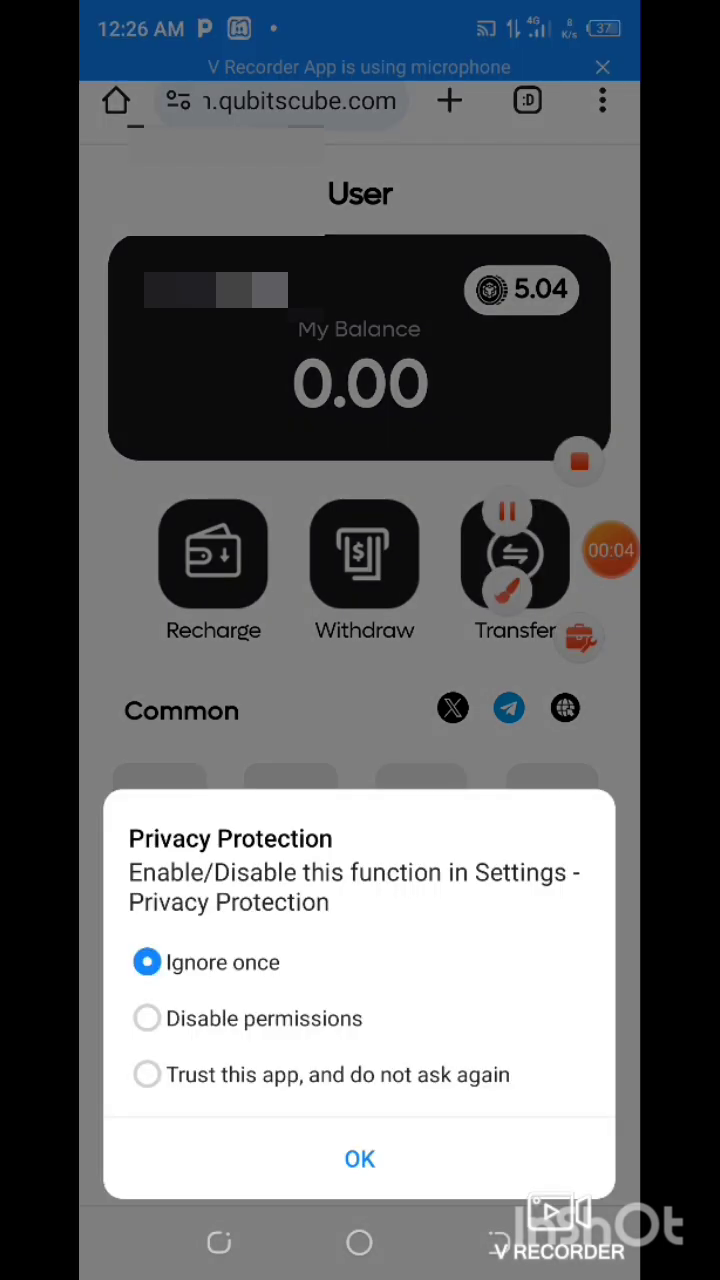
Dismiss the privacy prompt and open the running 23.36, 12-hour Bitcoin/TetherUS cube.
left_click(359, 1159)
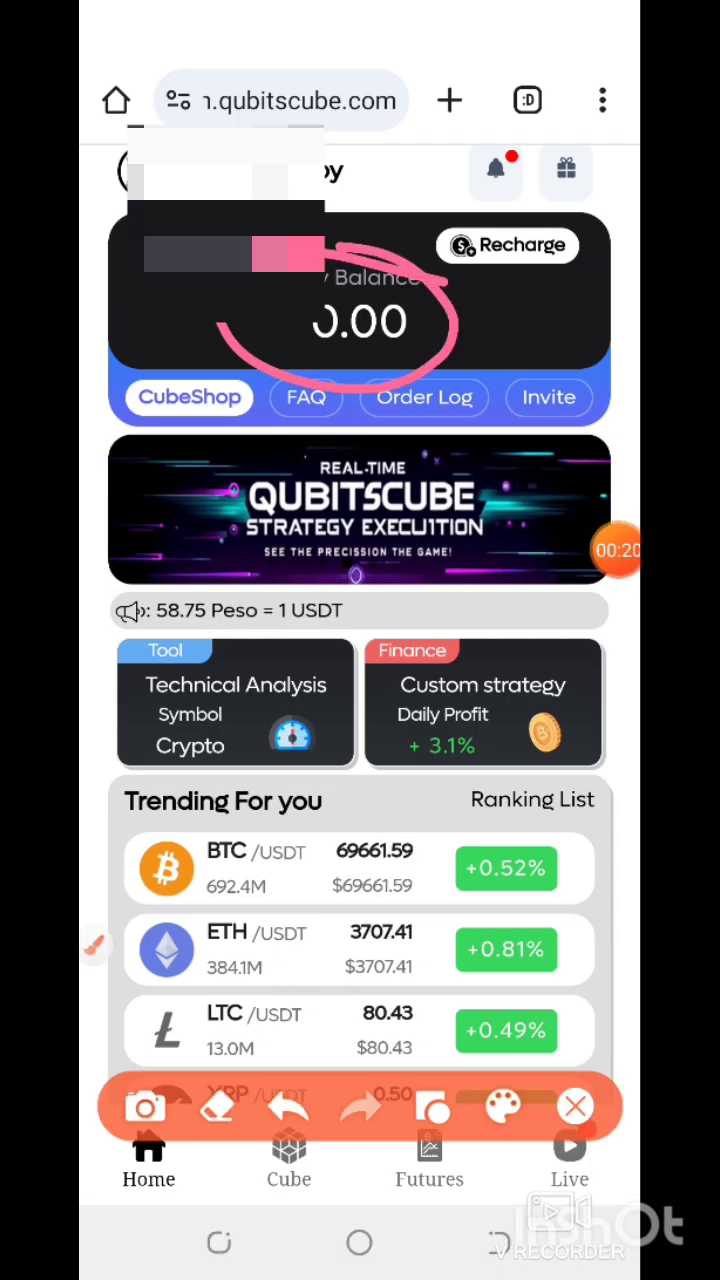
left_click(288, 1153)
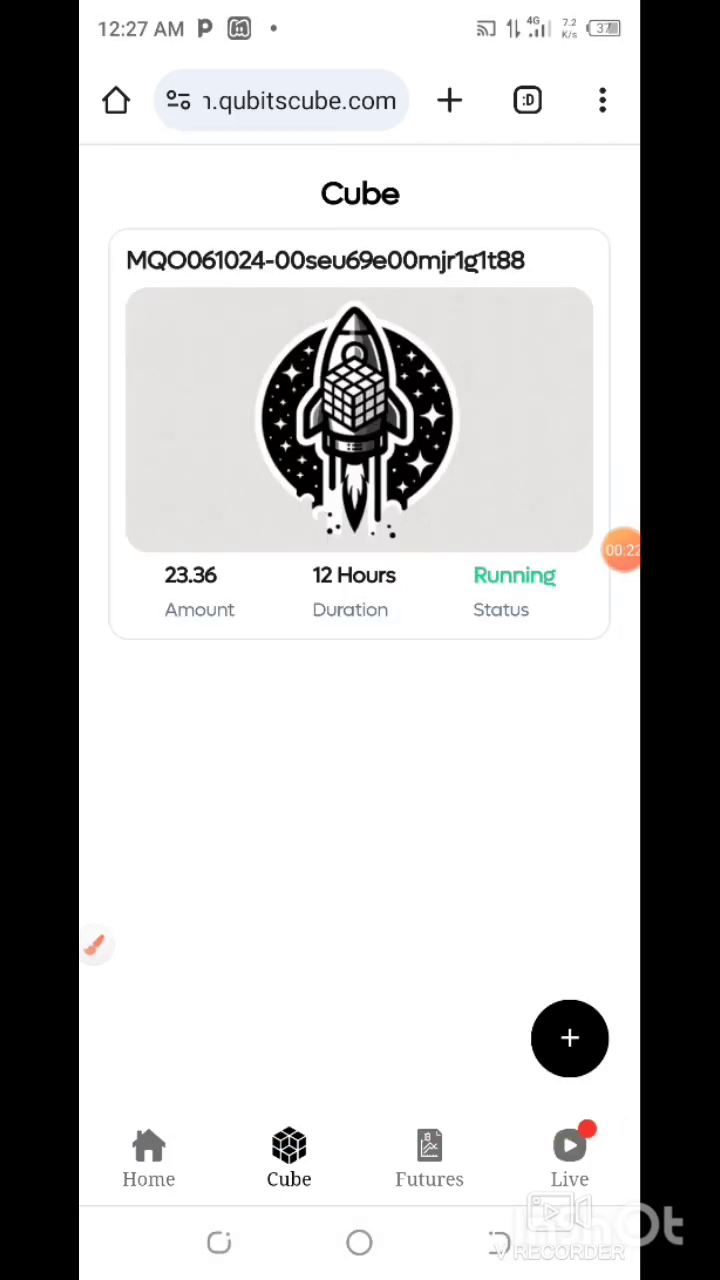
left_click(359, 420)
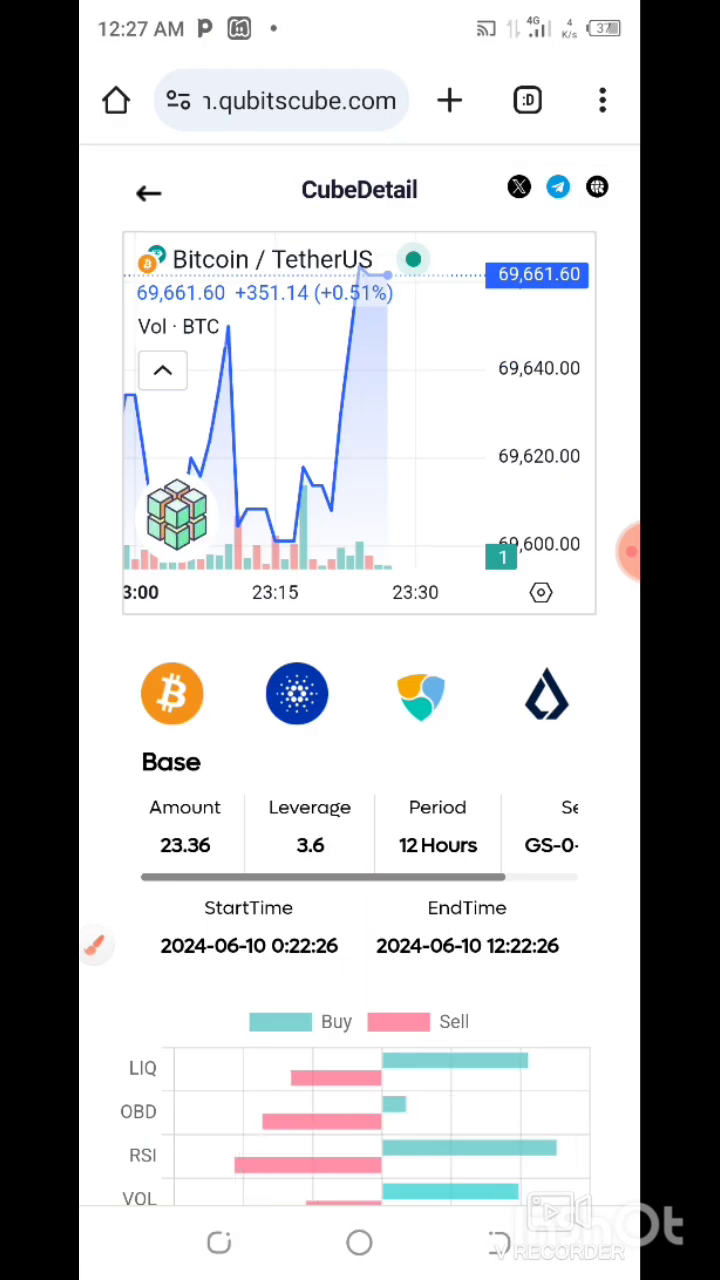
Leave the withdrawal form and open the Strategy Shop showing 33 DynoFlexiDynaCube owned.
scroll("down", 3)
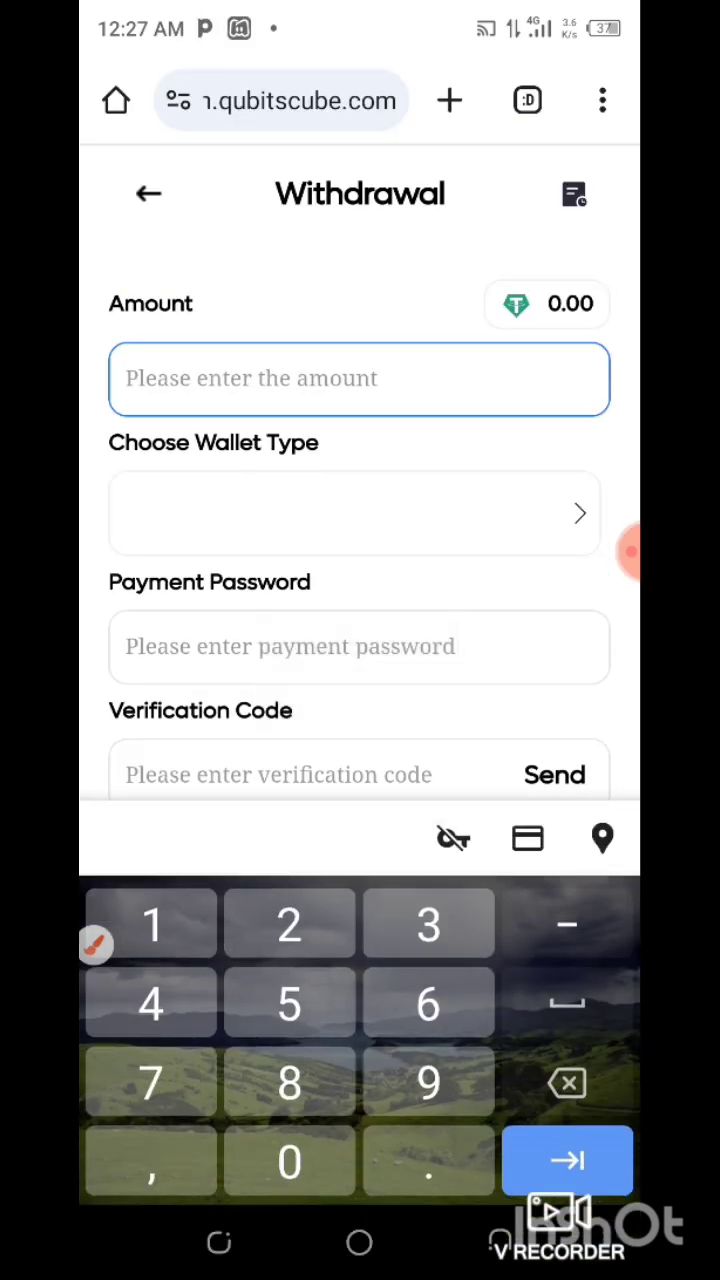
left_click(150, 195)
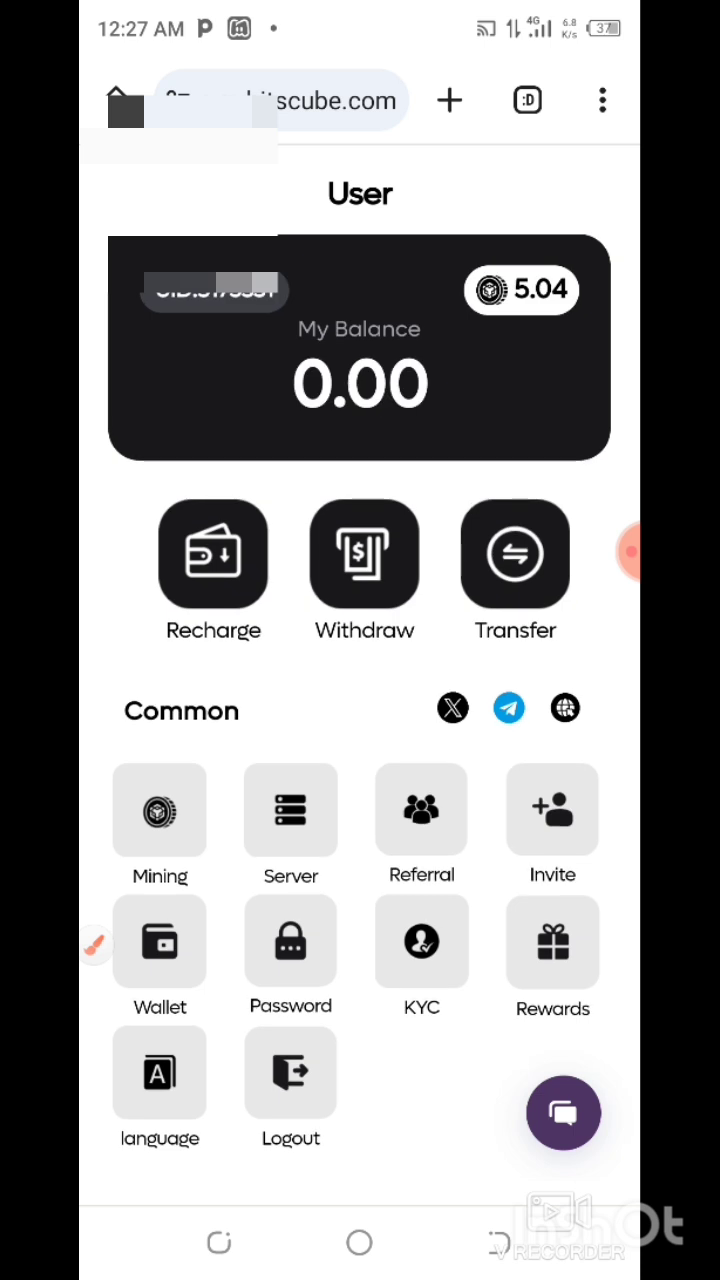
left_click(159, 810)
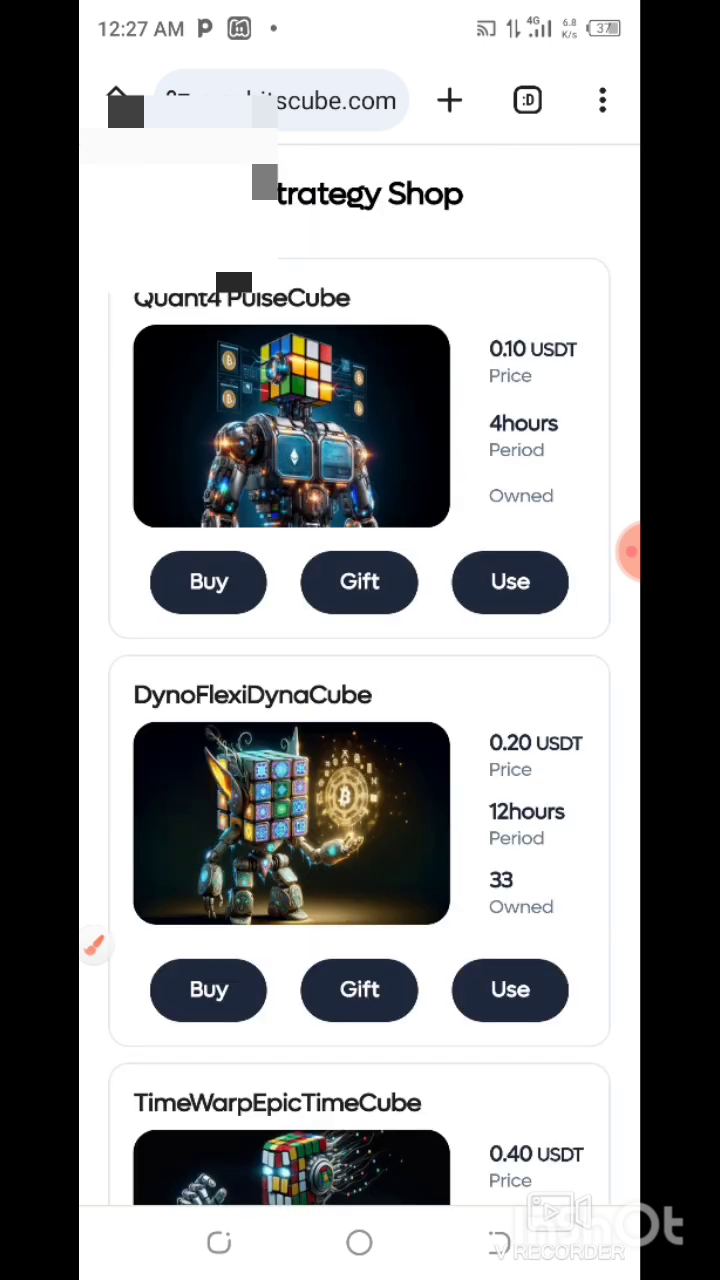
scroll("down", 3)
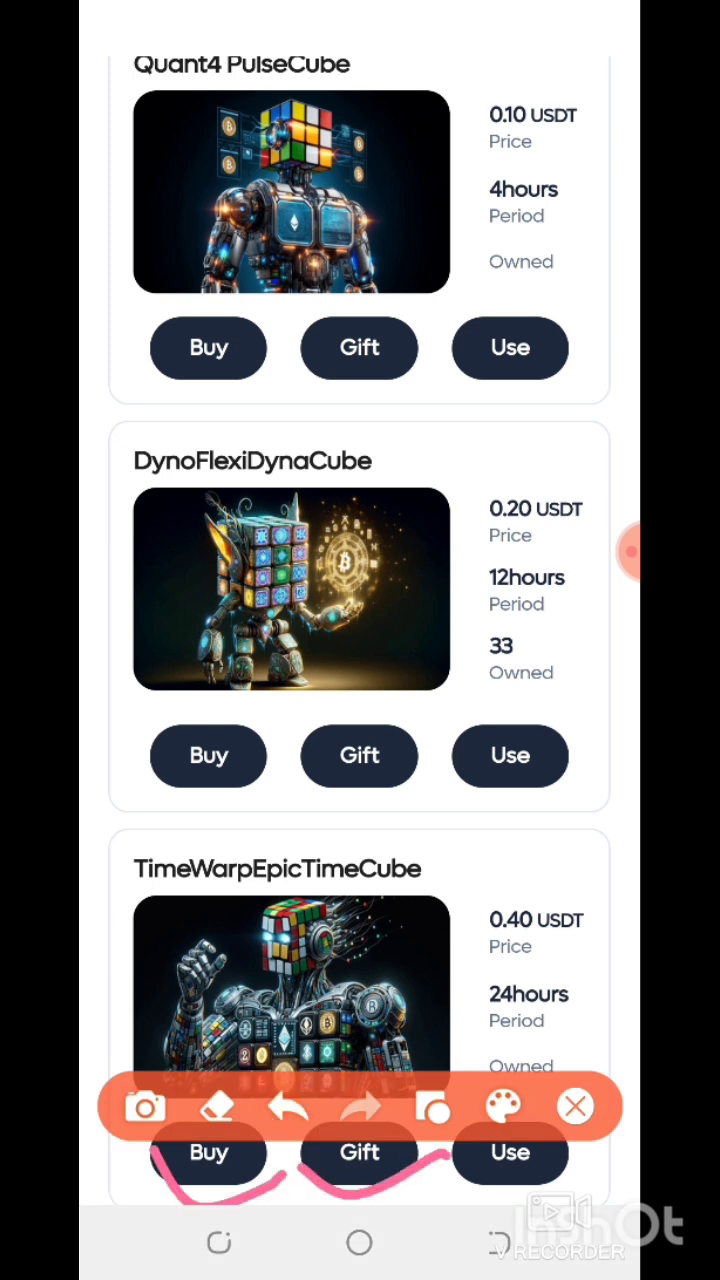
left_click(576, 1108)
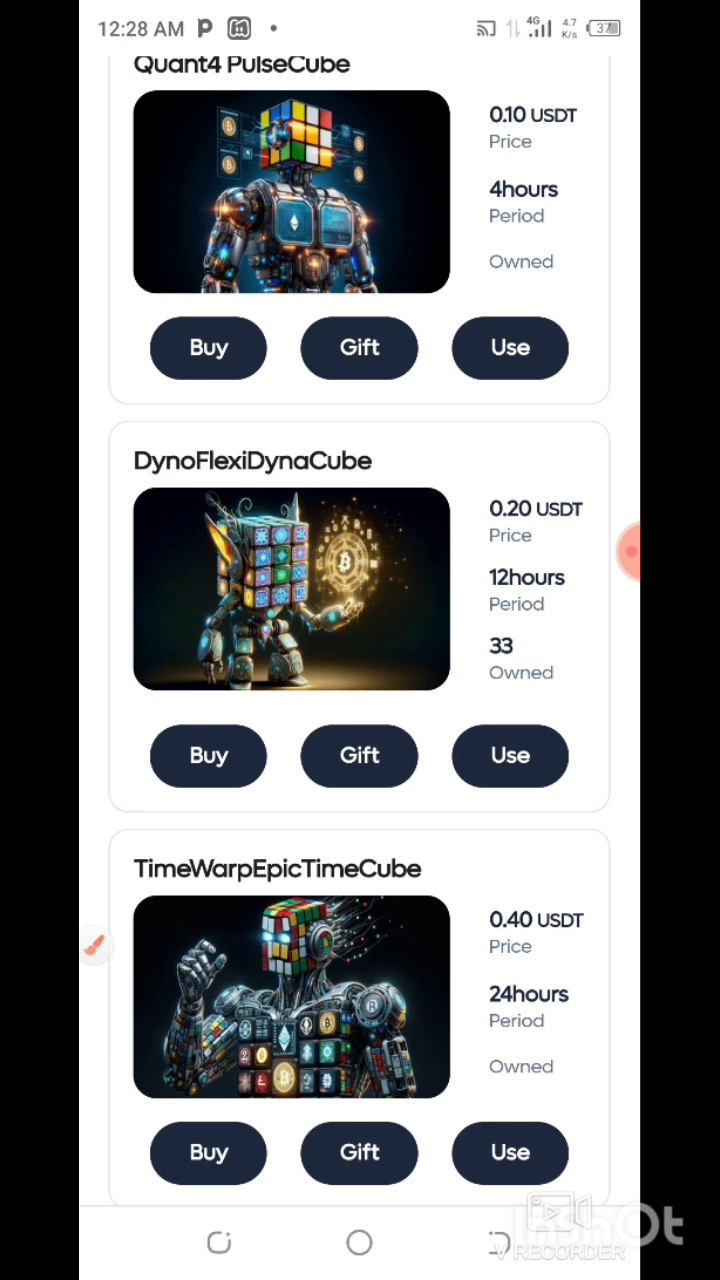
left_click(627, 550)
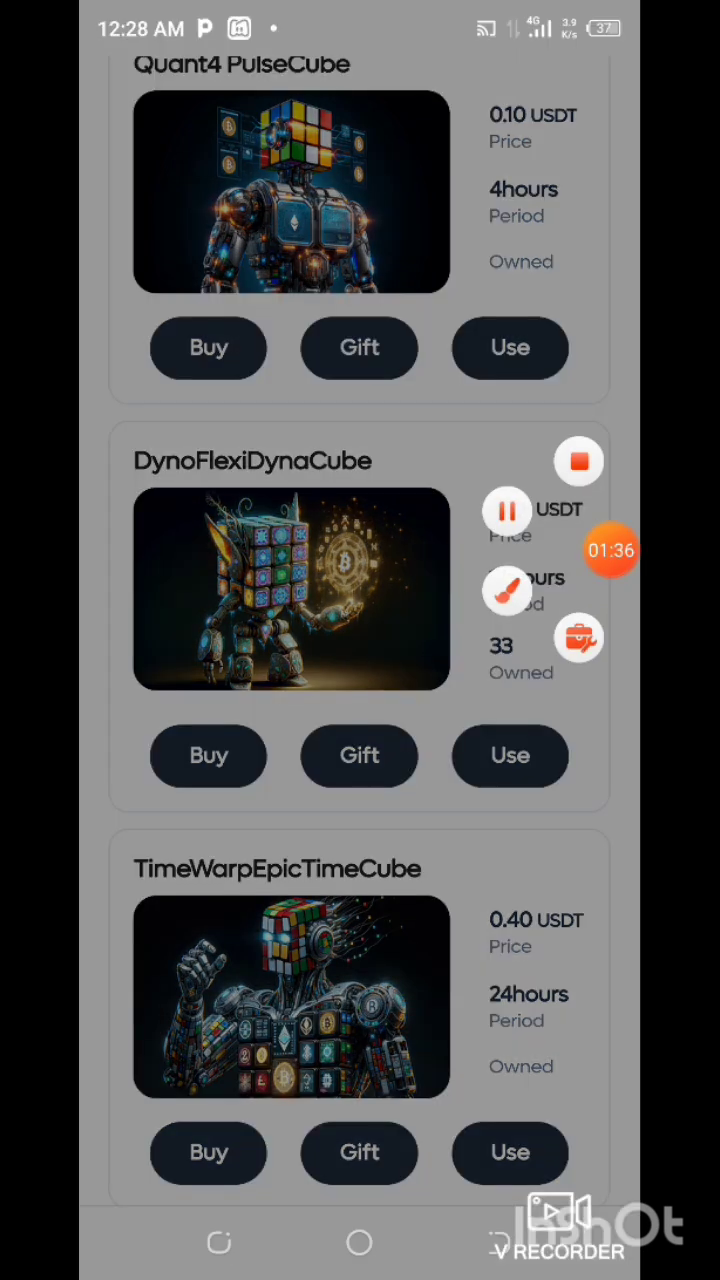